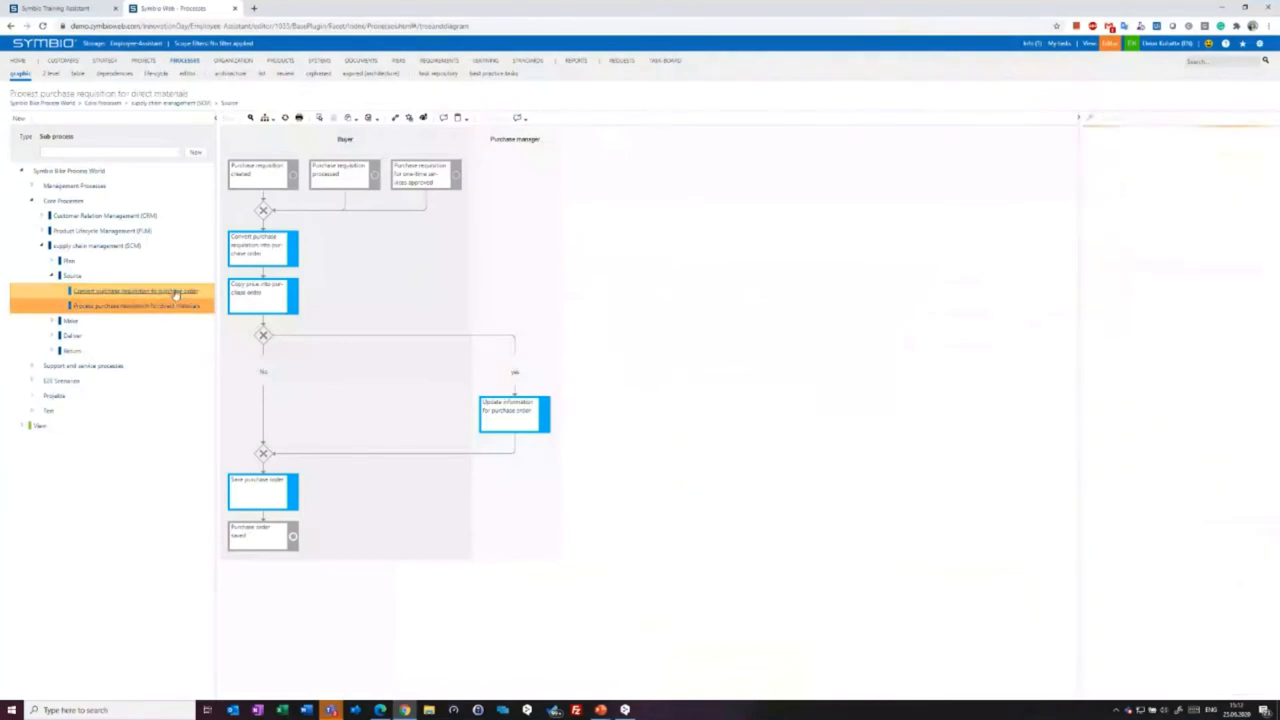
Show the Convert purchase requisition to purchase order process, then the Procurement Buyer position under Operational Procurement.
{"action": "left_click", "coordinate": [135, 291]}
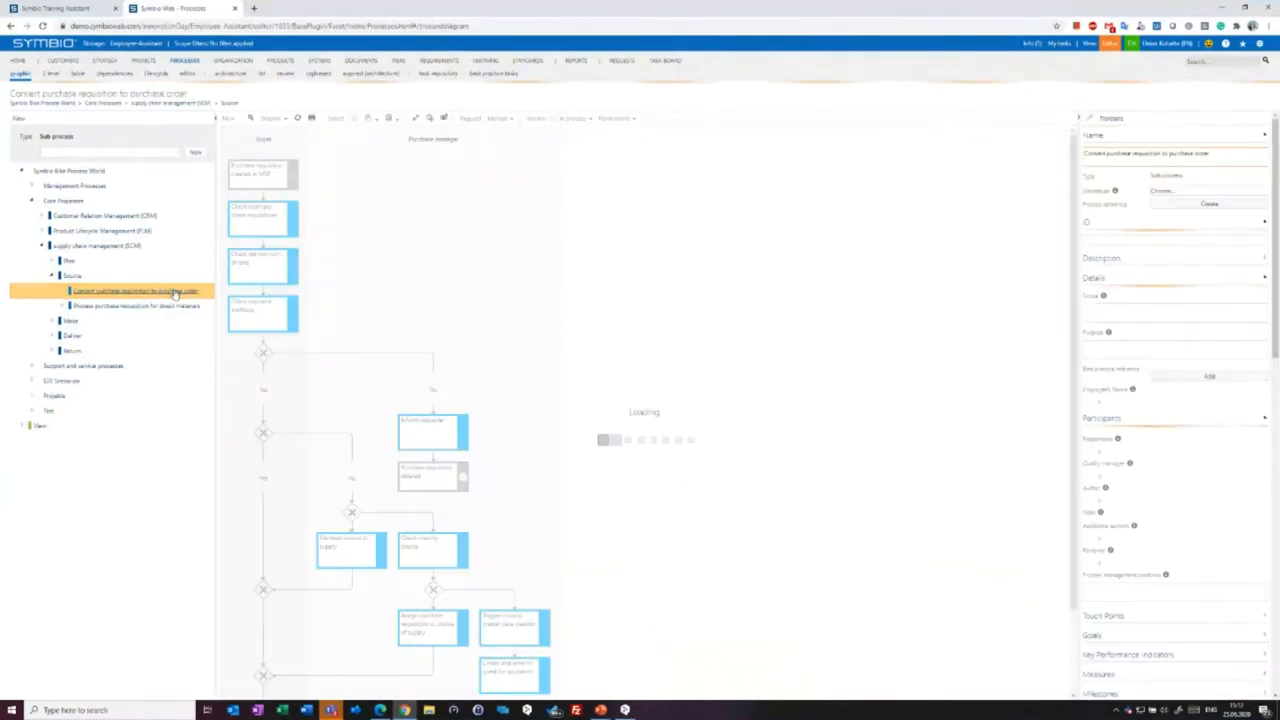
{"action": "left_click", "coordinate": [133, 291]}
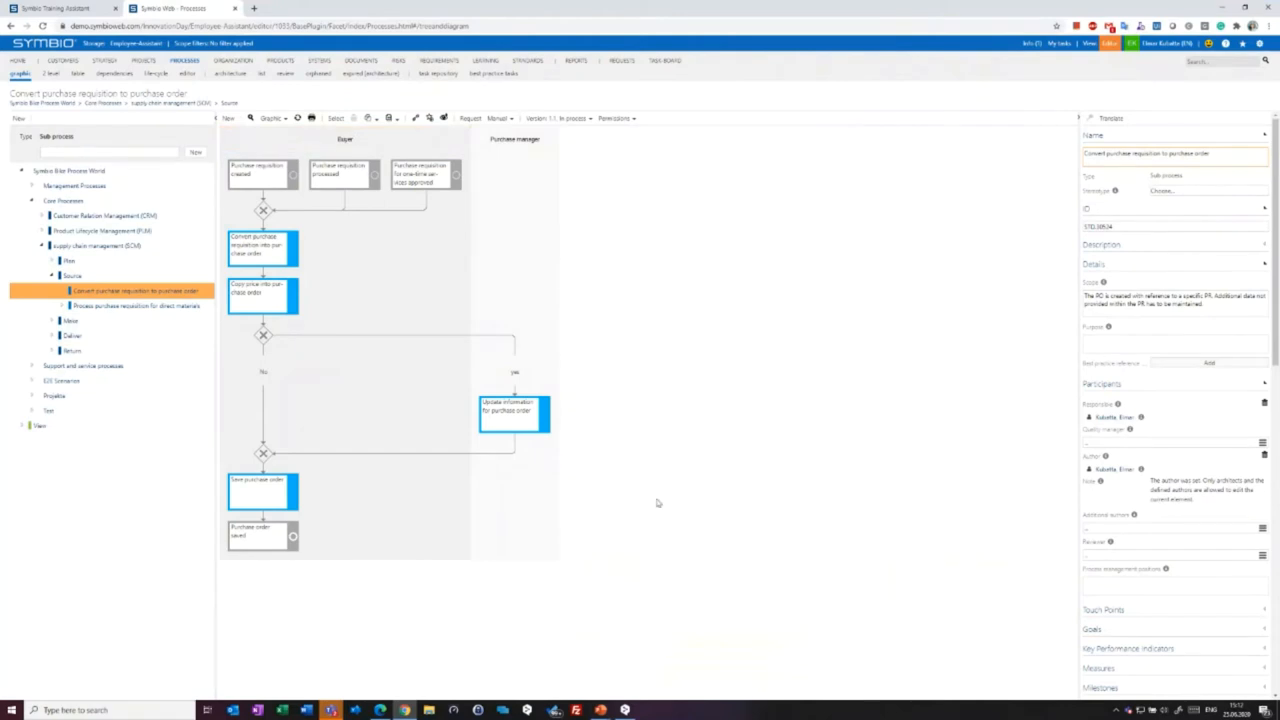
{"action": "mouse_move", "coordinate": [663, 527]}
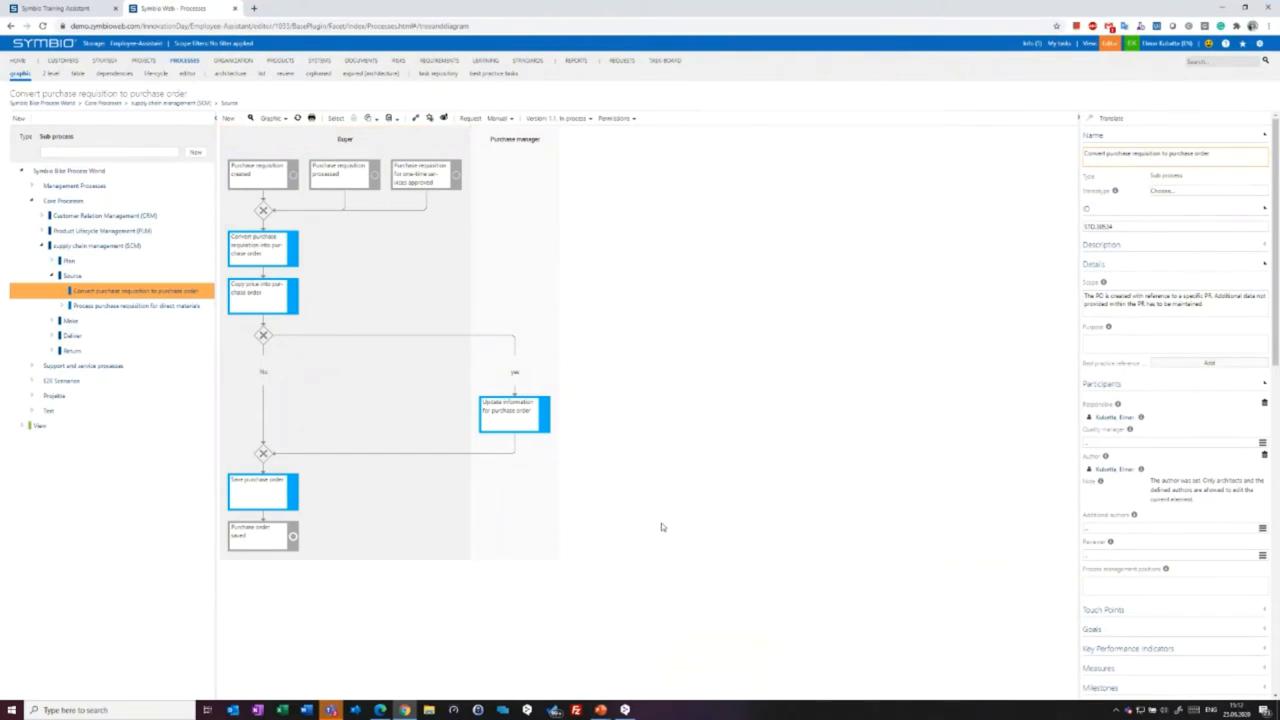
{"action": "mouse_move", "coordinate": [752, 397]}
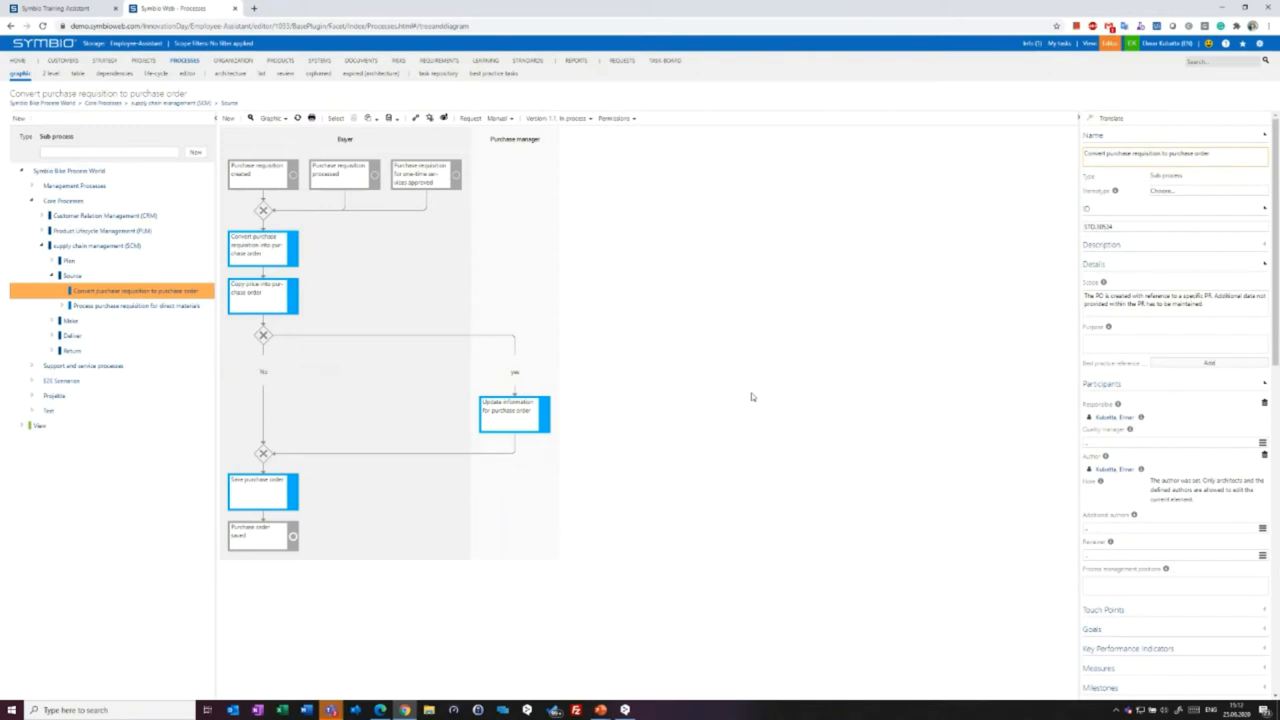
{"action": "mouse_move", "coordinate": [742, 386]}
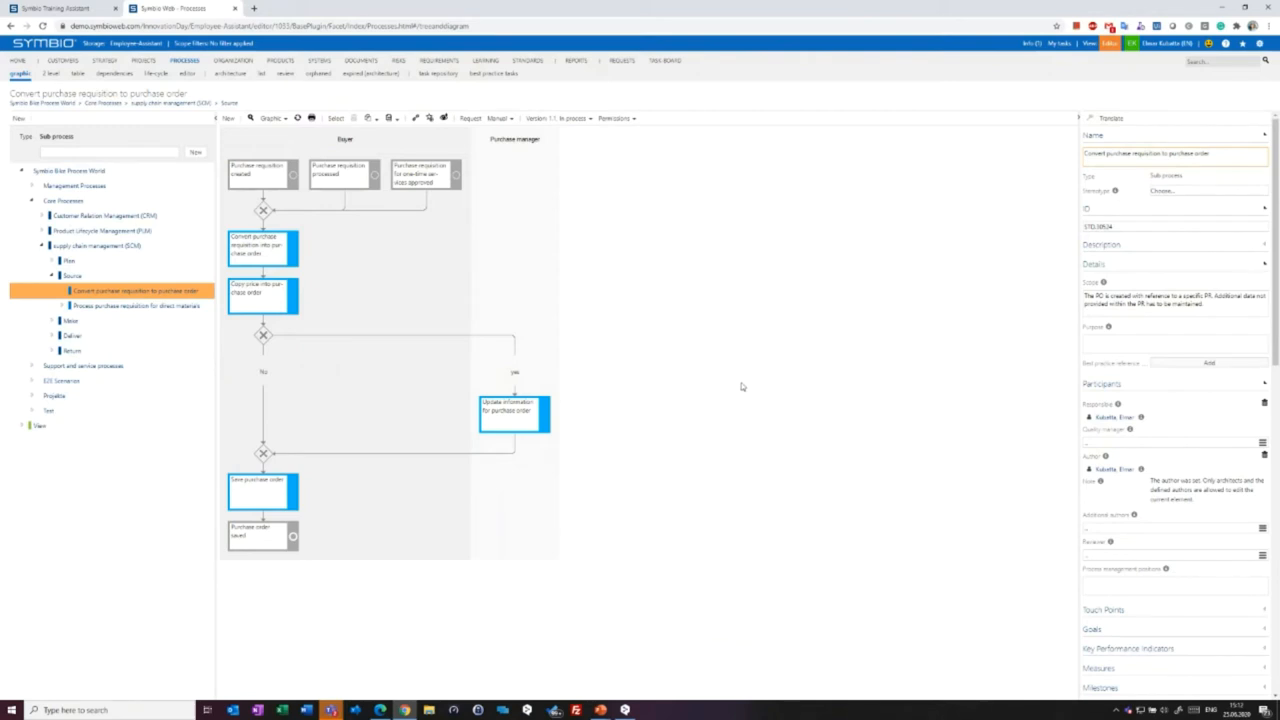
{"action": "mouse_move", "coordinate": [749, 372]}
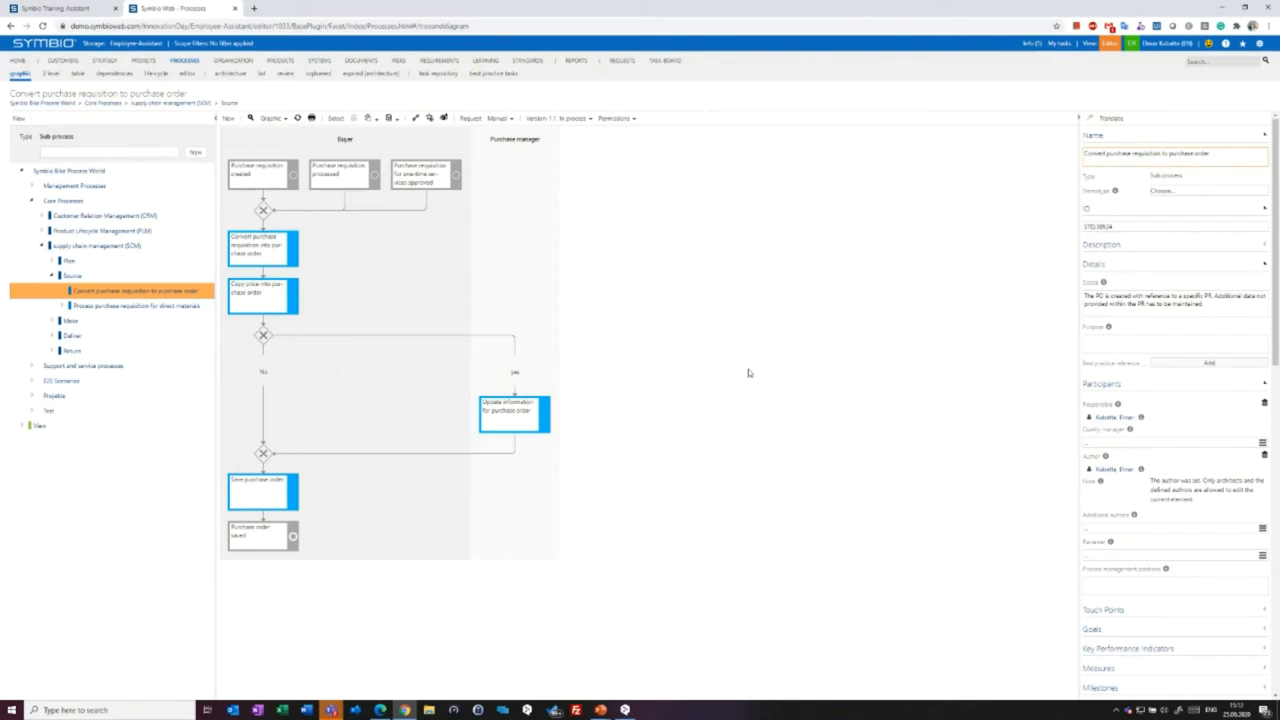
{"action": "mouse_move", "coordinate": [964, 268]}
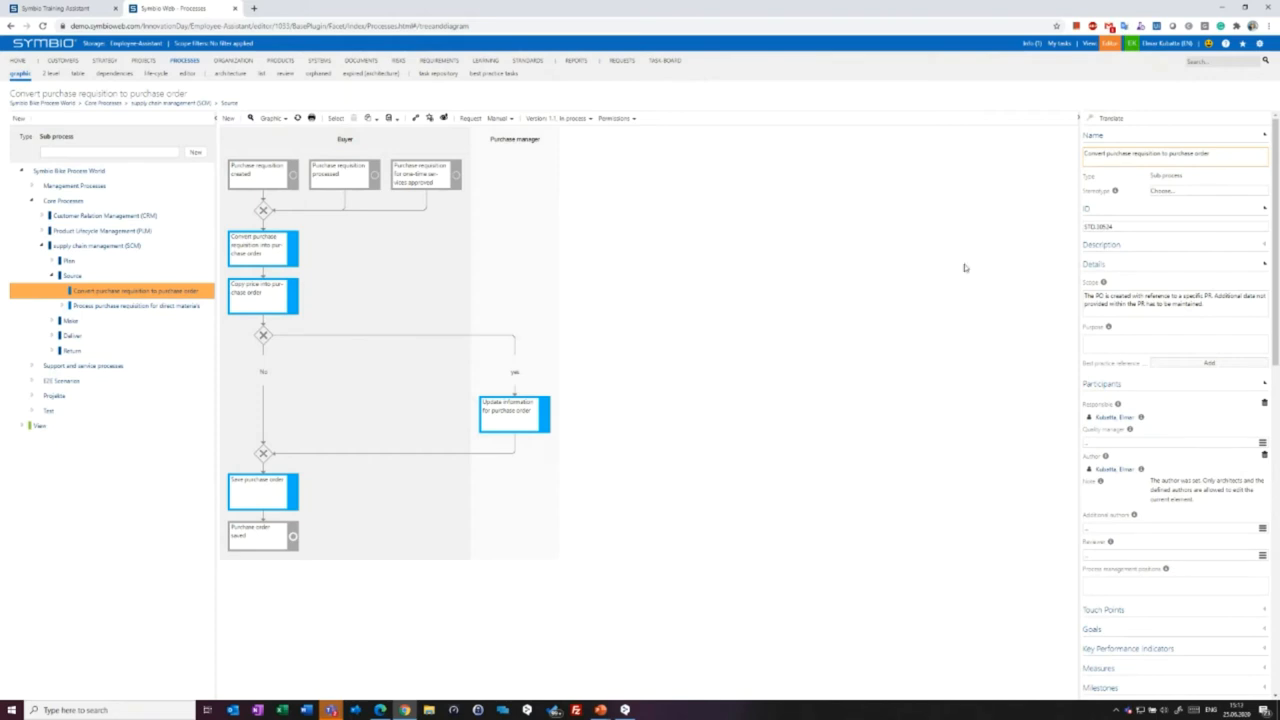
{"action": "mouse_move", "coordinate": [870, 300]}
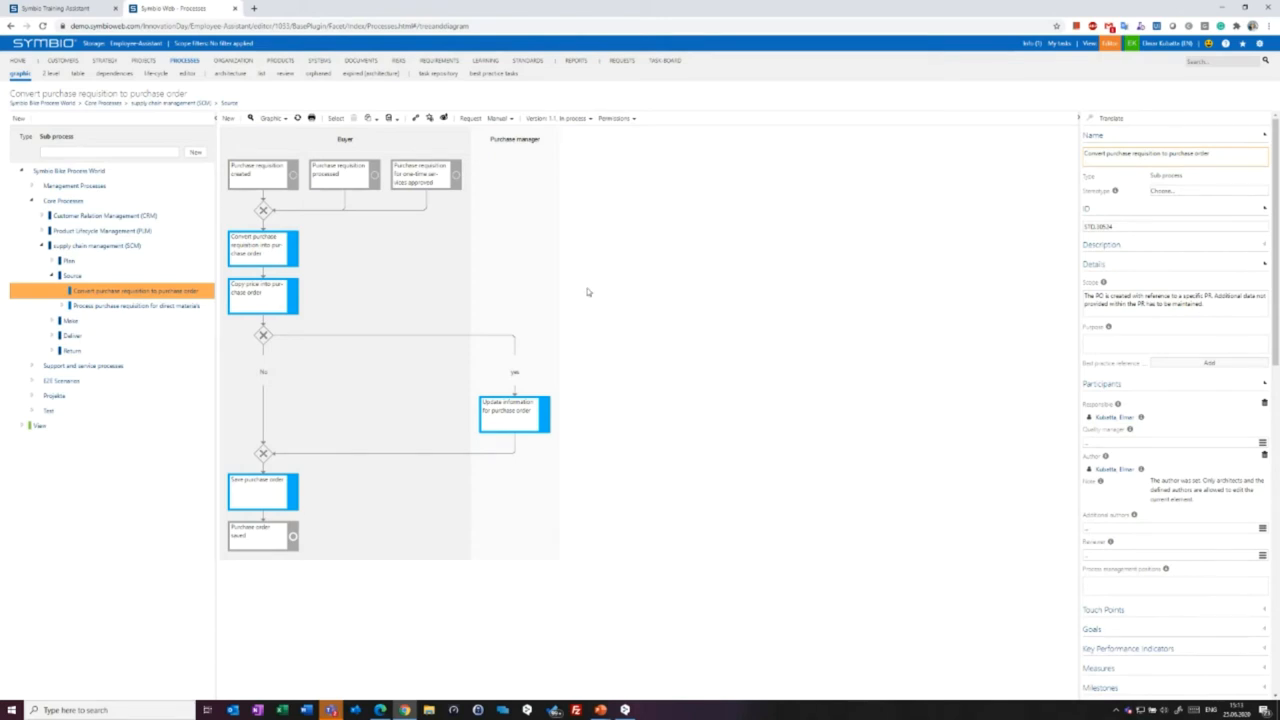
{"action": "mouse_move", "coordinate": [594, 282]}
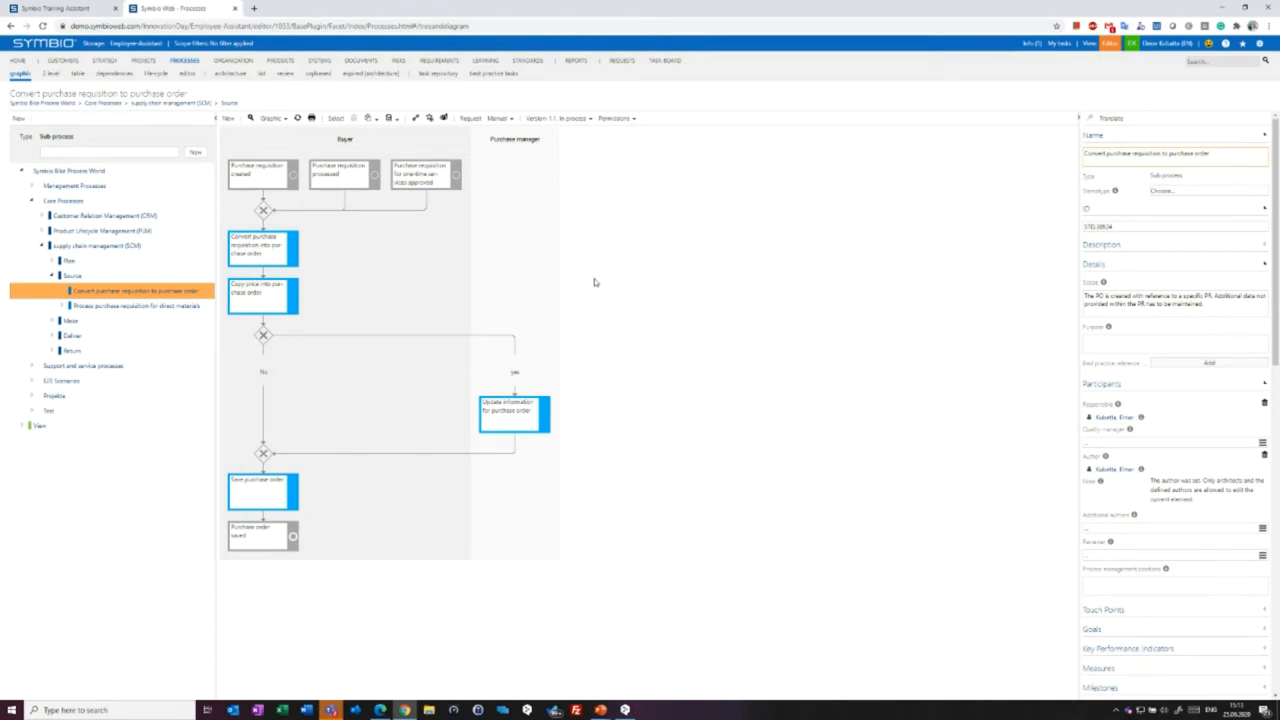
{"action": "mouse_move", "coordinate": [1055, 194]}
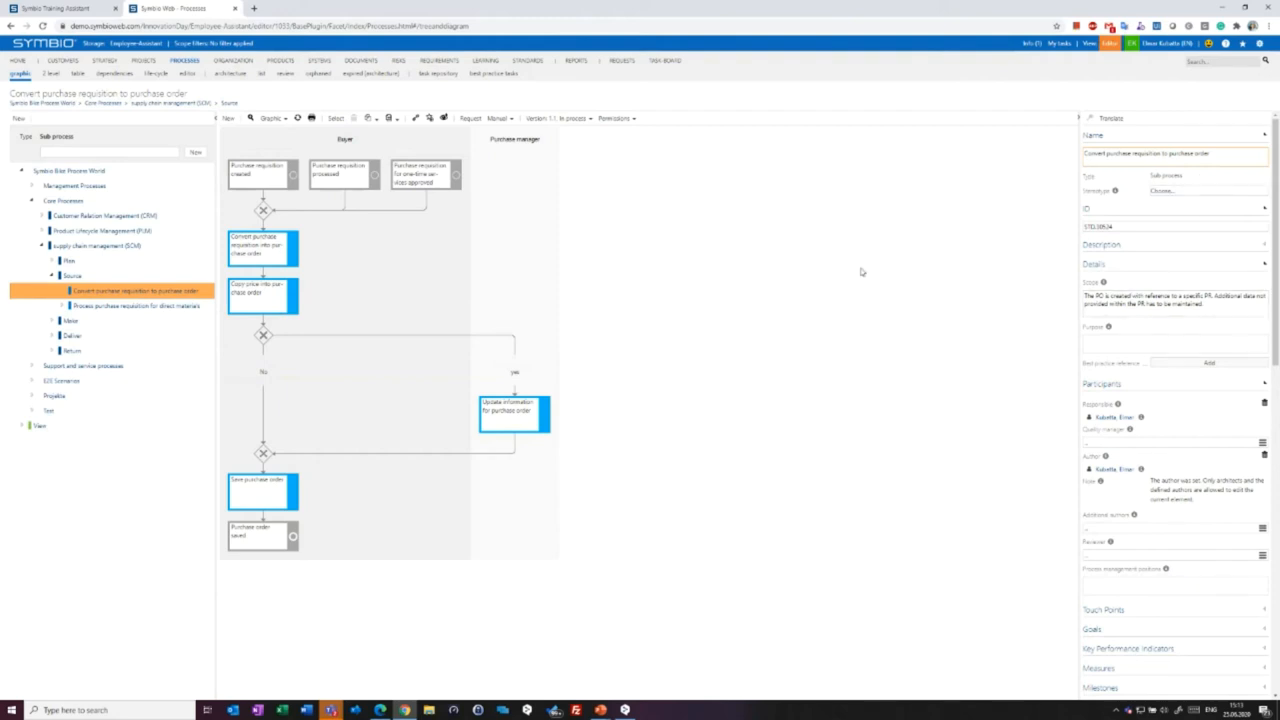
{"action": "mouse_move", "coordinate": [632, 319]}
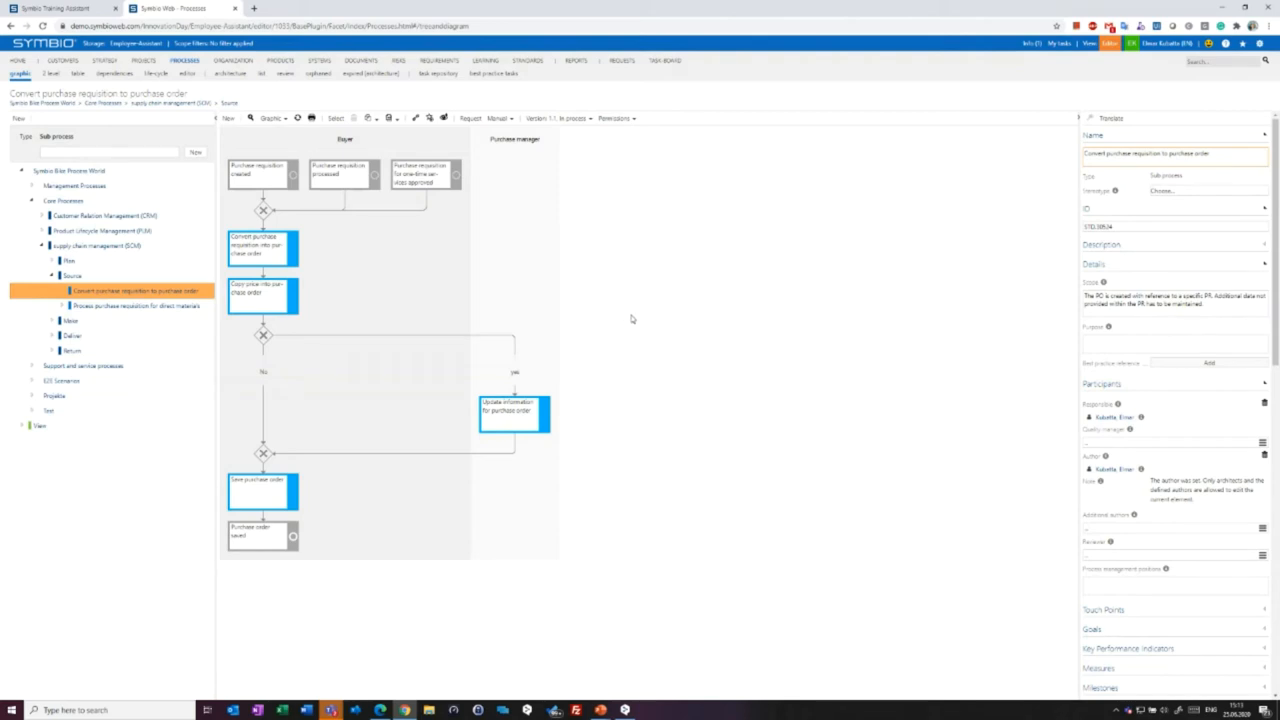
{"action": "mouse_move", "coordinate": [567, 234]}
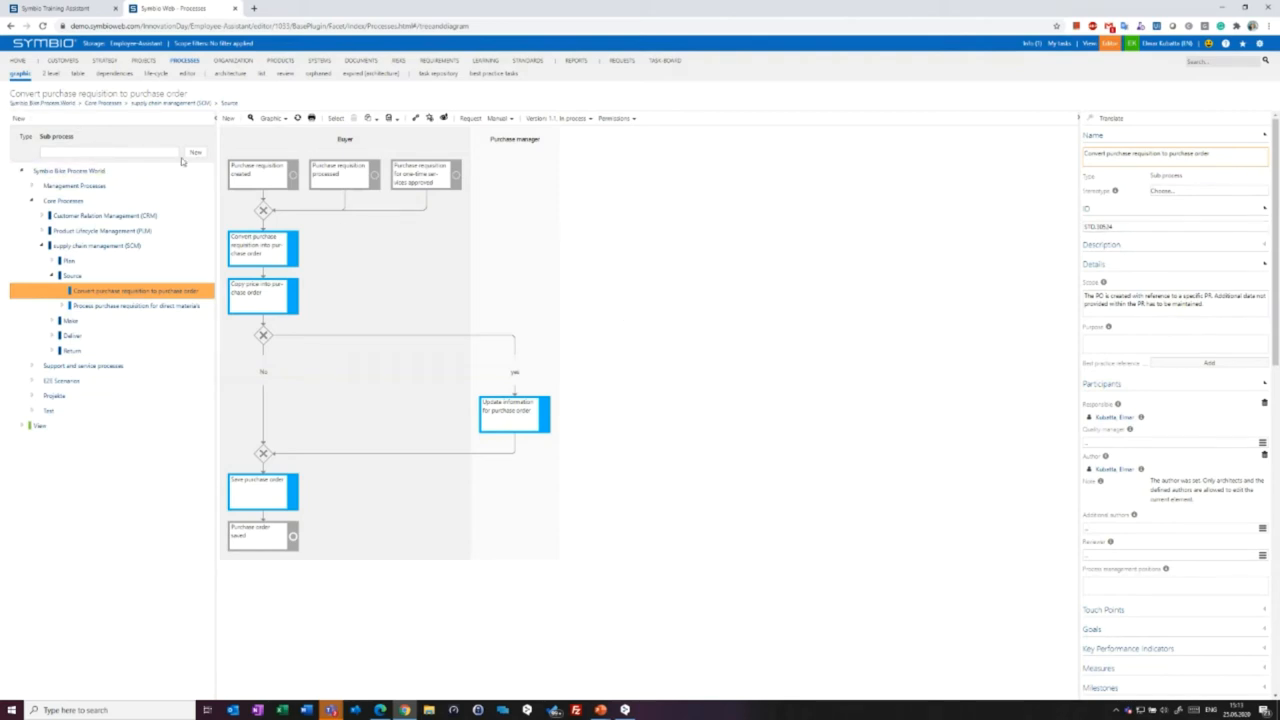
{"action": "left_click", "coordinate": [345, 141]}
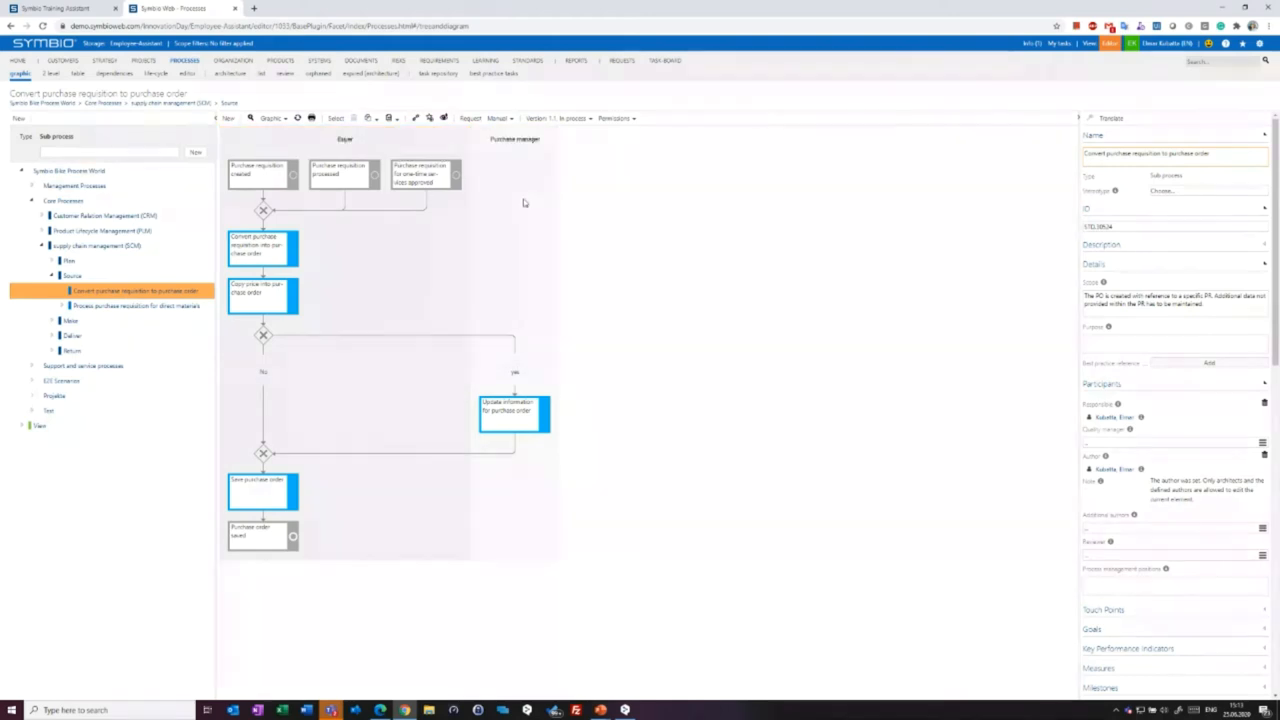
{"action": "mouse_move", "coordinate": [507, 191]}
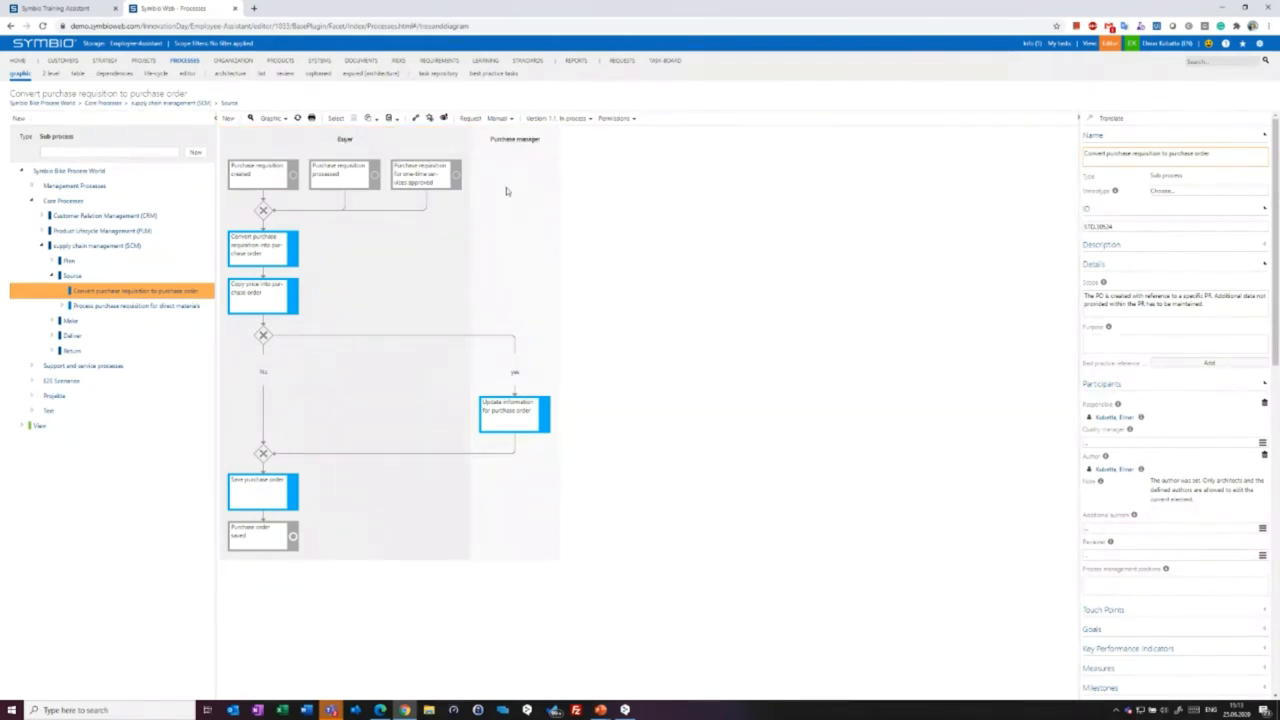
{"action": "left_click", "coordinate": [348, 173]}
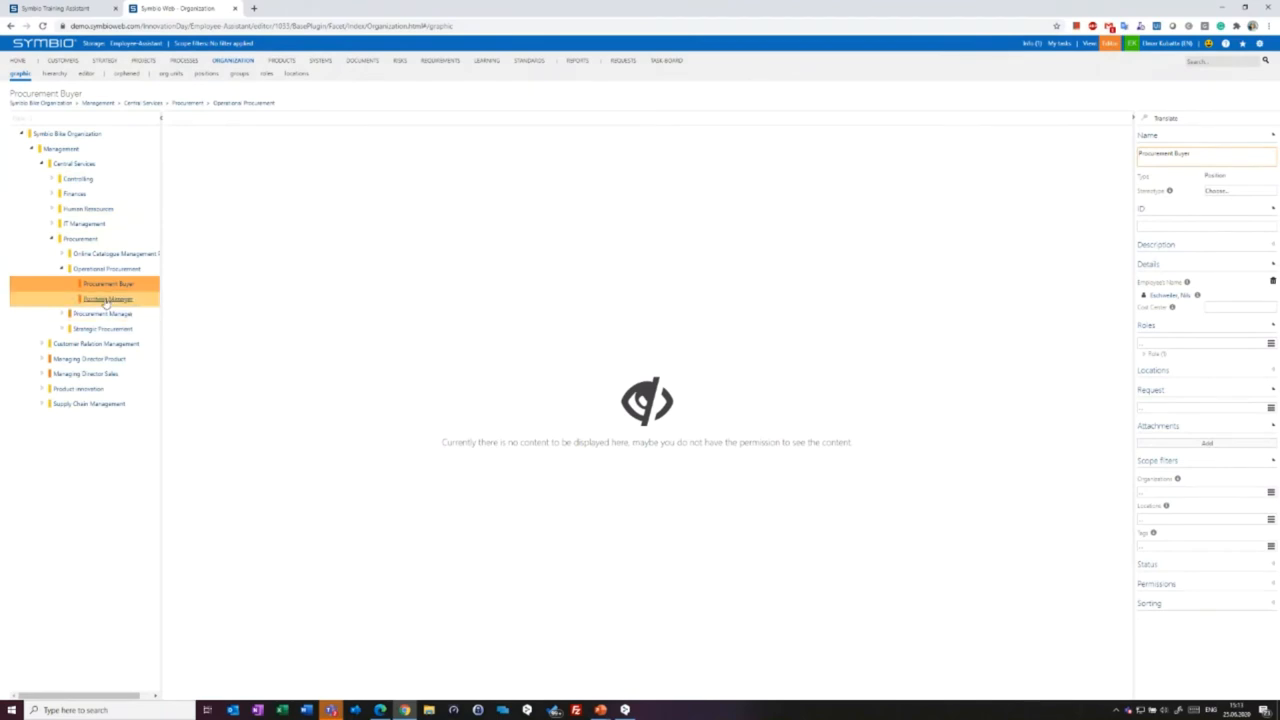
Show Purchase Manager's details with its assigned Purchase manager role, then the Procurement Buyer position.
{"action": "left_click", "coordinate": [98, 298]}
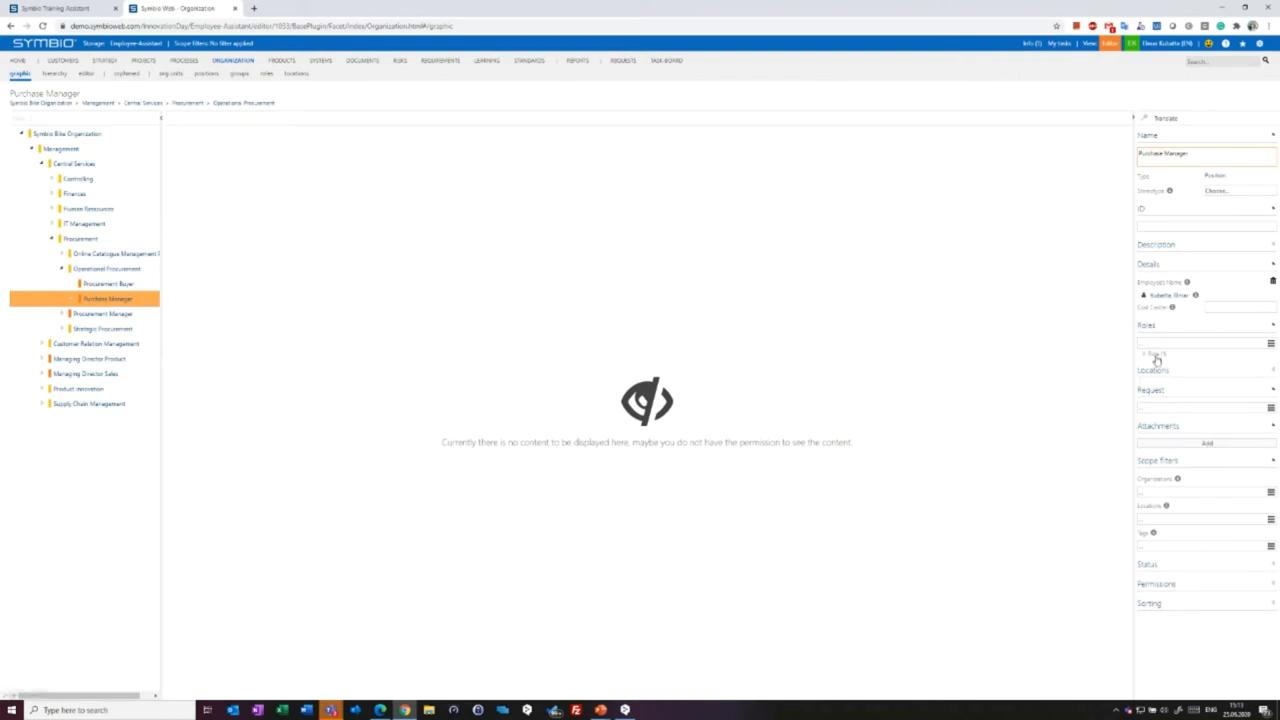
{"action": "left_click", "coordinate": [1157, 357]}
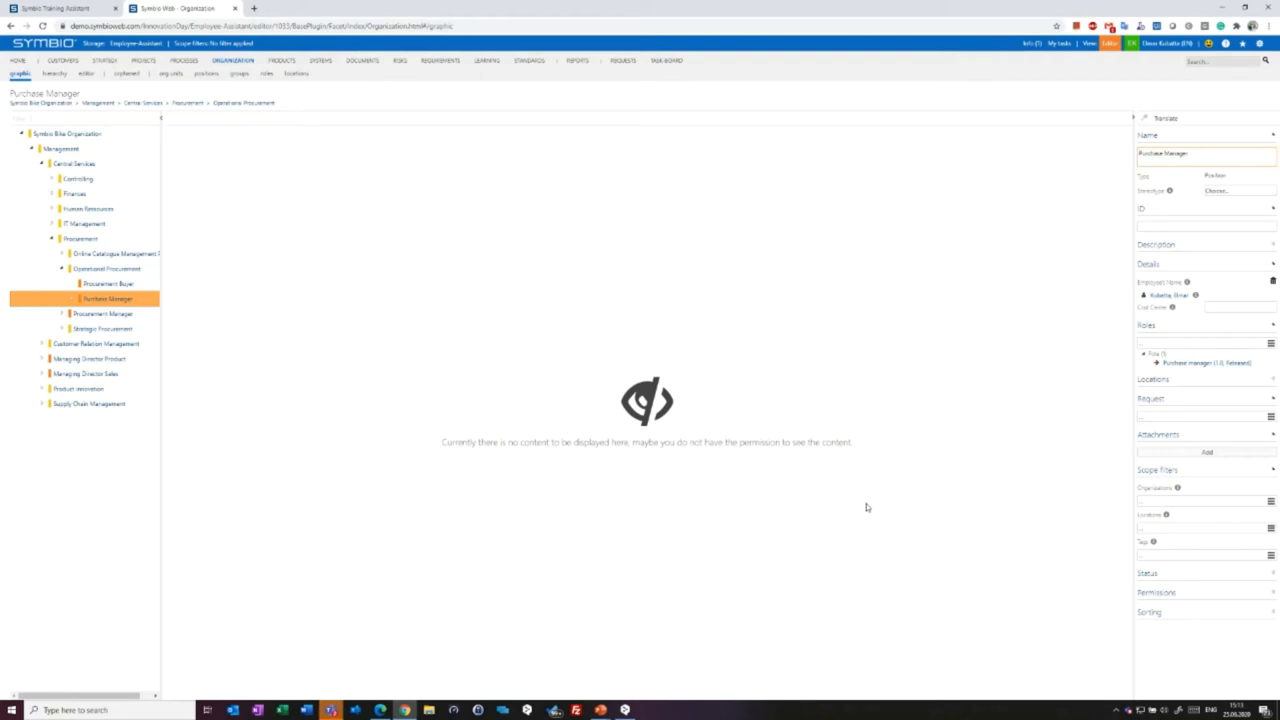
{"action": "left_click", "coordinate": [100, 283]}
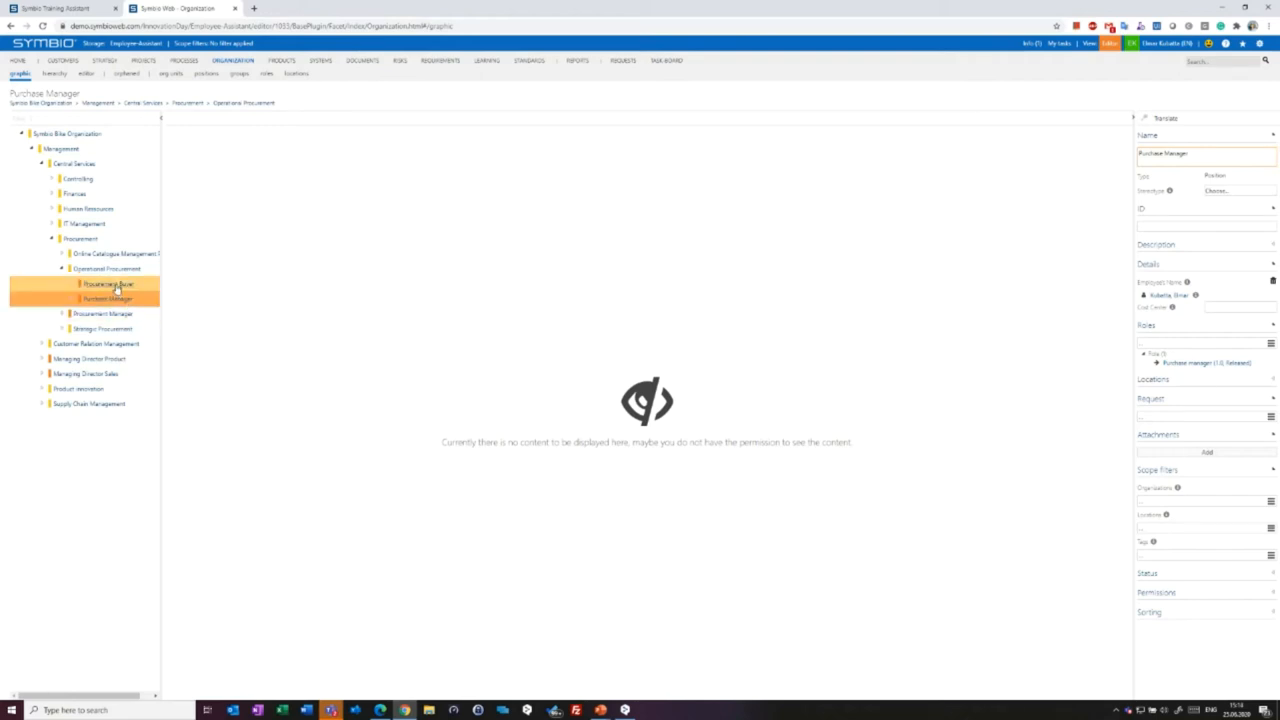
{"action": "left_click", "coordinate": [105, 289]}
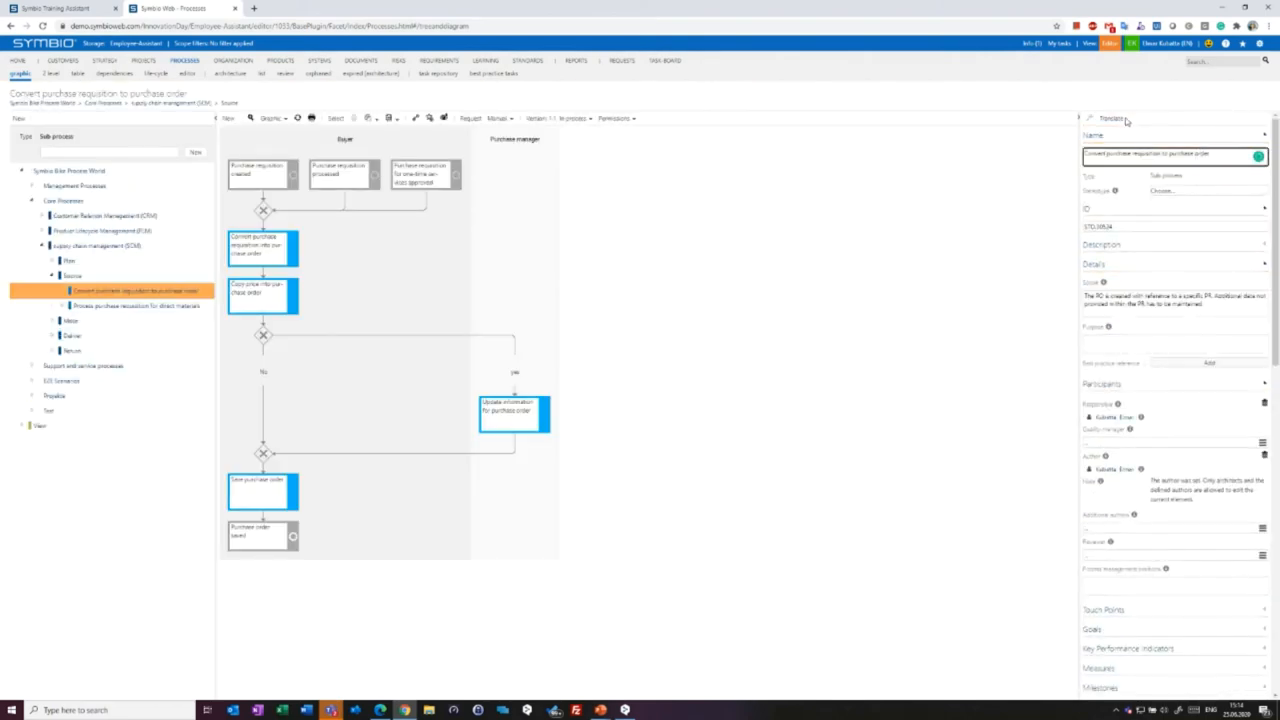
In the name translations, add '(new)' to the English name and '(neu)' to the German name.
{"action": "left_click", "coordinate": [1112, 120]}
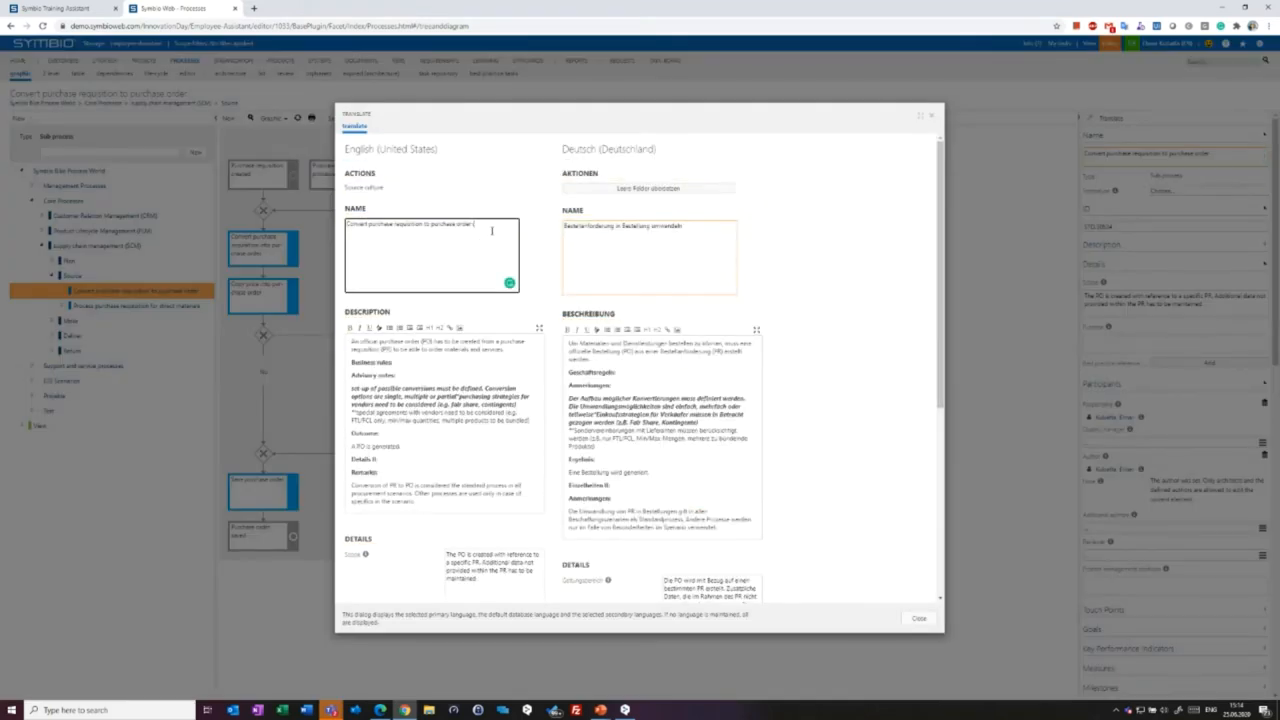
{"action": "type", "text": "(new)"}
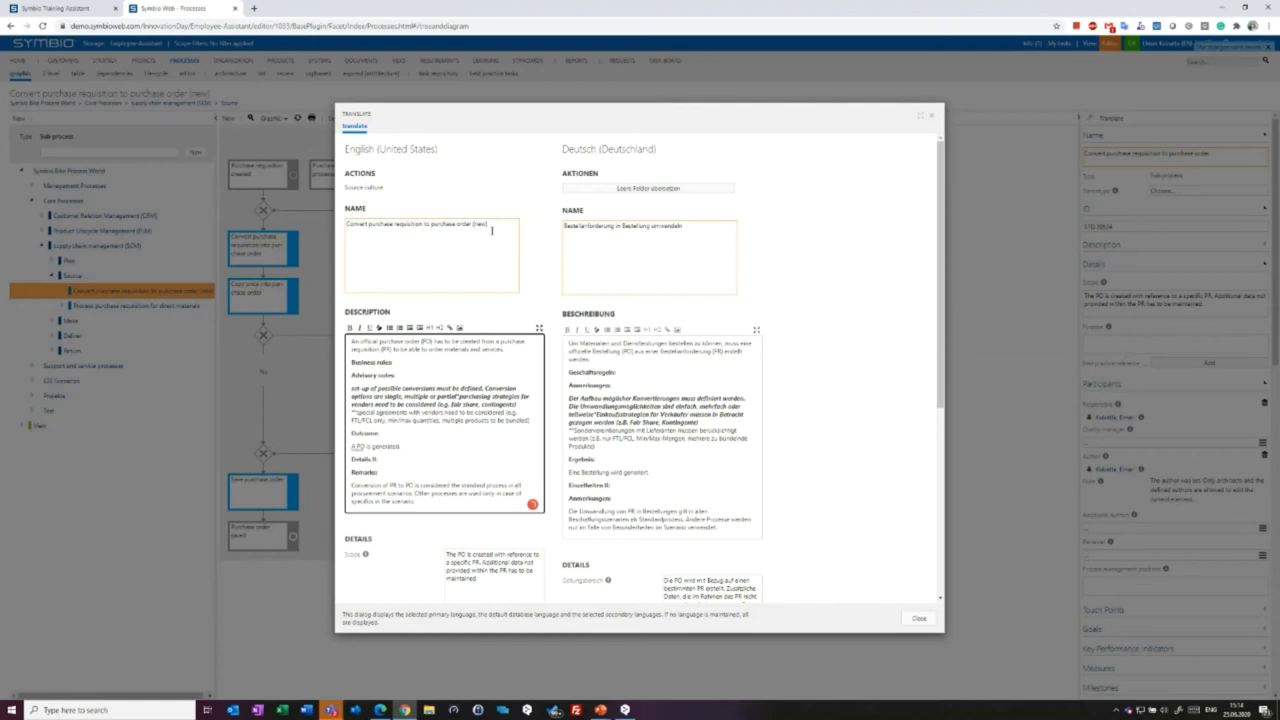
{"action": "left_click", "coordinate": [645, 238]}
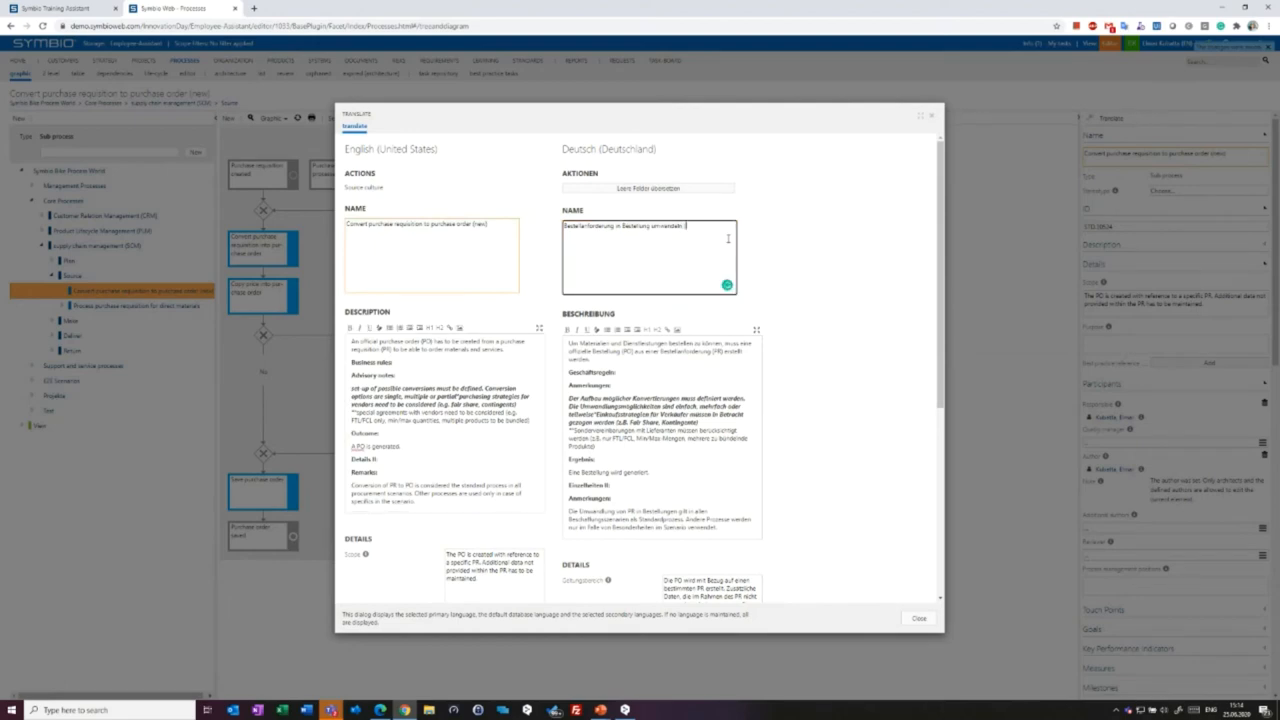
{"action": "type", "text": "(neu)"}
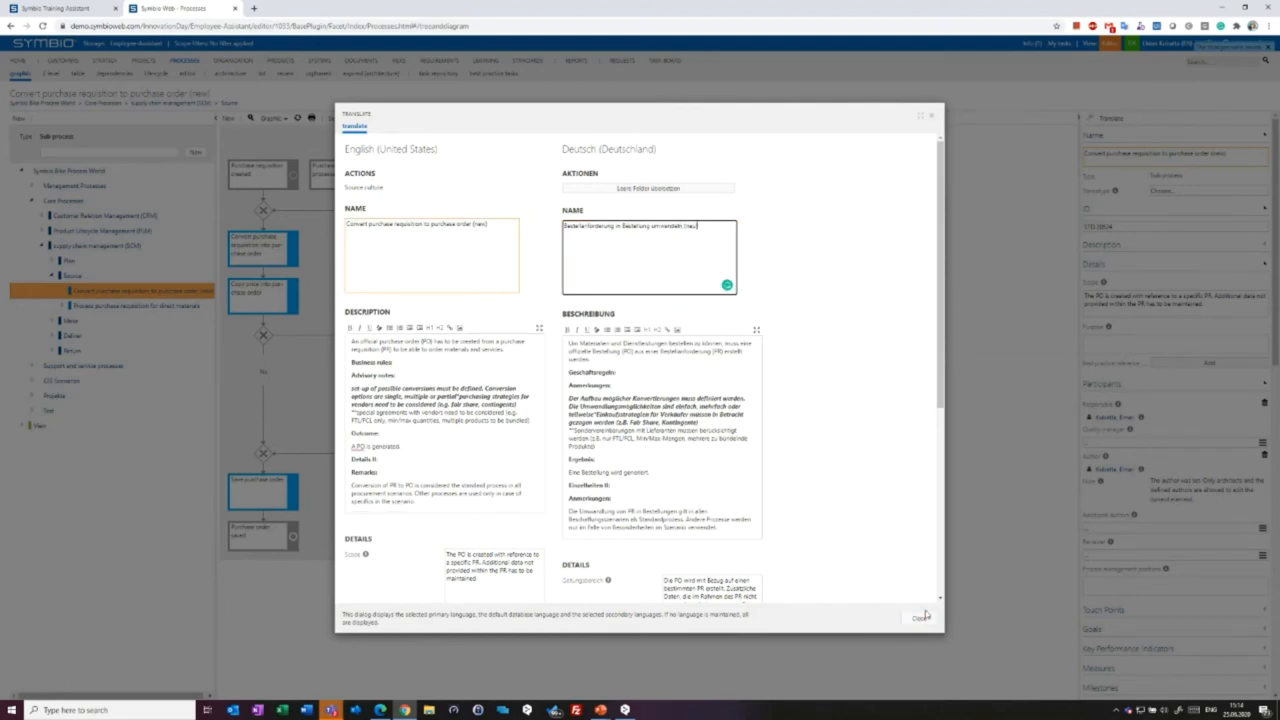
{"action": "left_click", "coordinate": [930, 617]}
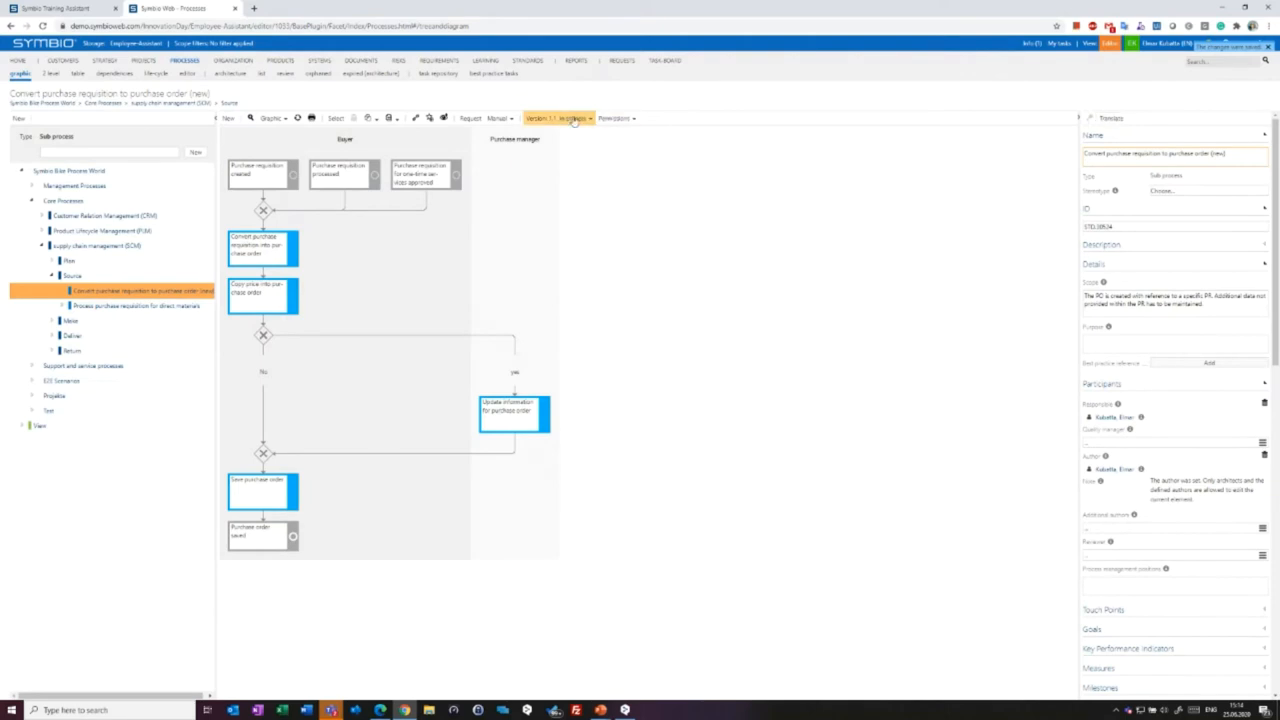
Change the process state to Released, making it version 2.0 Released.
{"action": "left_click", "coordinate": [555, 118]}
{"action": "type", "text": "tes"}
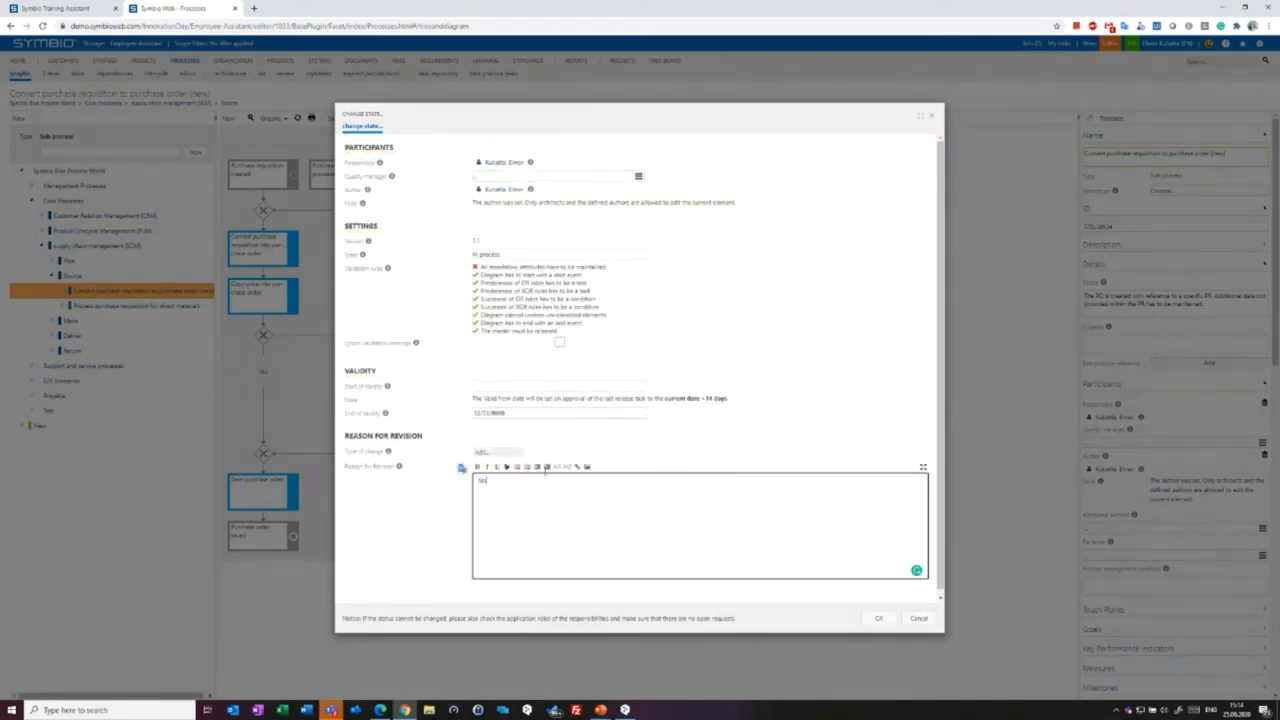
{"action": "left_click", "coordinate": [558, 254]}
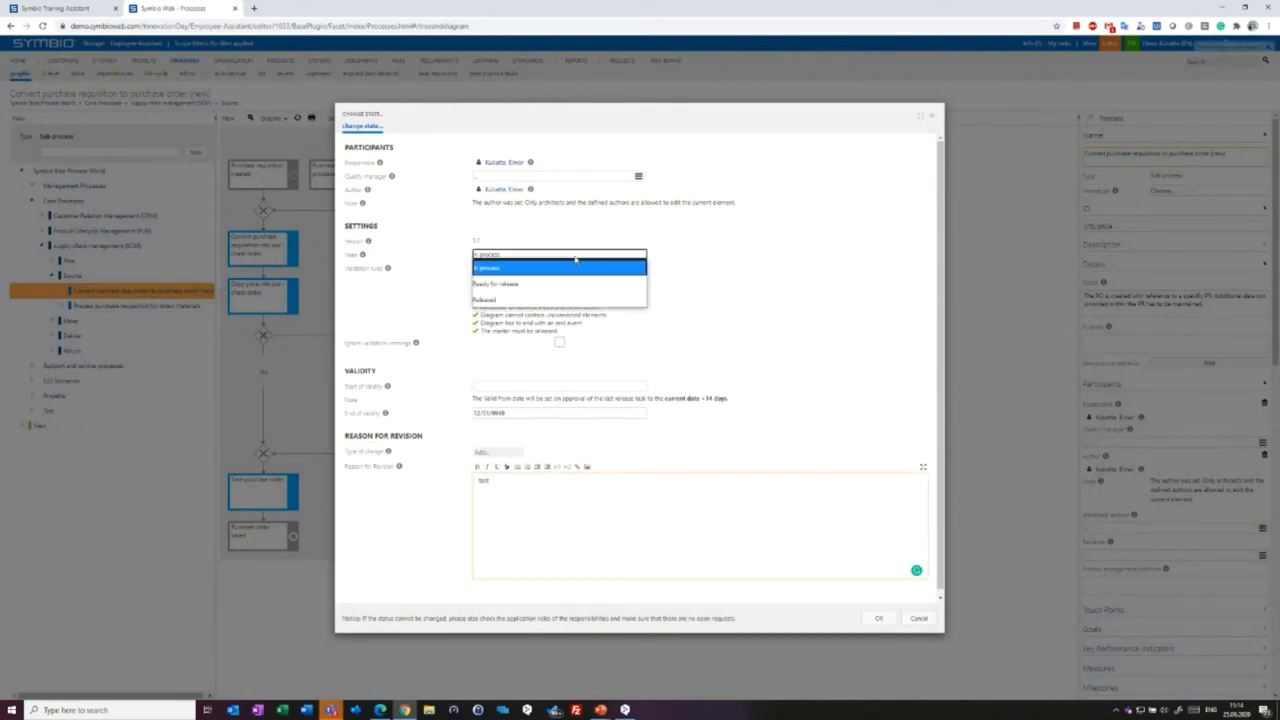
{"action": "left_click", "coordinate": [556, 267]}
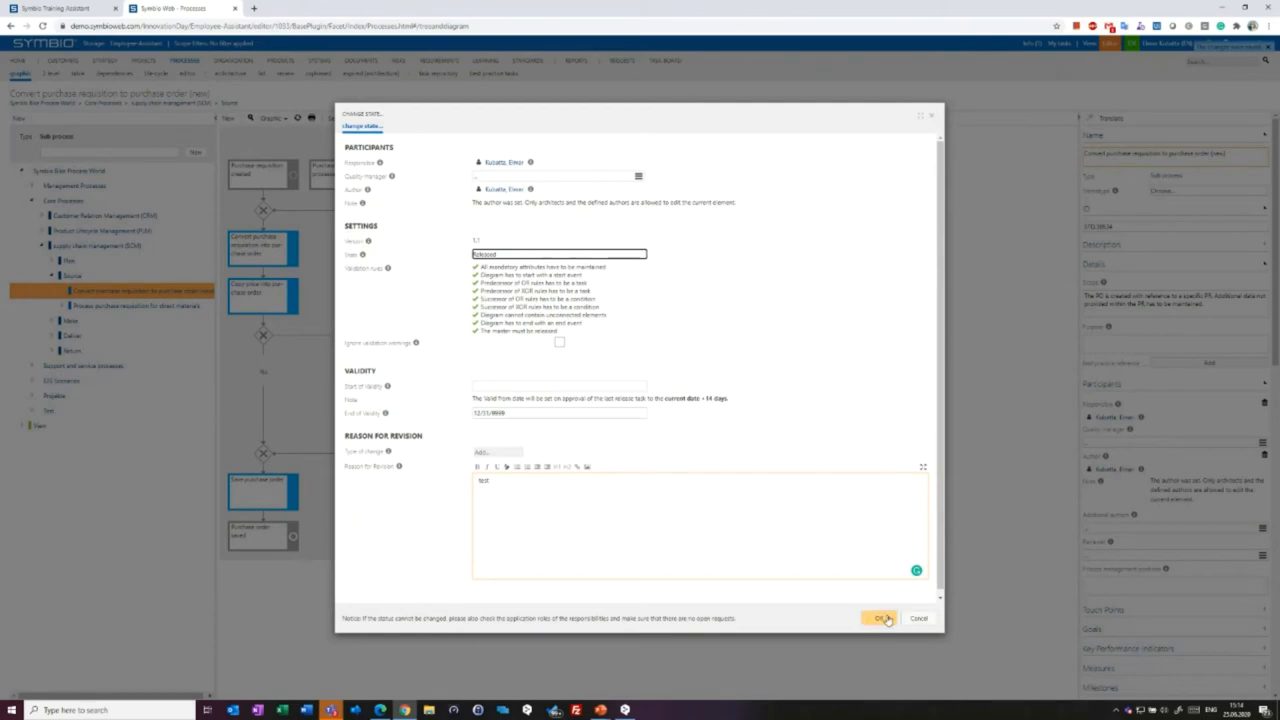
{"action": "left_click", "coordinate": [878, 618]}
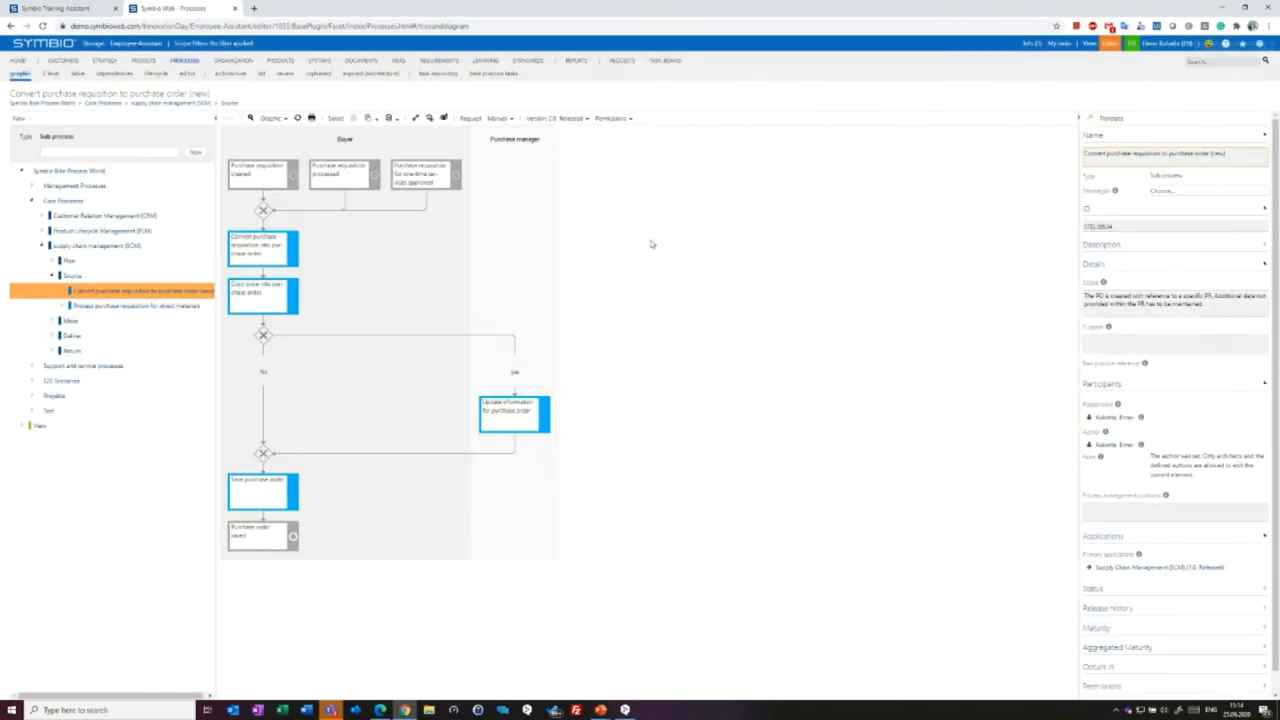
{"action": "mouse_move", "coordinate": [624, 318]}
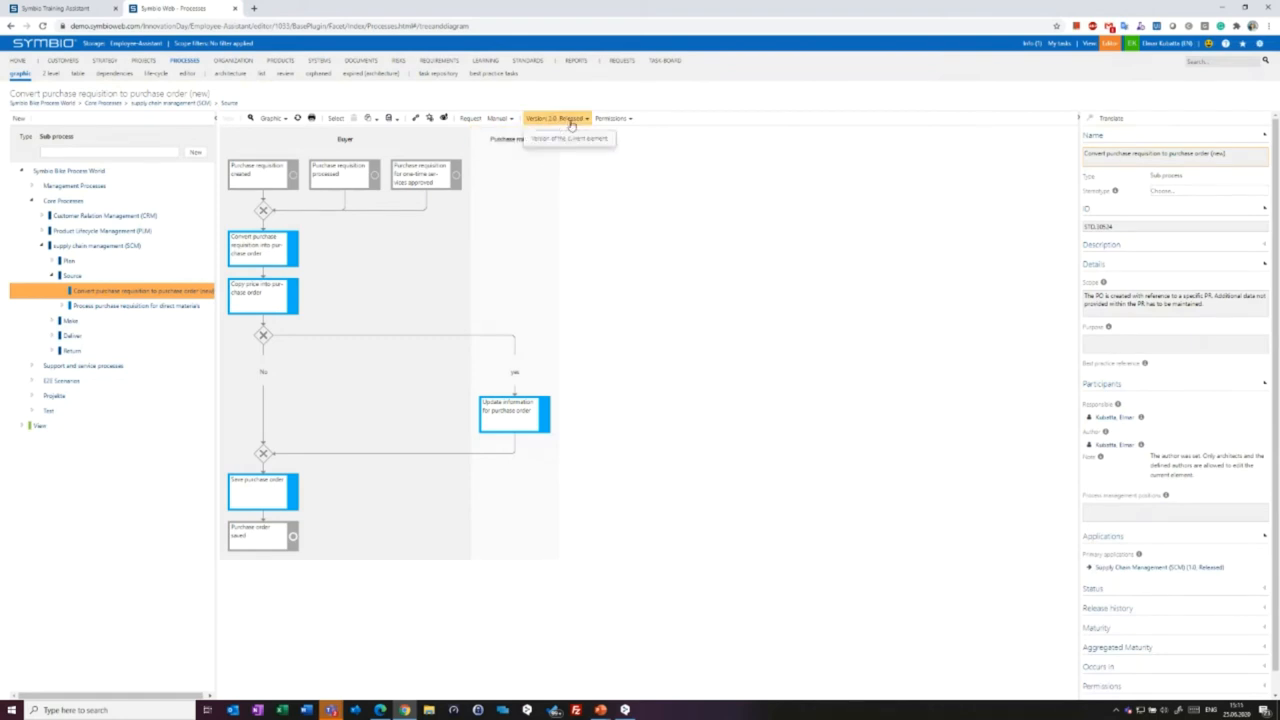
Inspect version 2.0's state settings (reason for revision, validity start) and cancel, then switch to Training Assistant.
{"action": "left_click", "coordinate": [560, 118]}
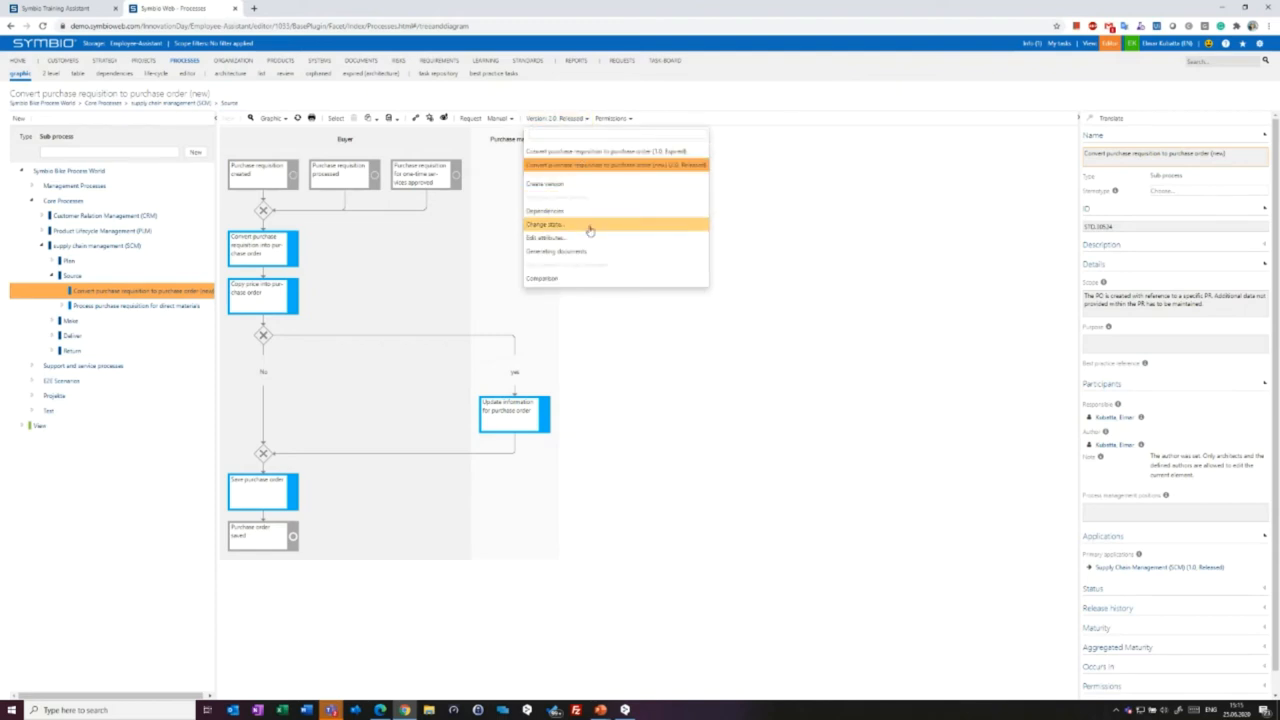
{"action": "mouse_move", "coordinate": [590, 228]}
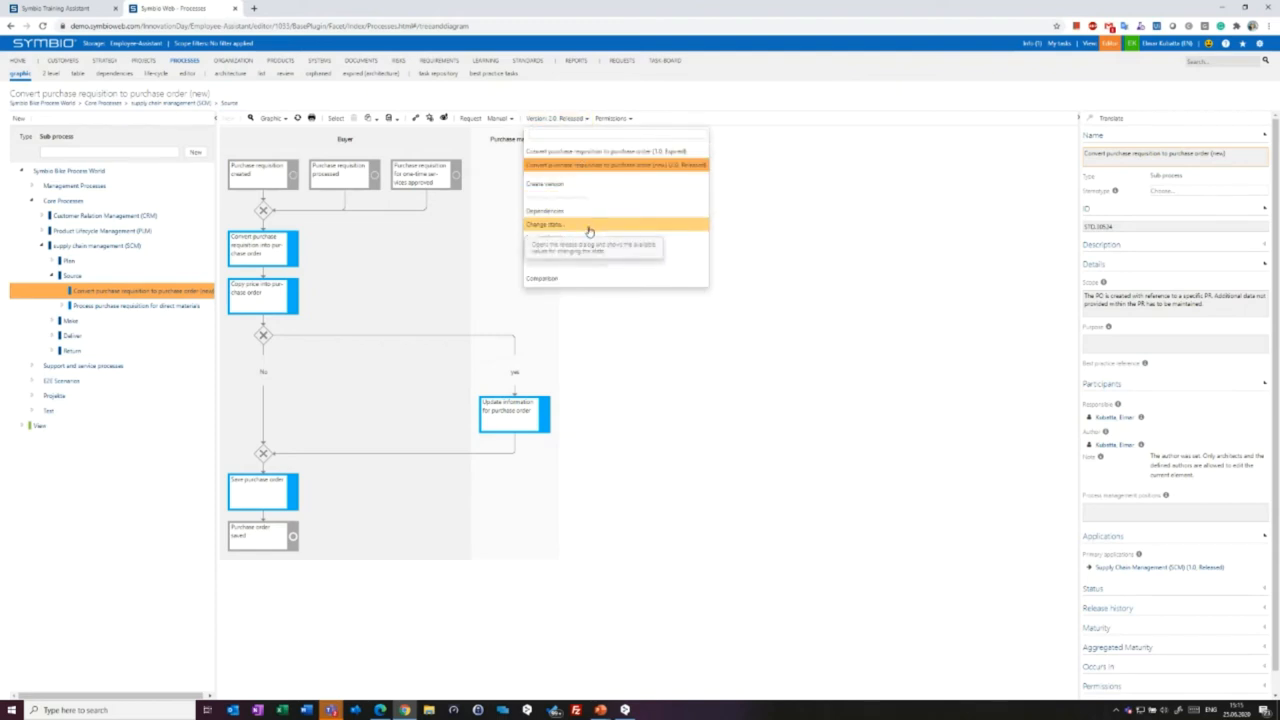
{"action": "left_click", "coordinate": [547, 224]}
{"action": "type", "text": "test"}
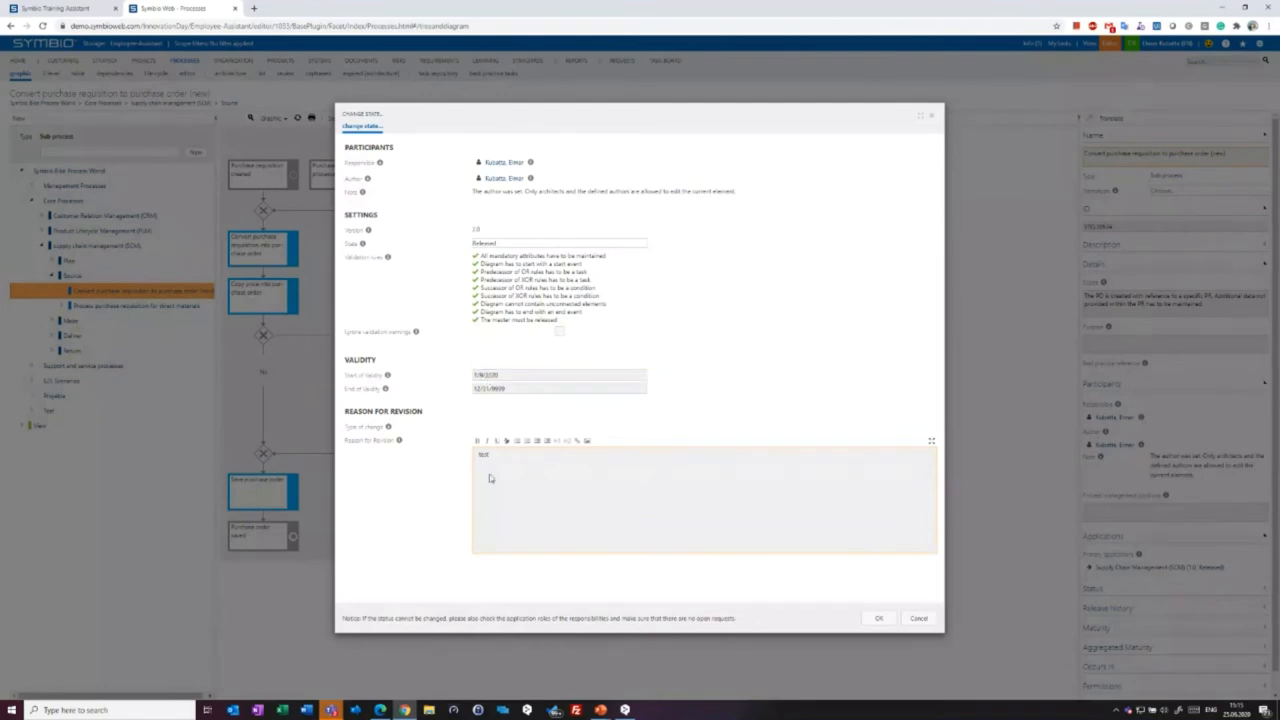
{"action": "left_click", "coordinate": [558, 375]}
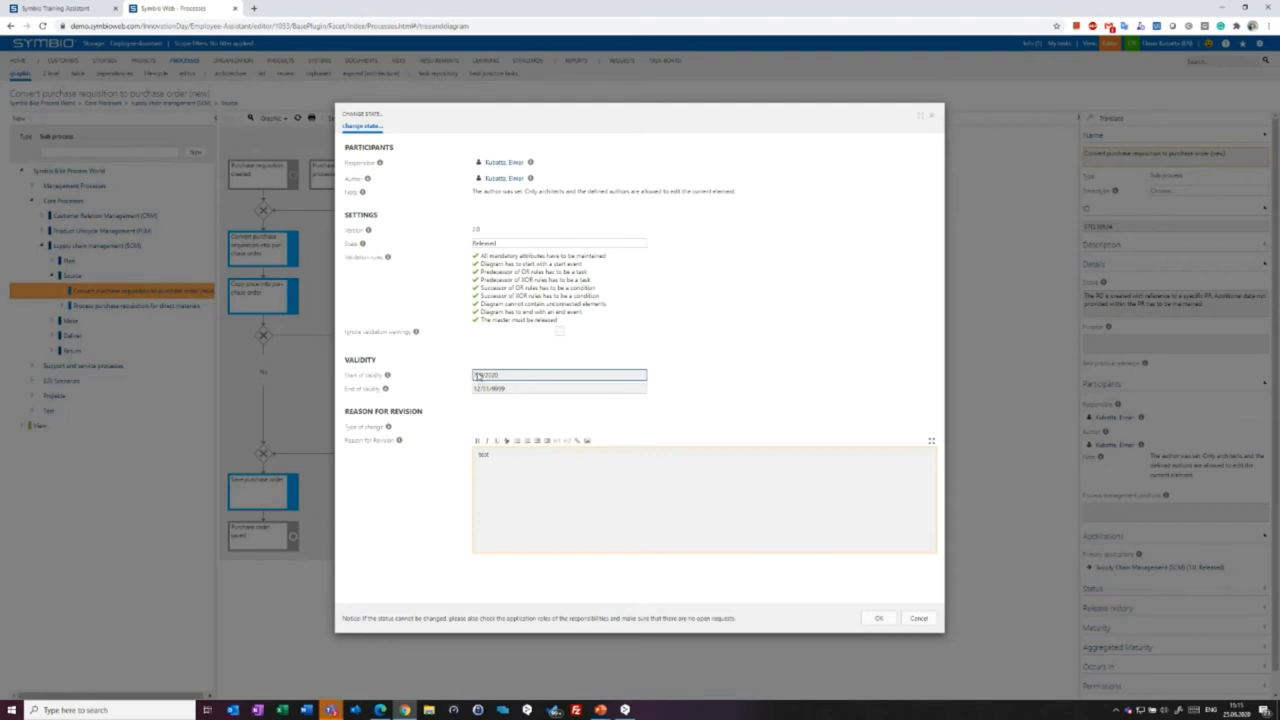
{"action": "left_click", "coordinate": [556, 388]}
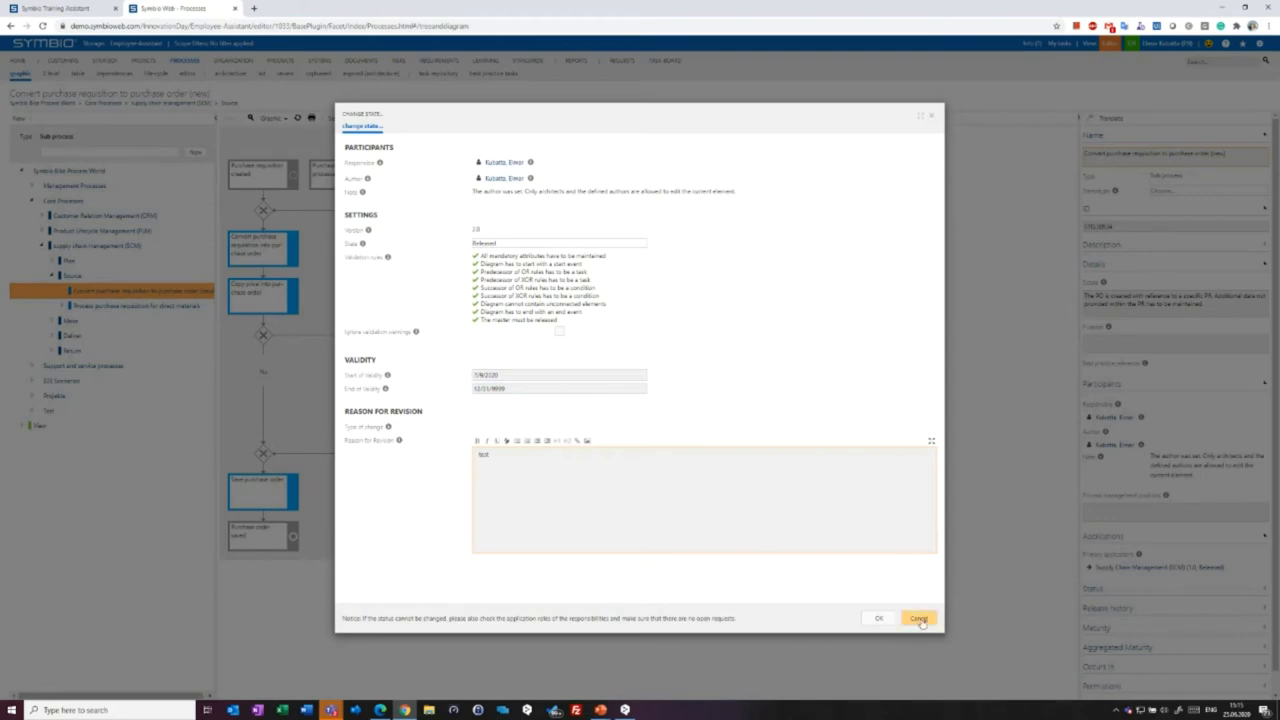
{"action": "left_click", "coordinate": [918, 618]}
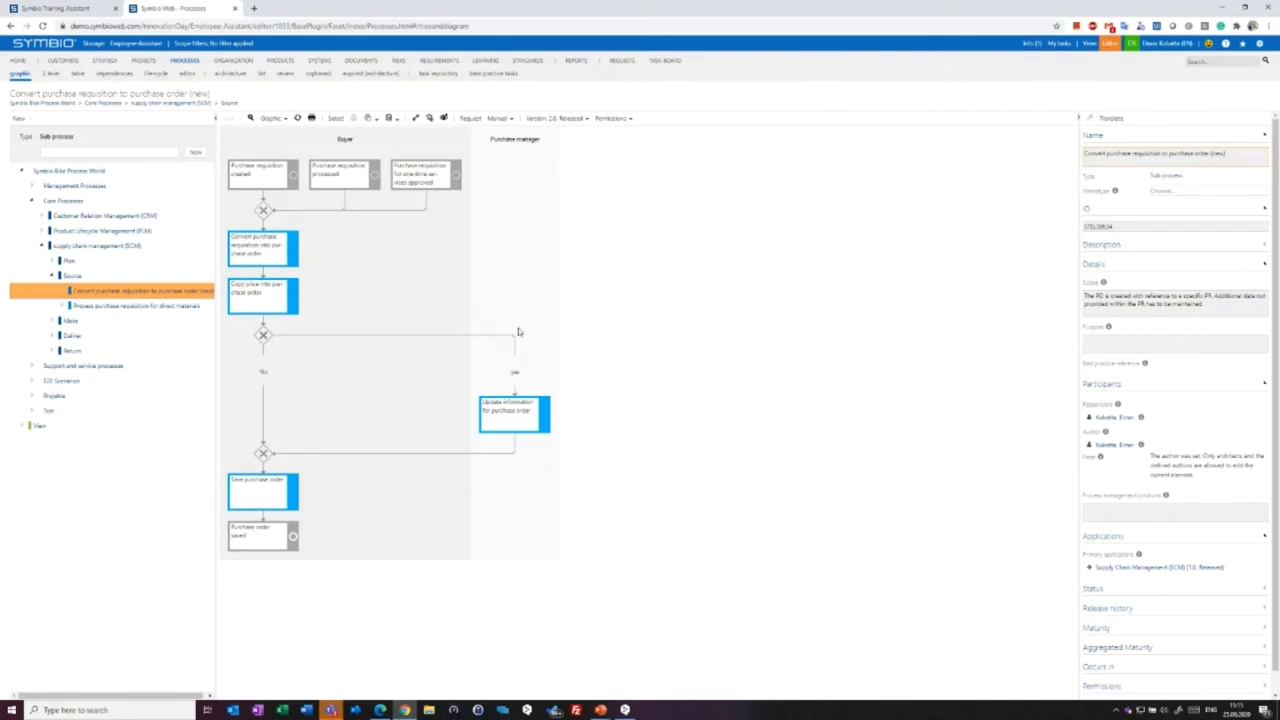
{"action": "mouse_move", "coordinate": [536, 293]}
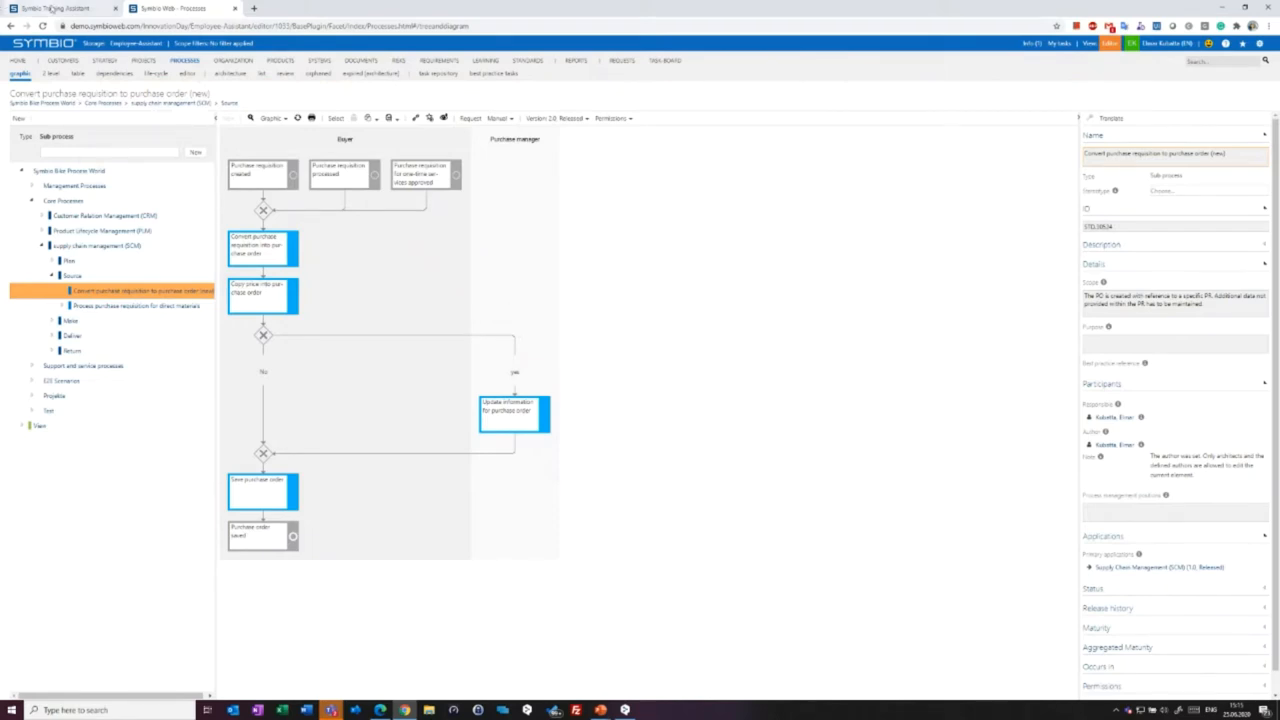
{"action": "left_click", "coordinate": [60, 6]}
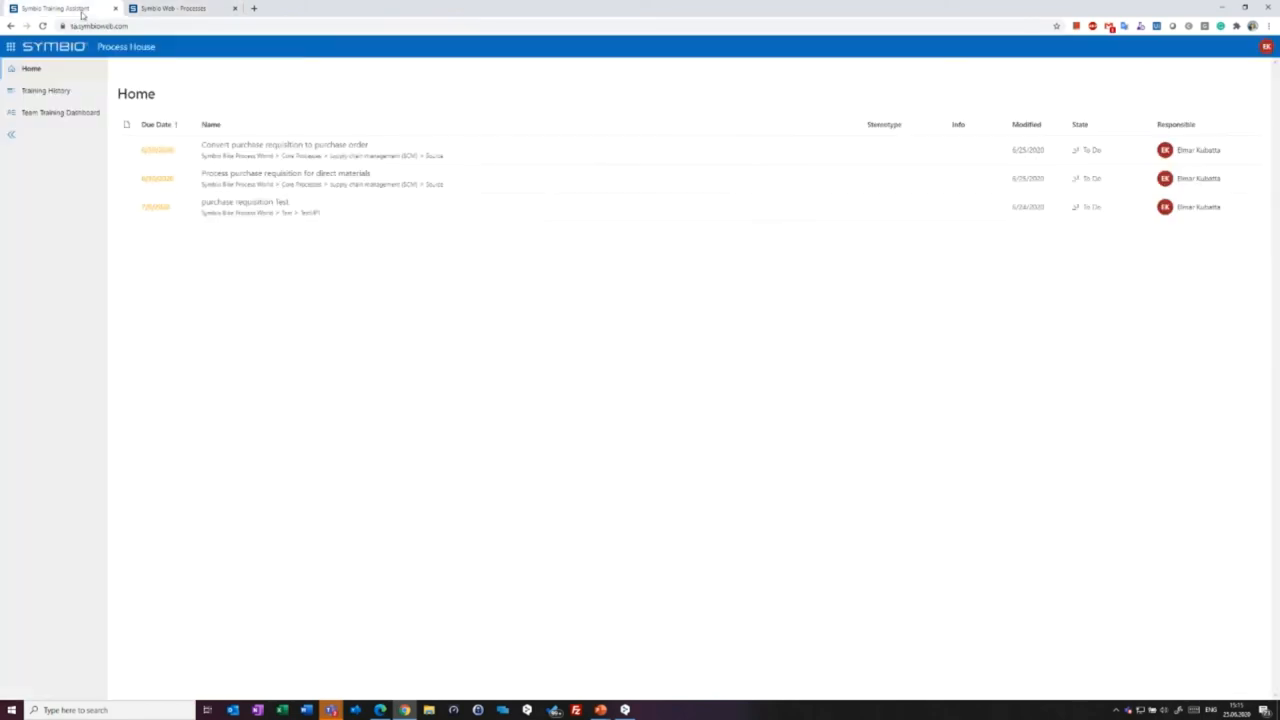
{"action": "mouse_move", "coordinate": [186, 234]}
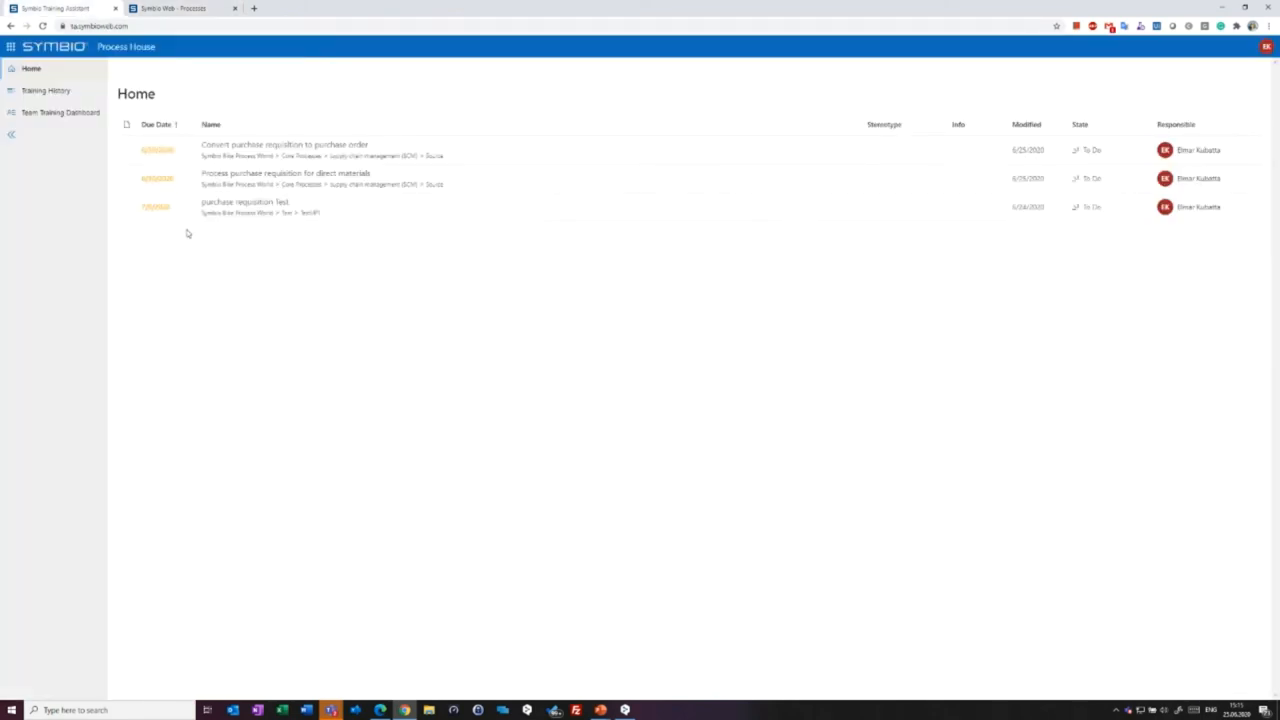
{"action": "mouse_move", "coordinate": [231, 485]}
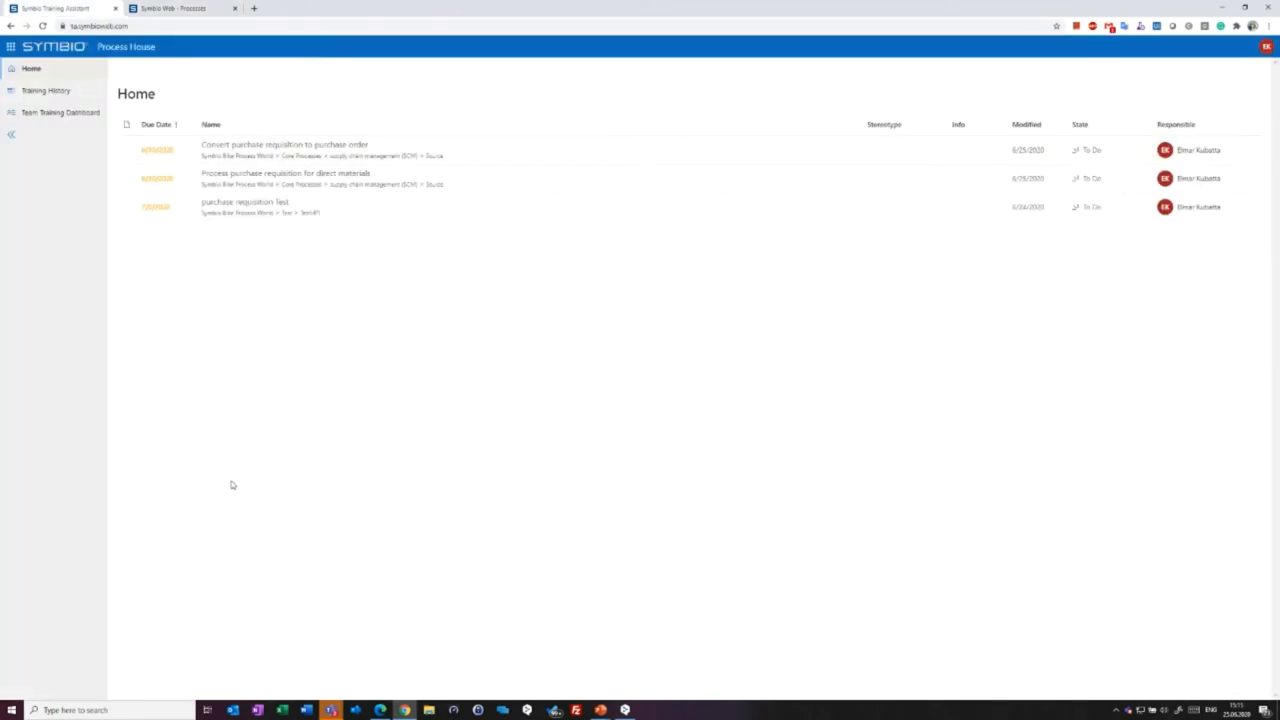
{"action": "mouse_move", "coordinate": [246, 497]}
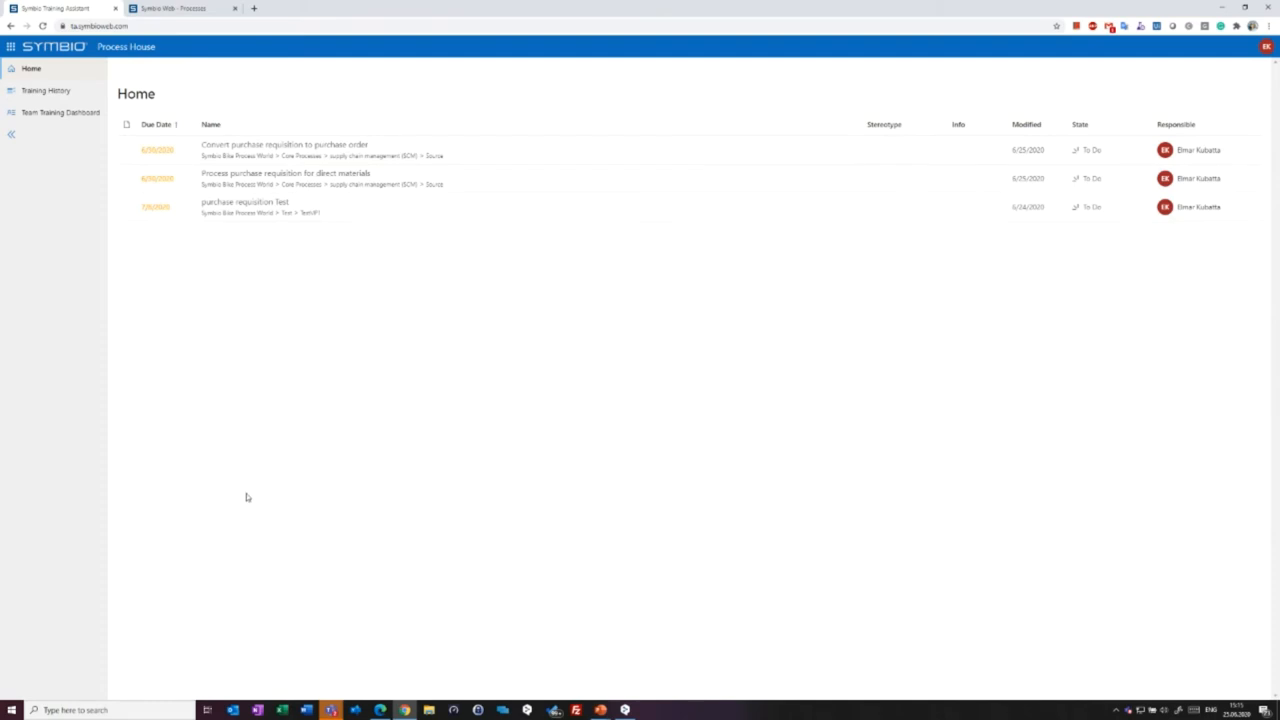
{"action": "mouse_move", "coordinate": [244, 495]}
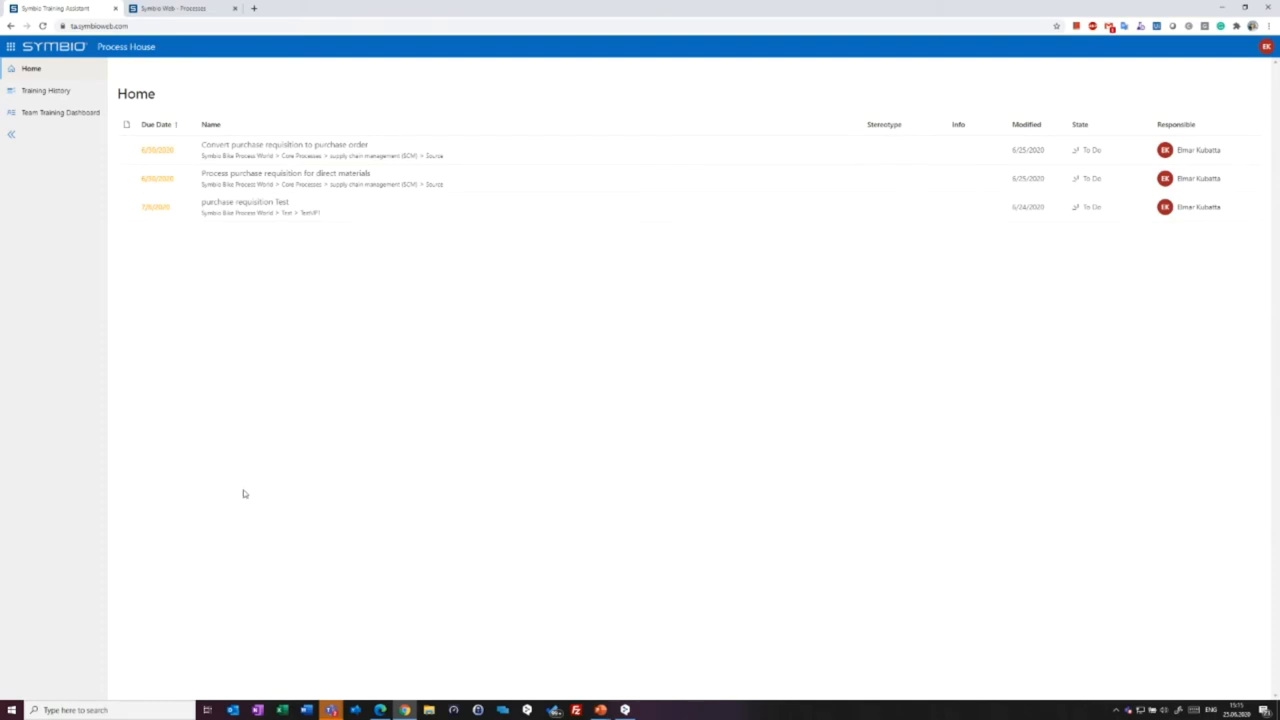
{"action": "mouse_move", "coordinate": [287, 470]}
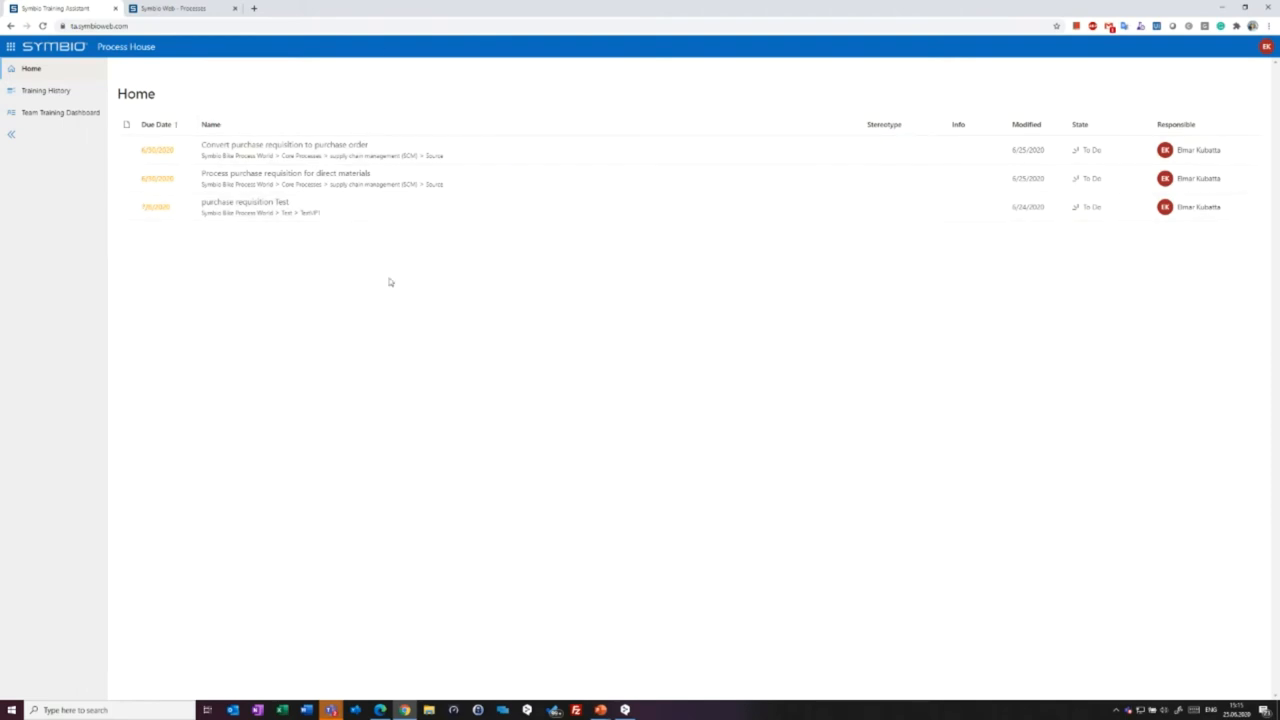
{"action": "mouse_move", "coordinate": [297, 272]}
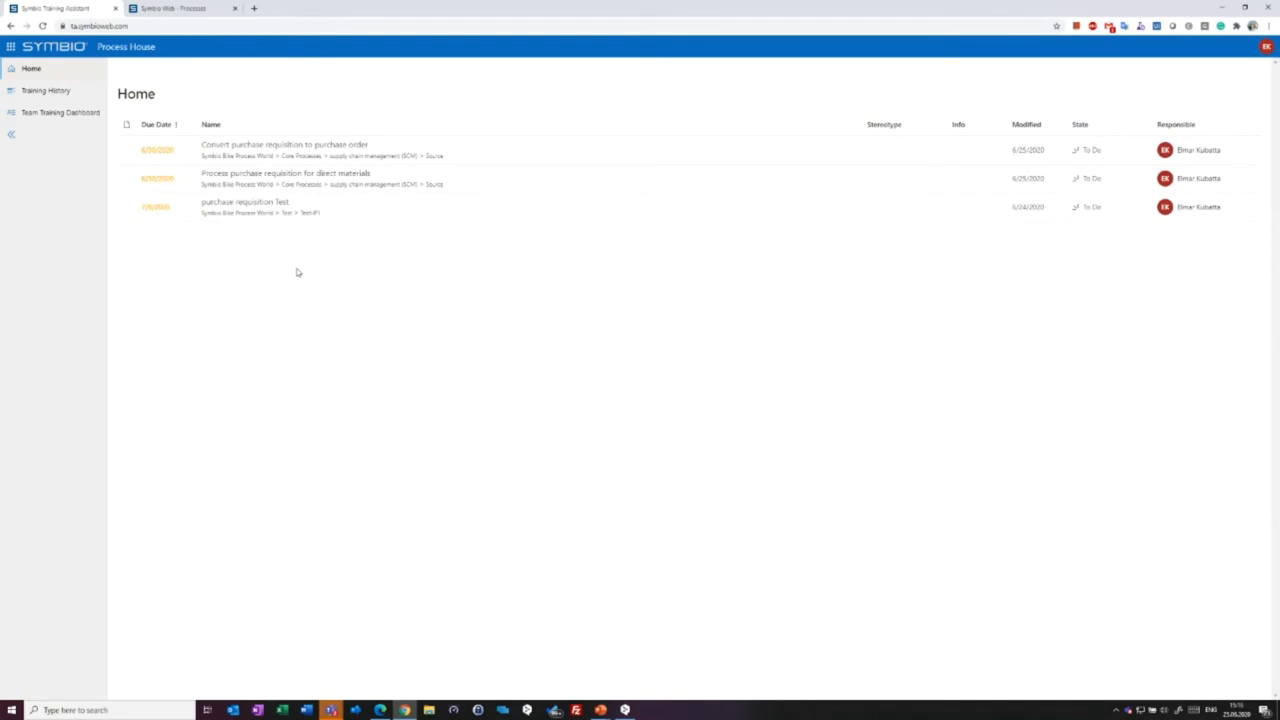
{"action": "mouse_move", "coordinate": [320, 313]}
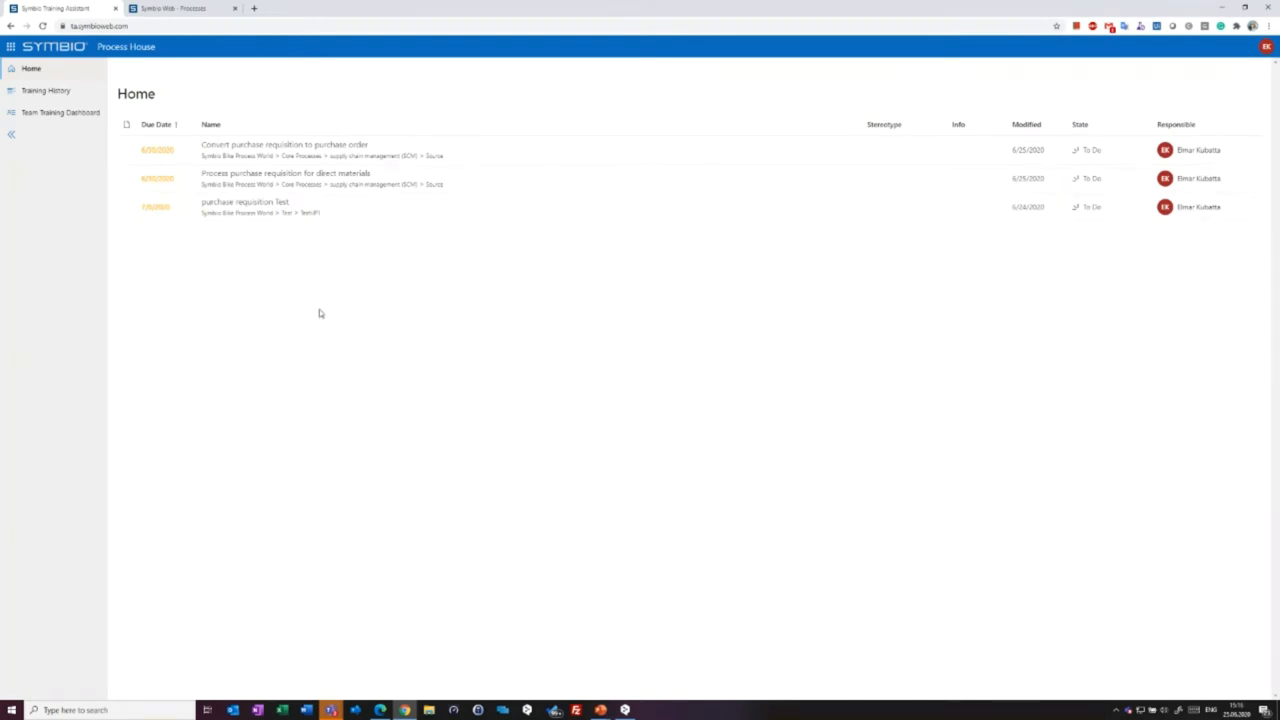
{"action": "mouse_move", "coordinate": [1091, 206]}
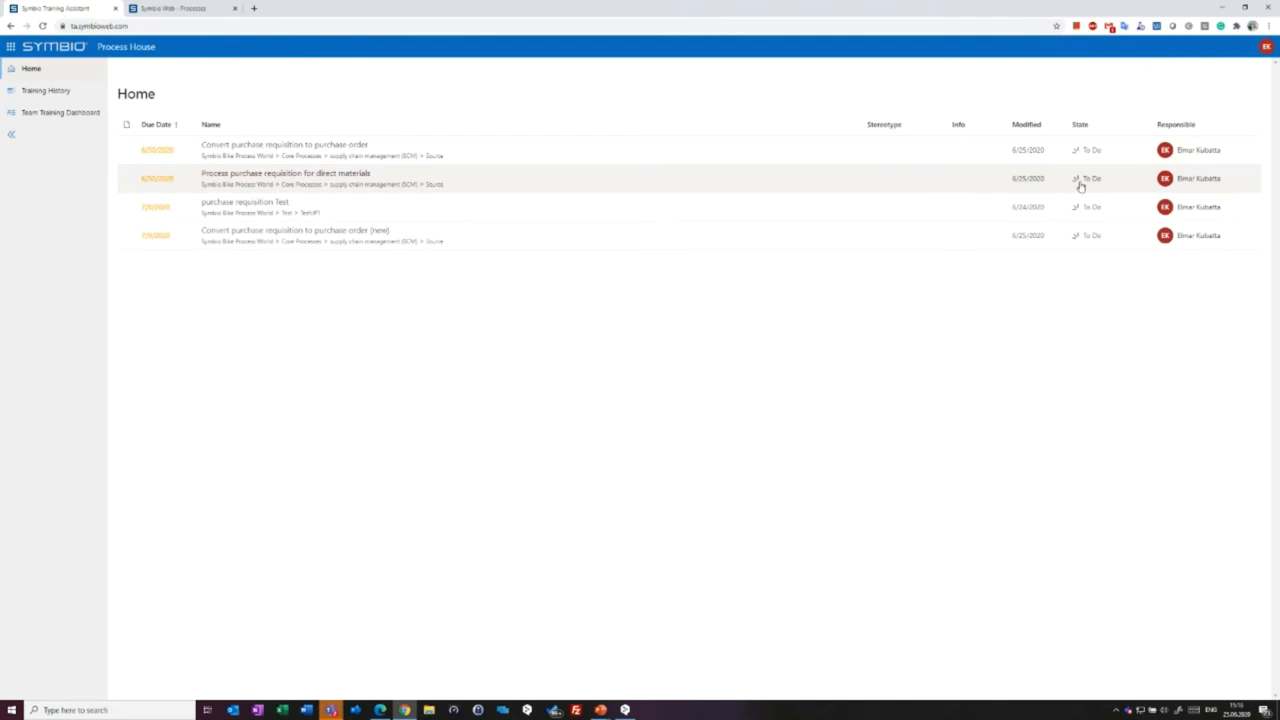
{"action": "mouse_move", "coordinate": [401, 236]}
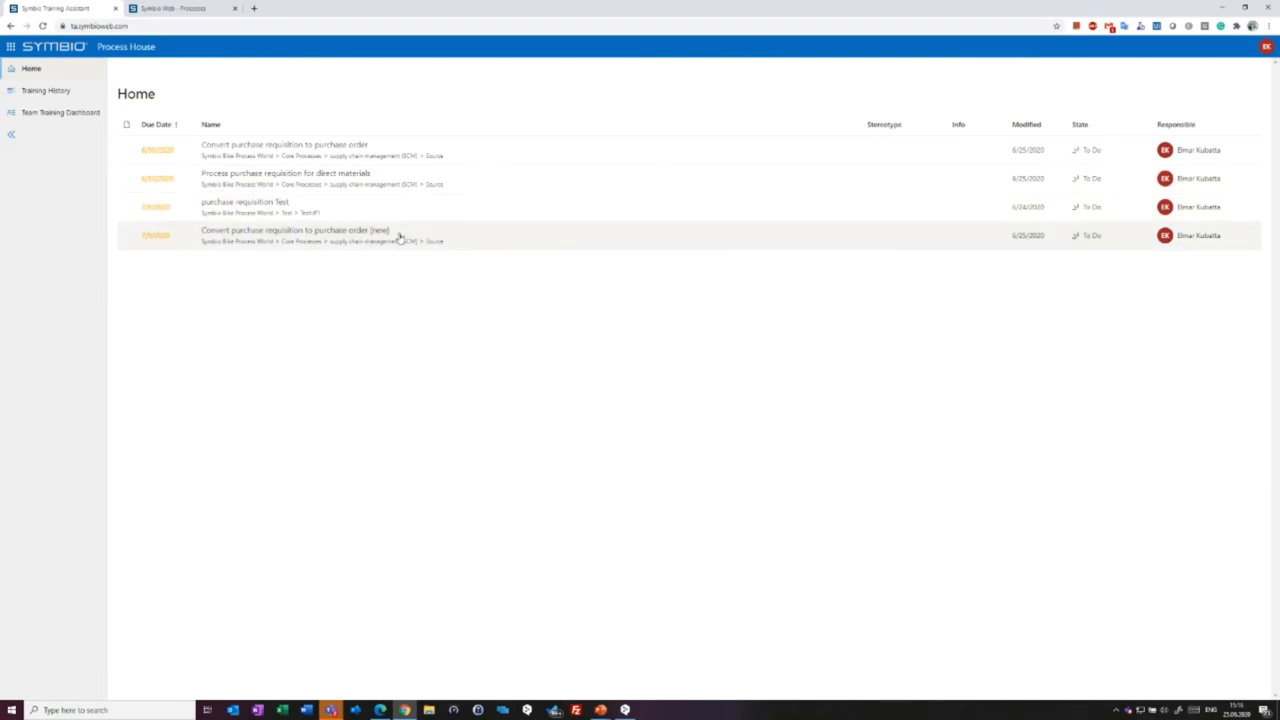
{"action": "mouse_move", "coordinate": [433, 241]}
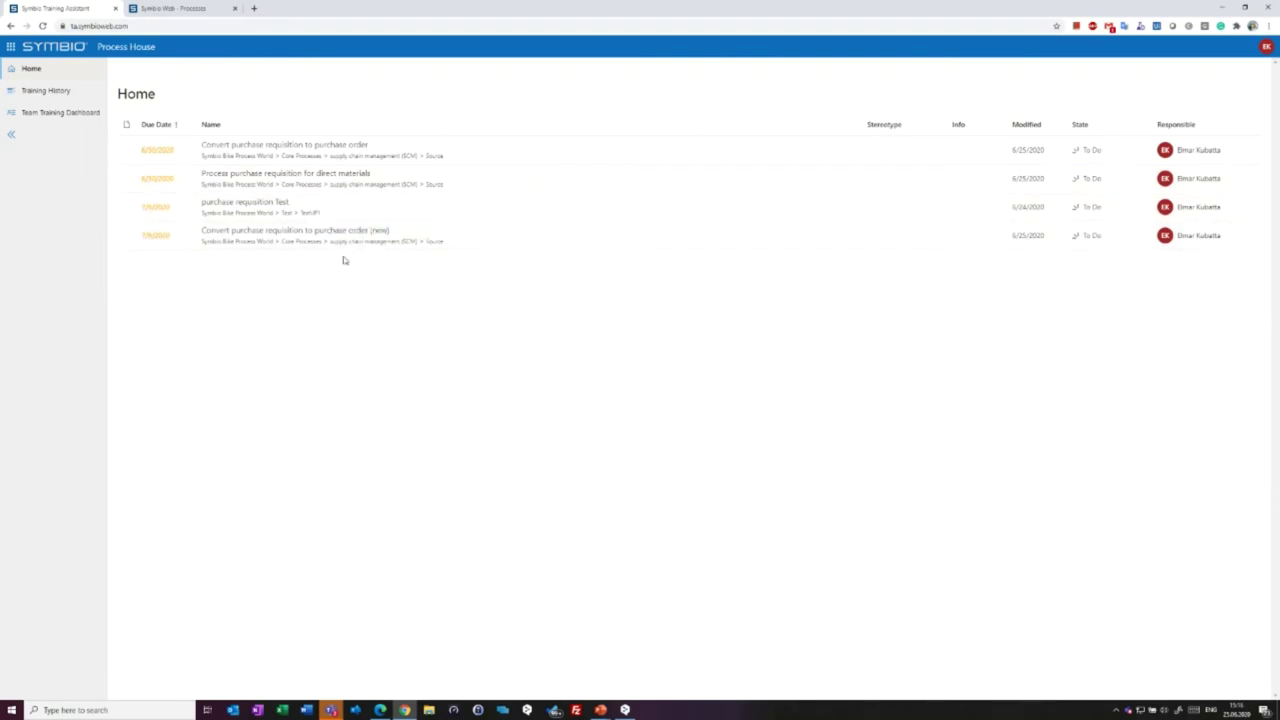
{"action": "mouse_move", "coordinate": [399, 317]}
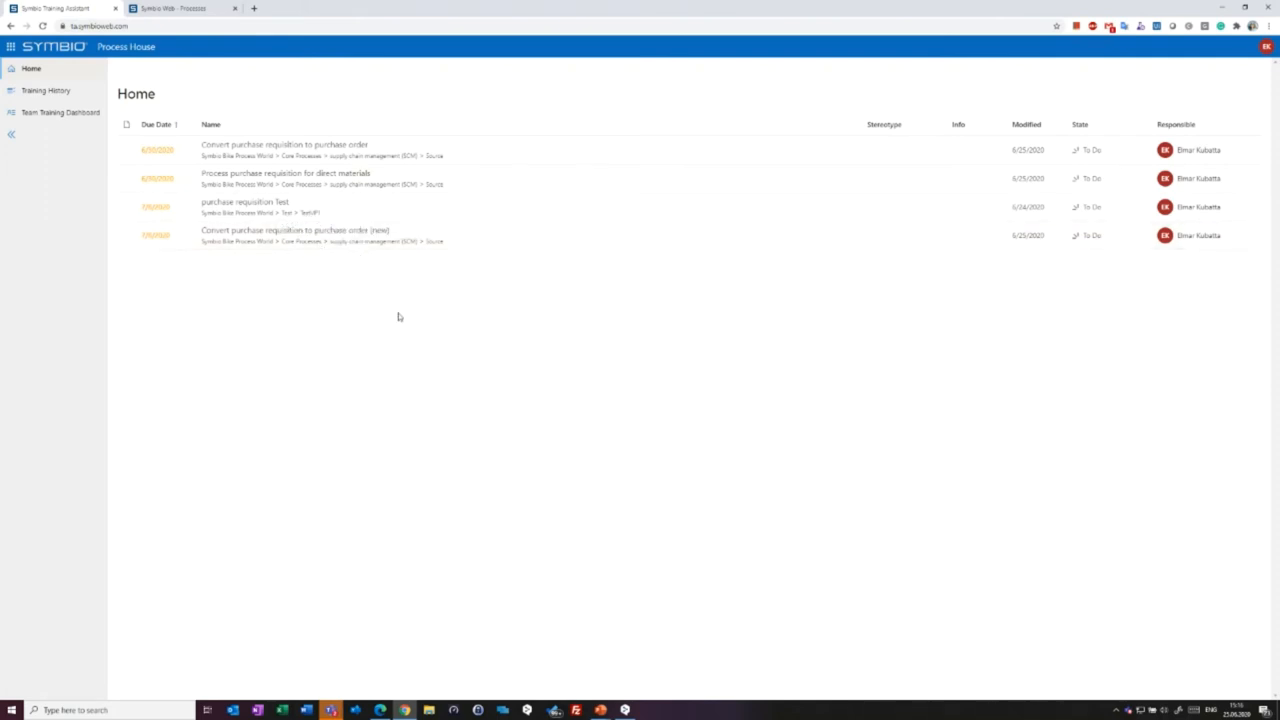
{"action": "mouse_move", "coordinate": [390, 362]}
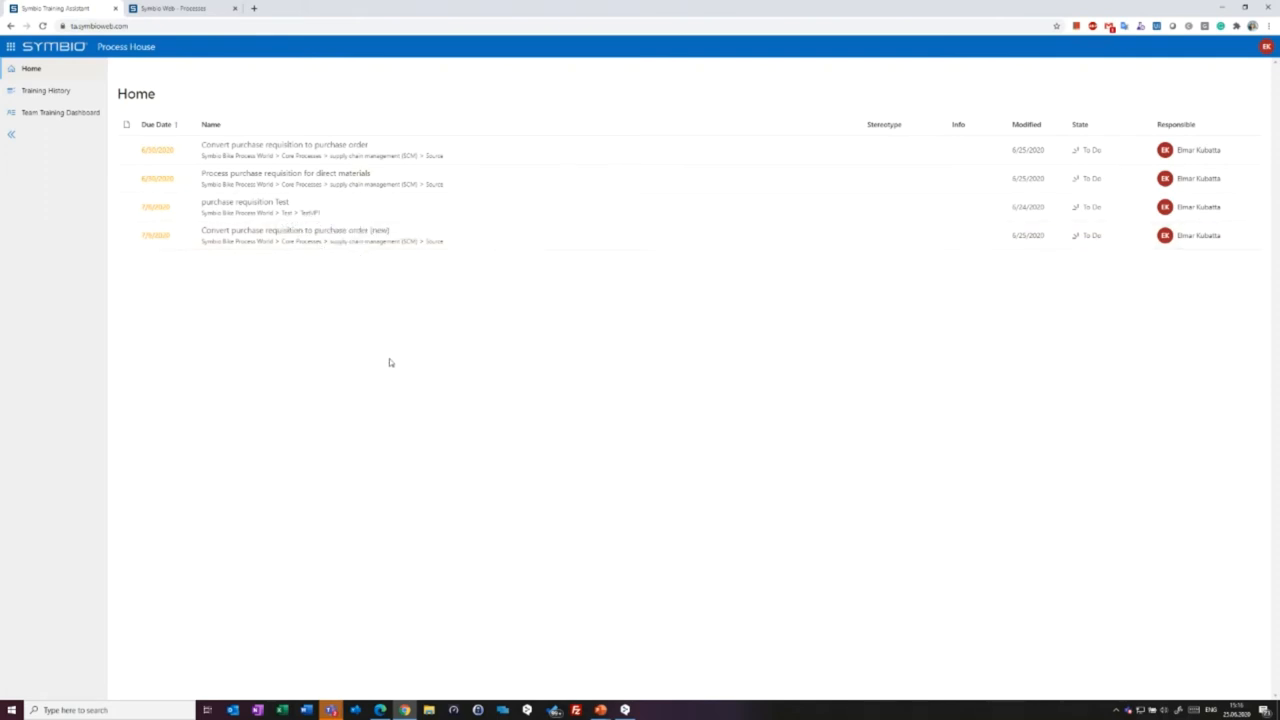
{"action": "mouse_move", "coordinate": [240, 395]}
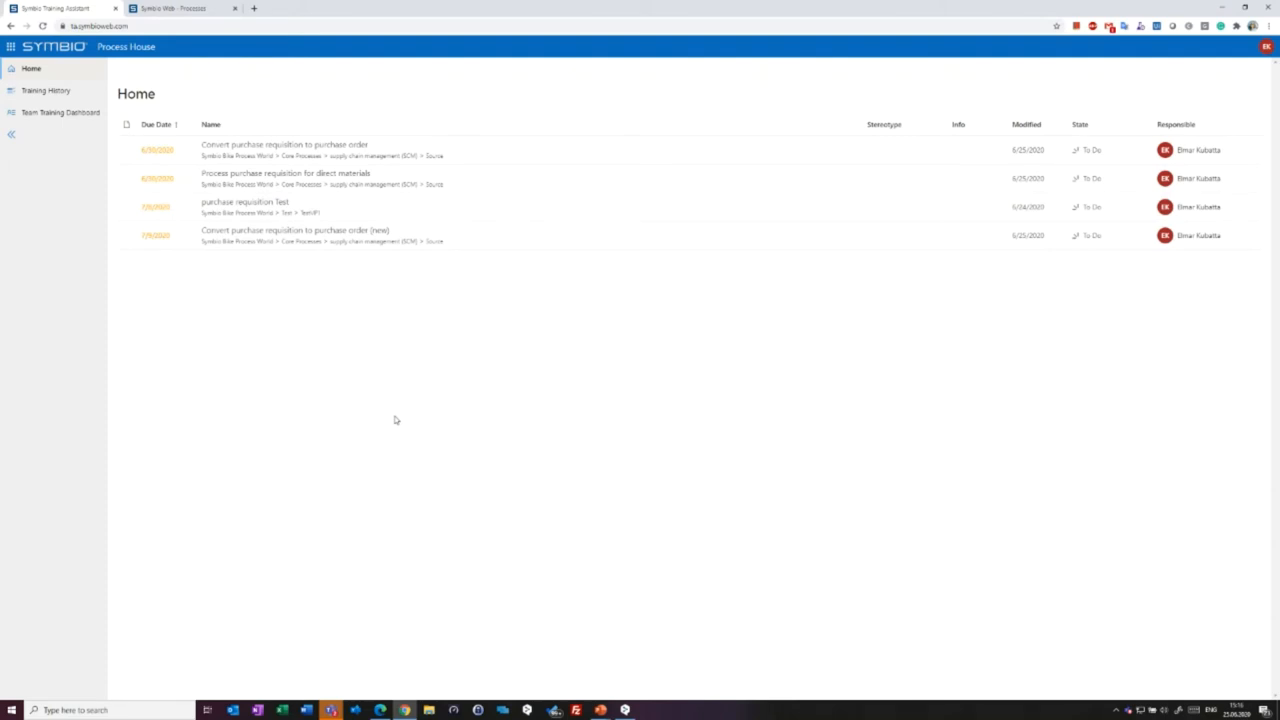
{"action": "mouse_move", "coordinate": [404, 423]}
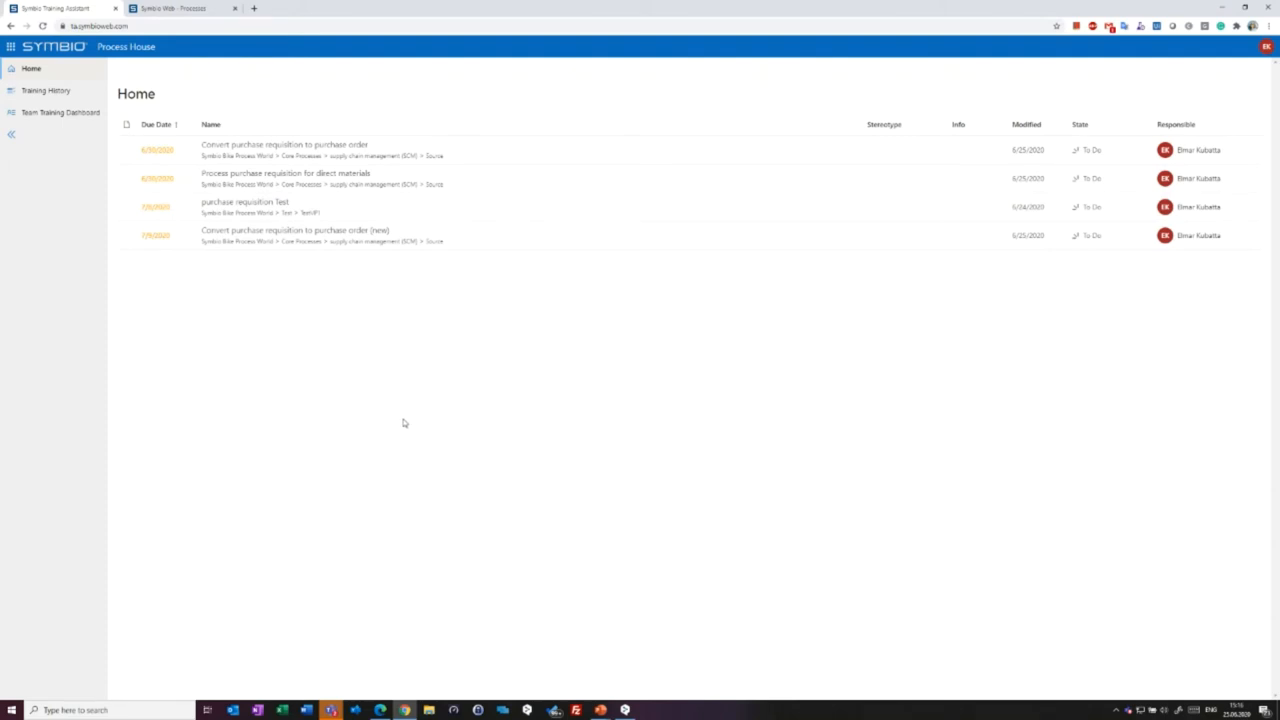
{"action": "mouse_move", "coordinate": [420, 426]}
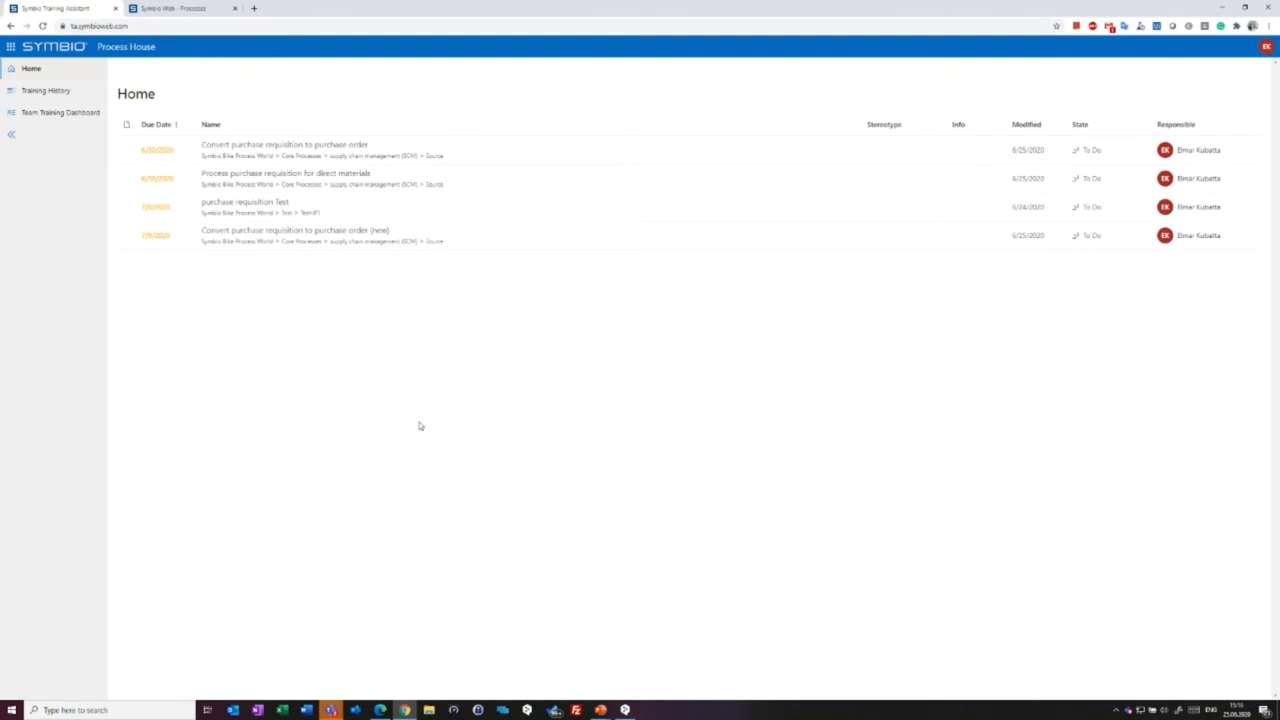
{"action": "mouse_move", "coordinate": [419, 320]}
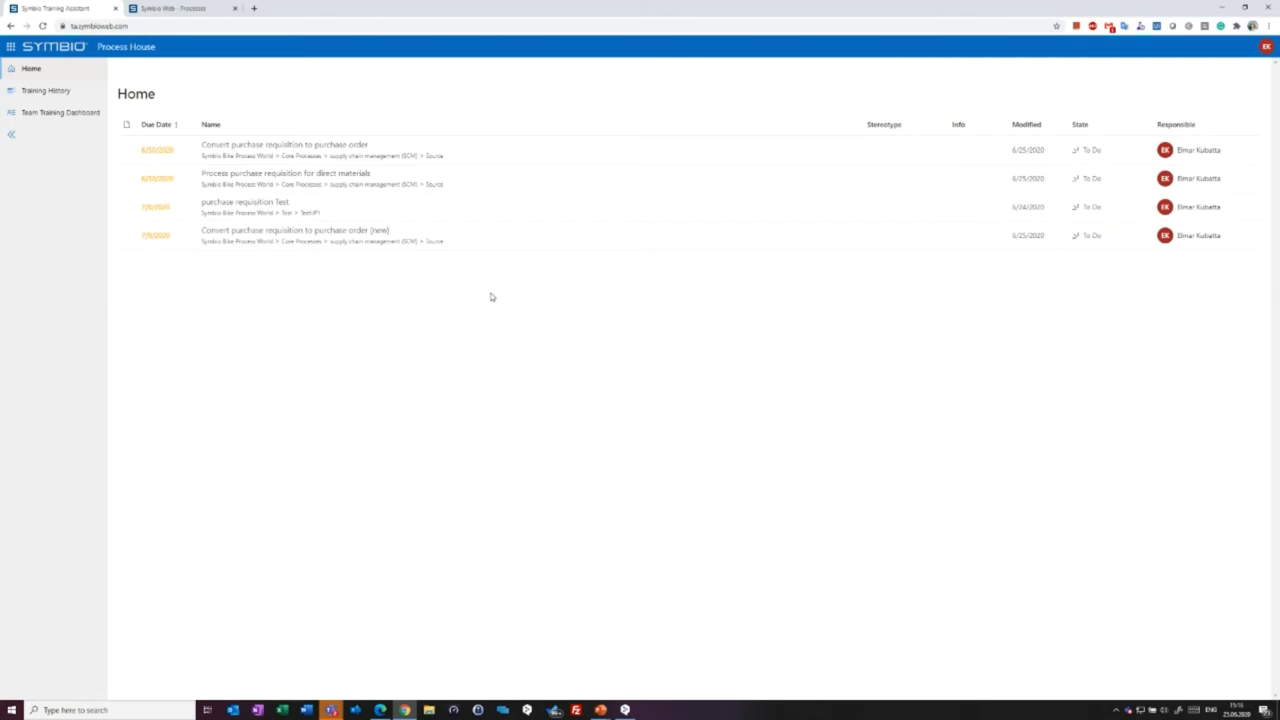
{"action": "mouse_move", "coordinate": [349, 235]}
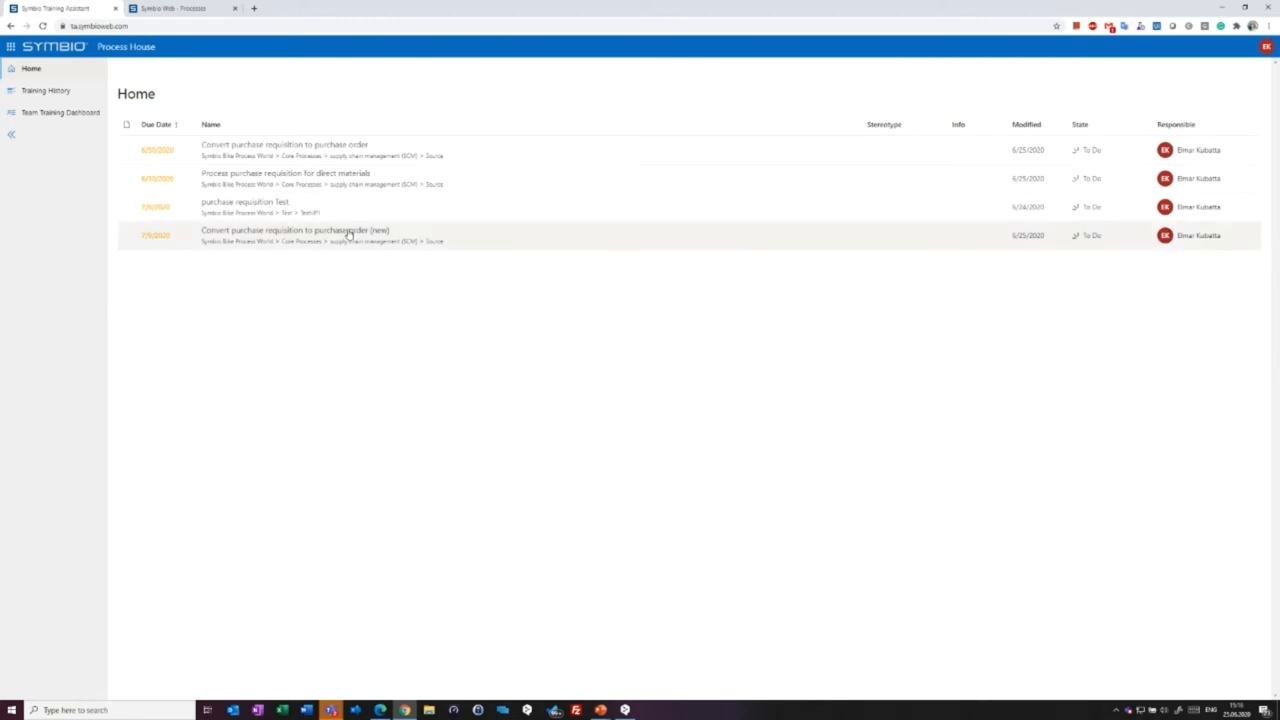
Open the Convert purchase requisition to purchase order (new) training from the home list.
{"action": "left_click", "coordinate": [295, 230]}
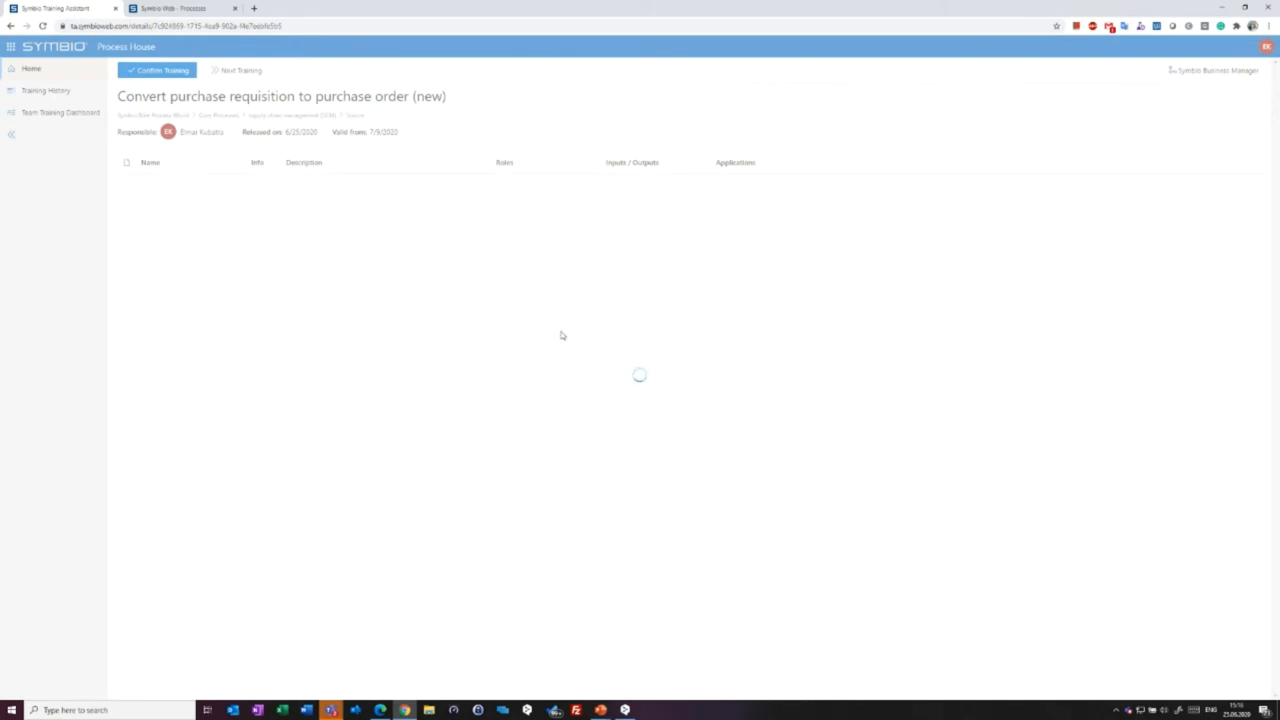
{"action": "mouse_move", "coordinate": [590, 352]}
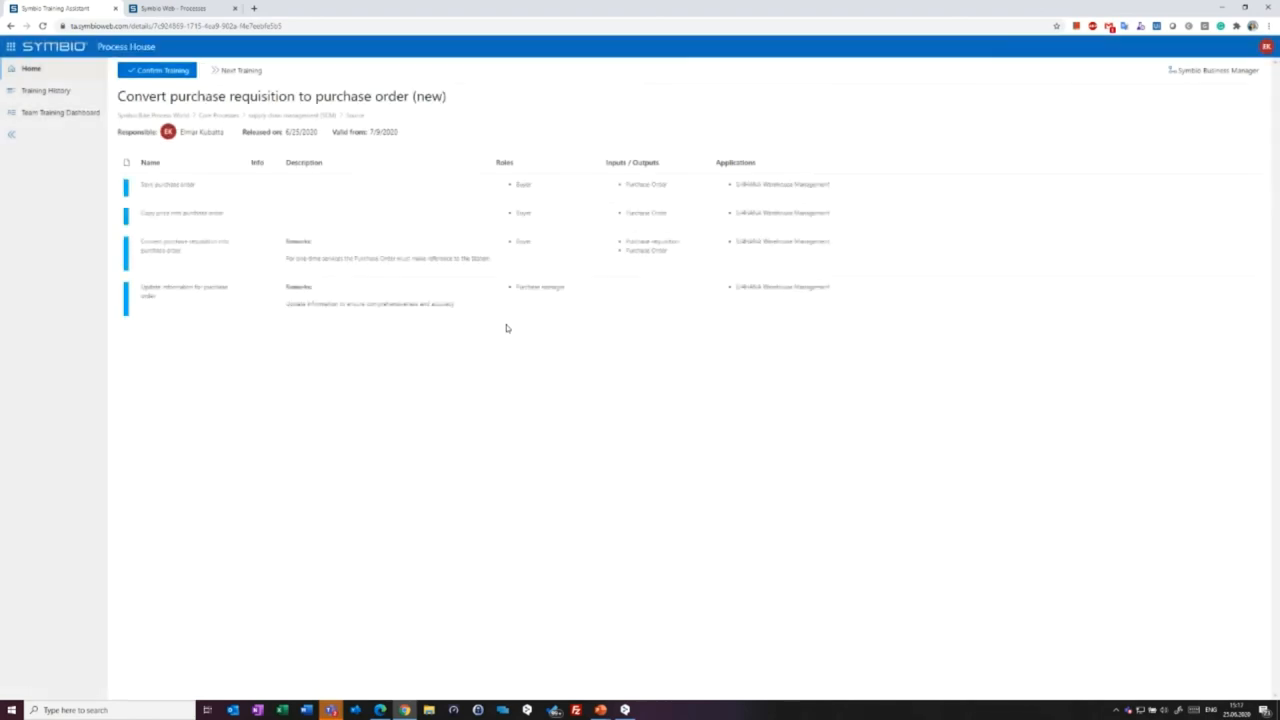
{"action": "mouse_move", "coordinate": [451, 181]}
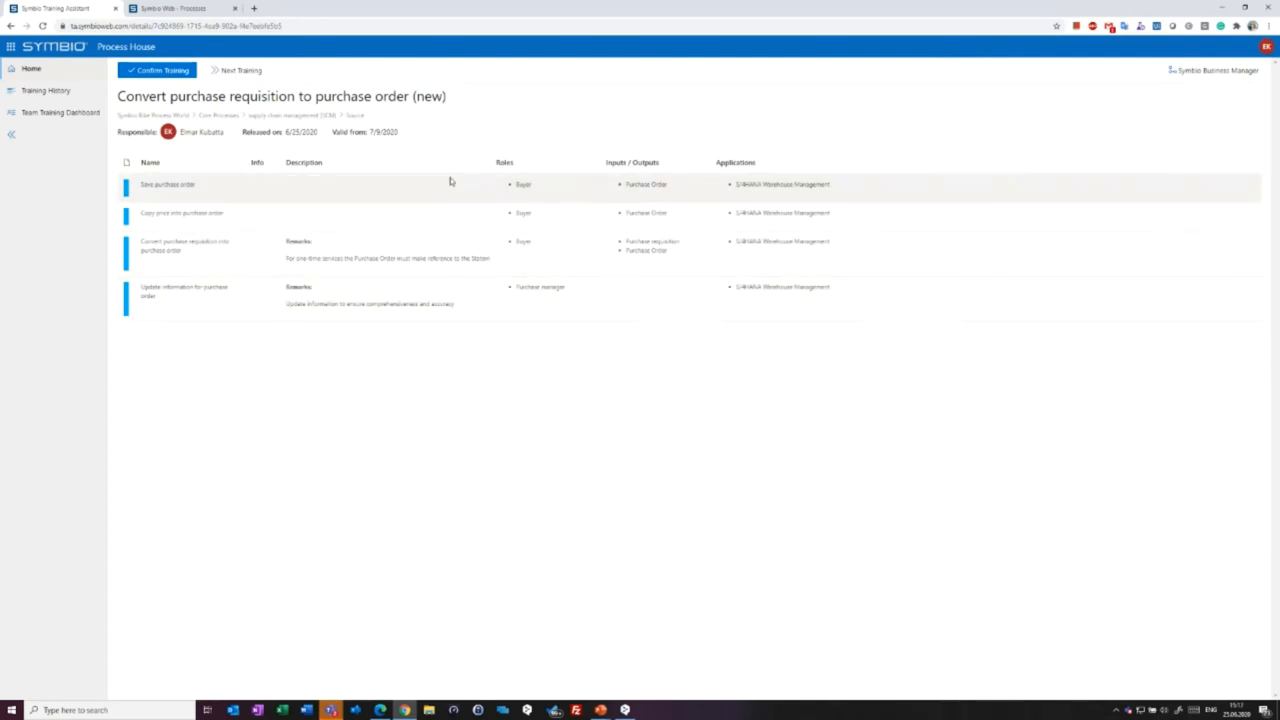
{"action": "mouse_move", "coordinate": [350, 335]}
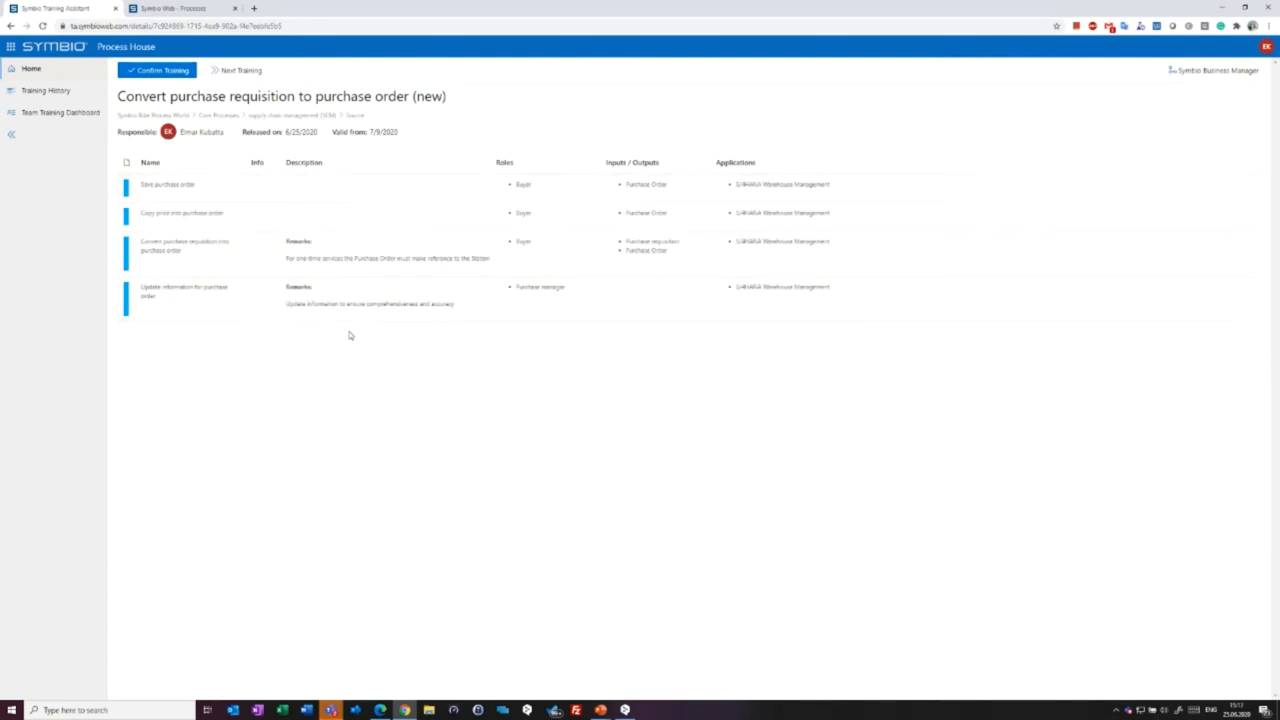
{"action": "mouse_move", "coordinate": [360, 337]}
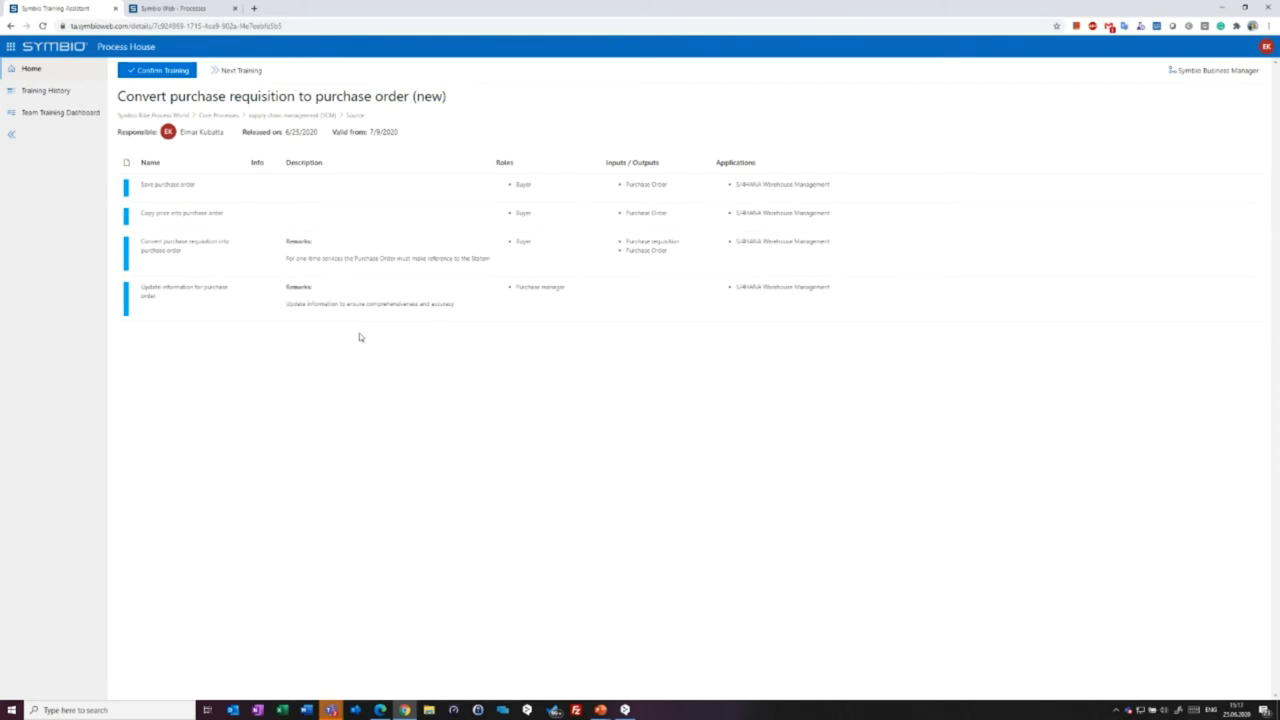
{"action": "mouse_move", "coordinate": [418, 443]}
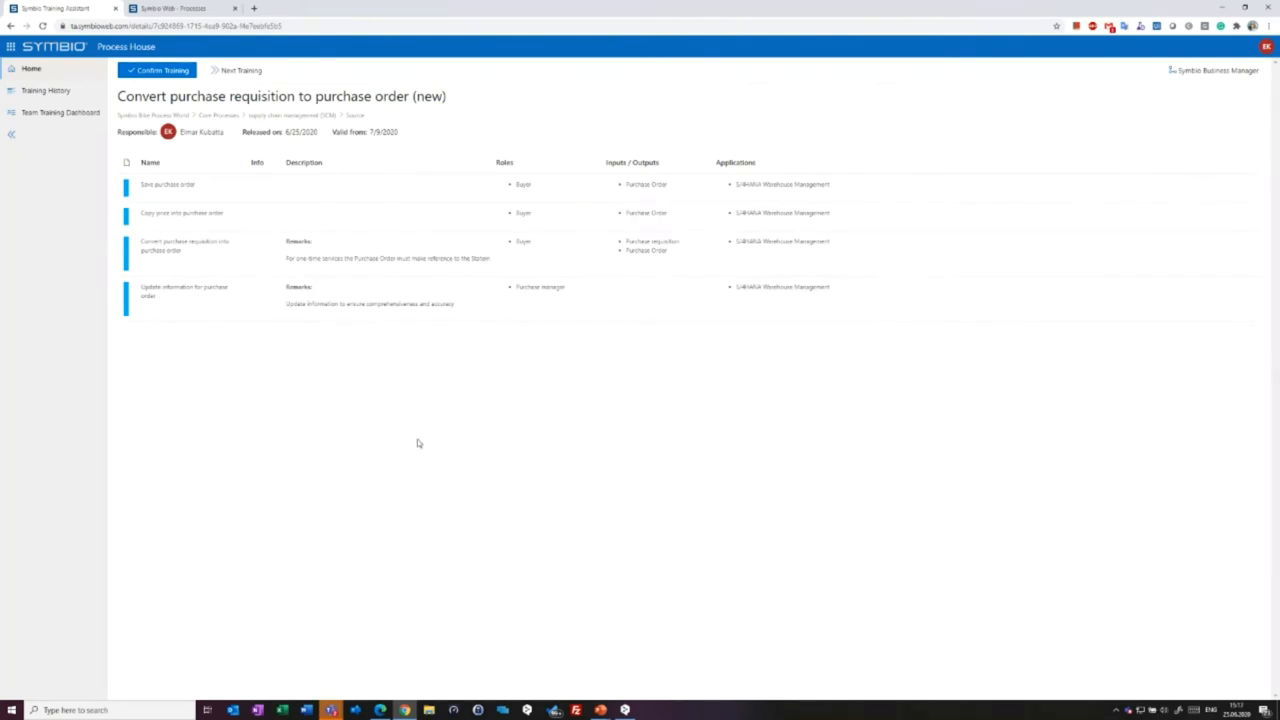
{"action": "mouse_move", "coordinate": [162, 213]}
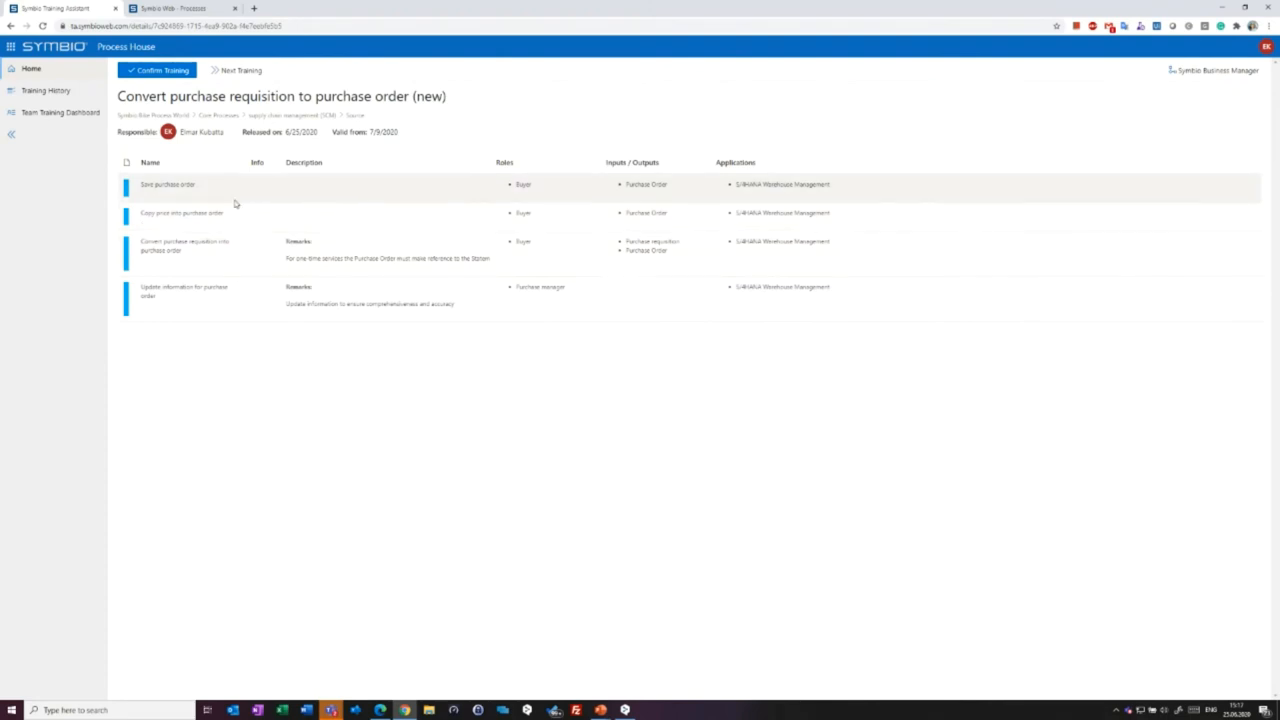
{"action": "mouse_move", "coordinate": [399, 215]}
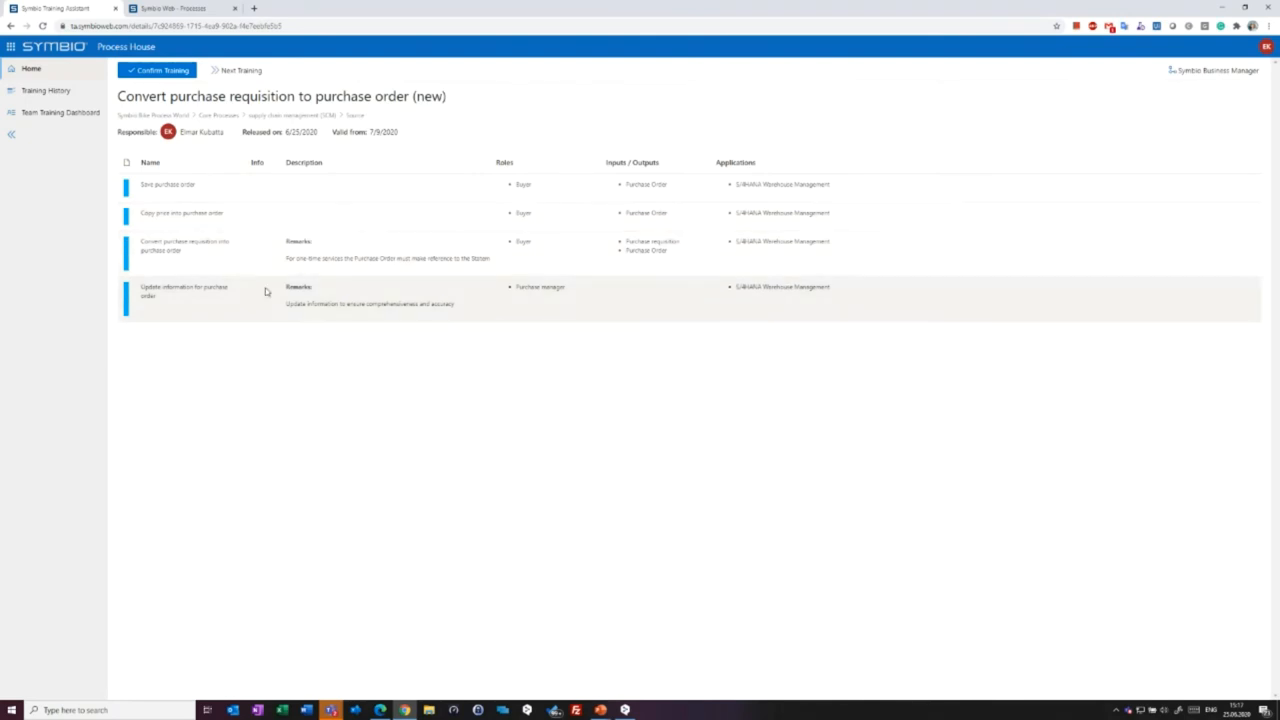
{"action": "mouse_move", "coordinate": [265, 298]}
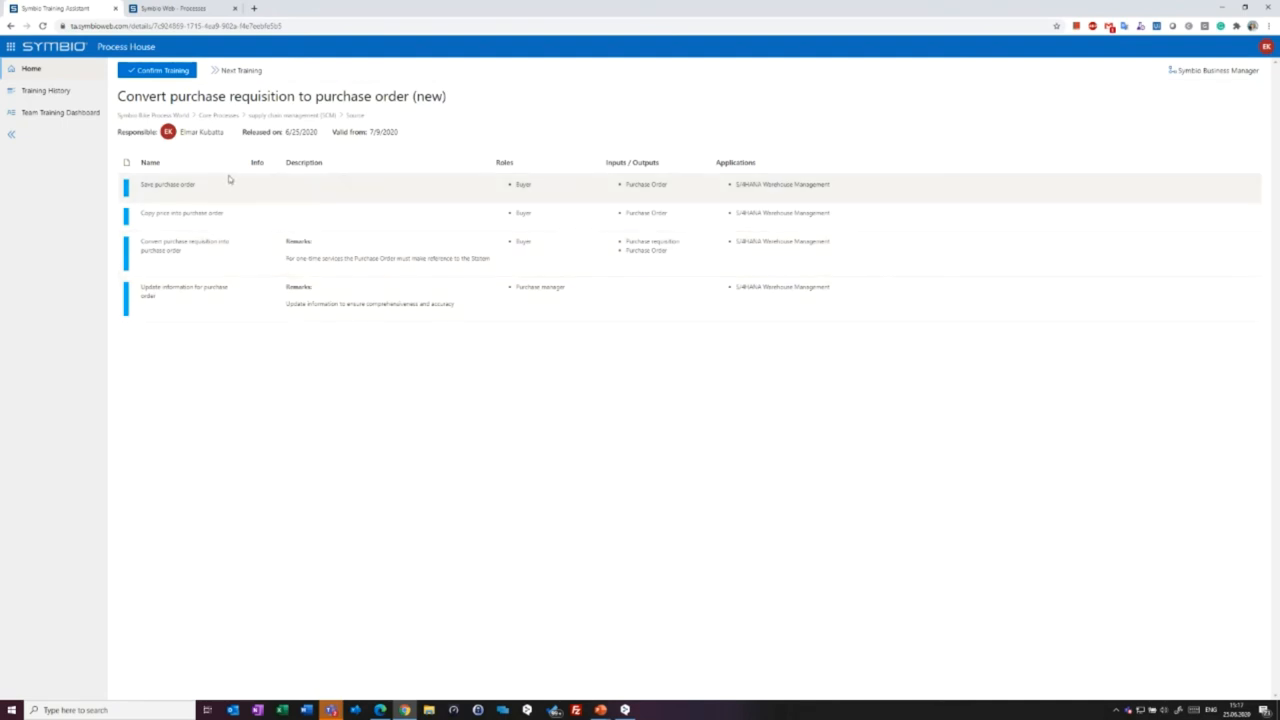
{"action": "mouse_move", "coordinate": [258, 429]}
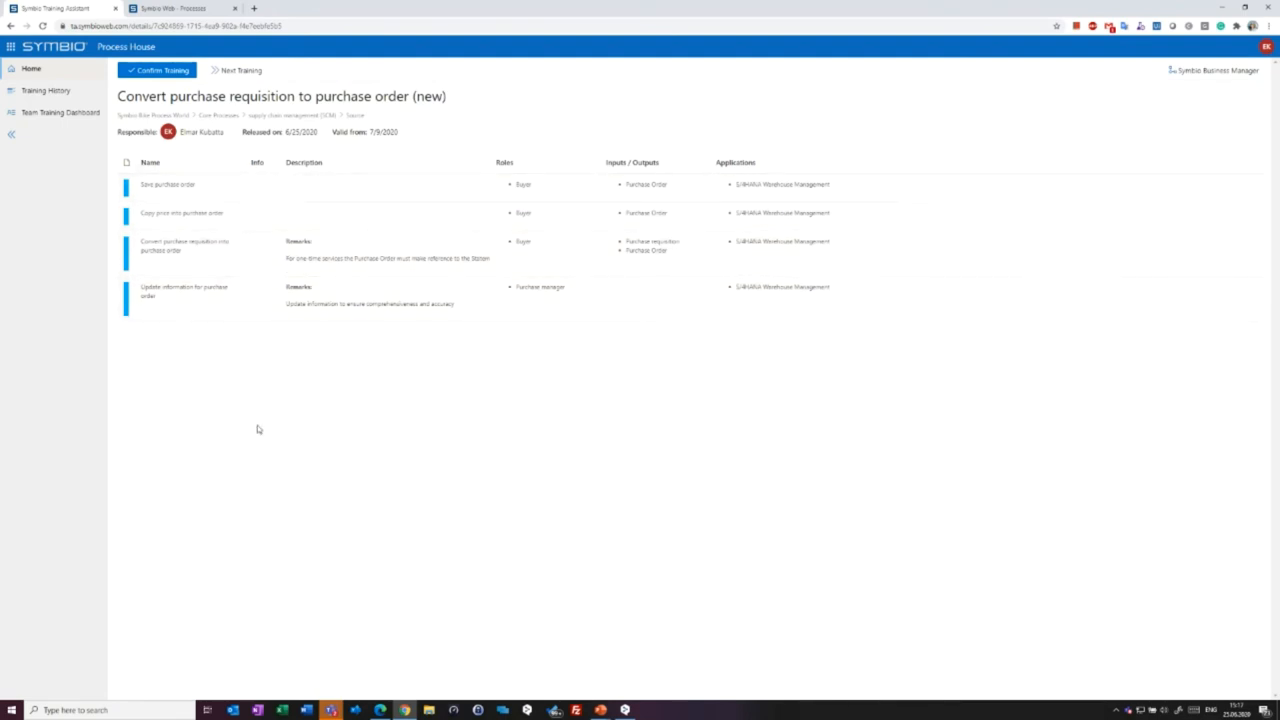
{"action": "mouse_move", "coordinate": [1192, 76]}
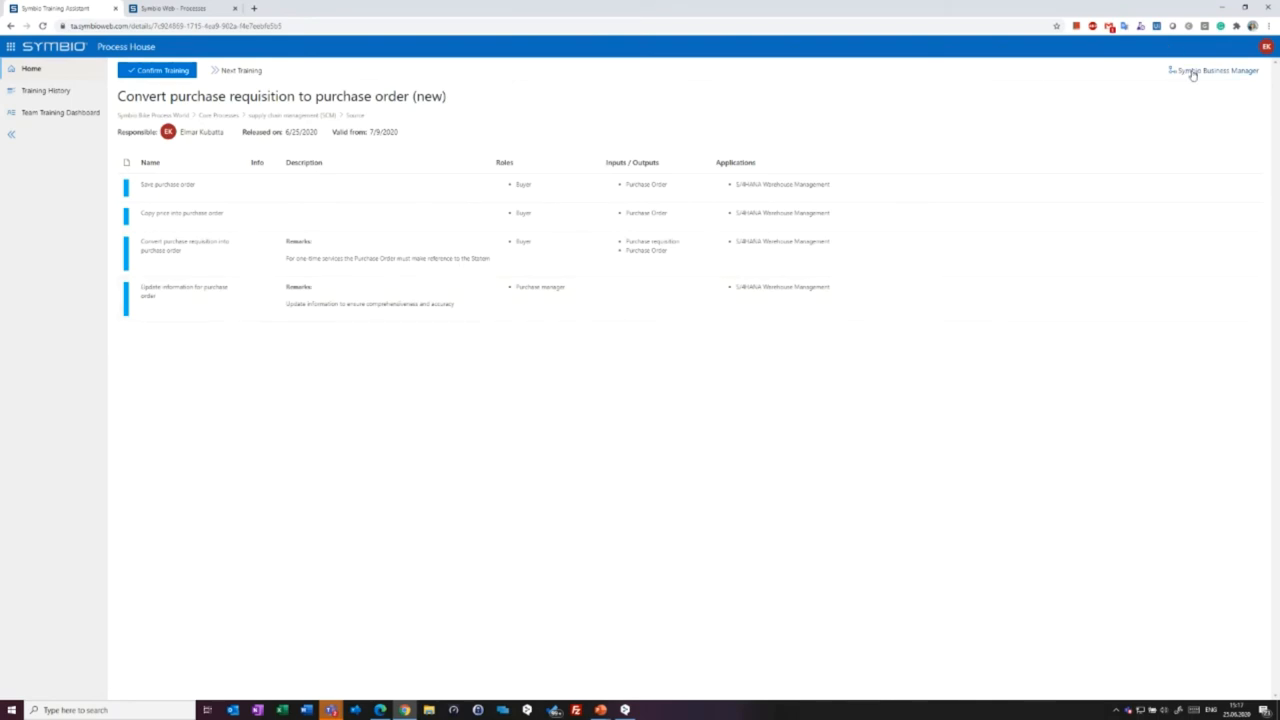
{"action": "mouse_move", "coordinate": [454, 240]}
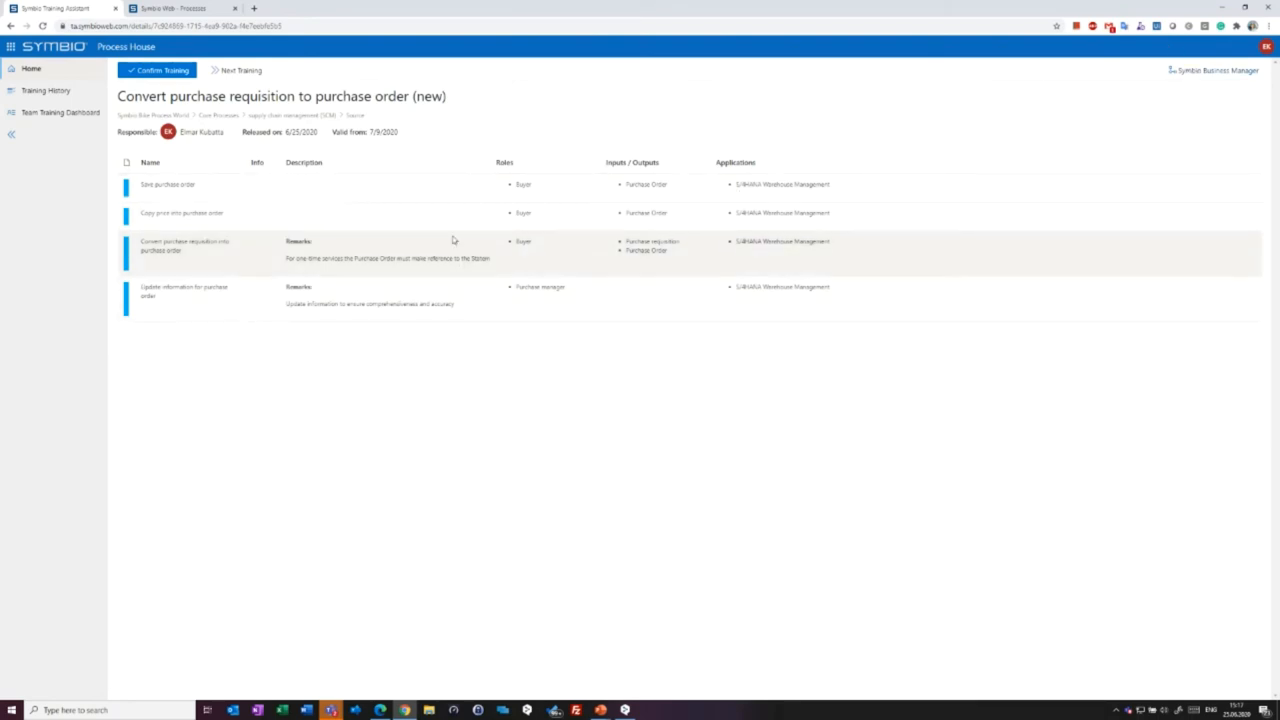
{"action": "left_click", "coordinate": [180, 11]}
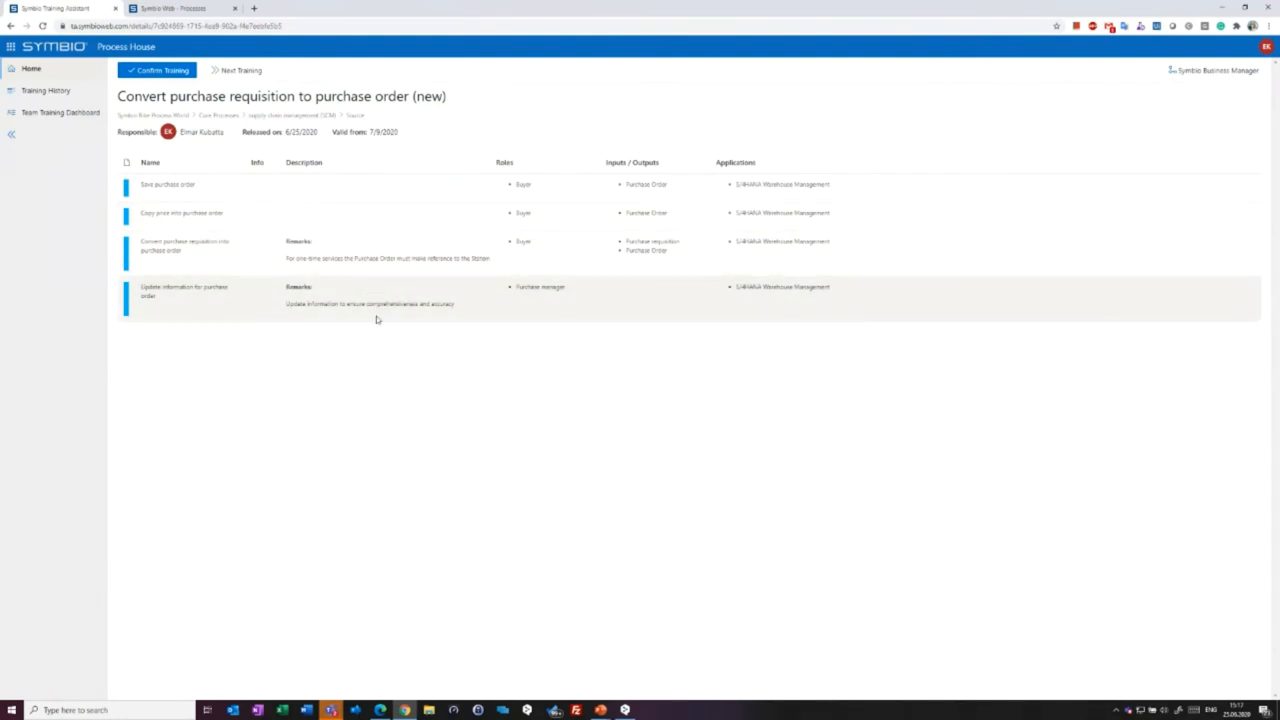
{"action": "mouse_move", "coordinate": [376, 367]}
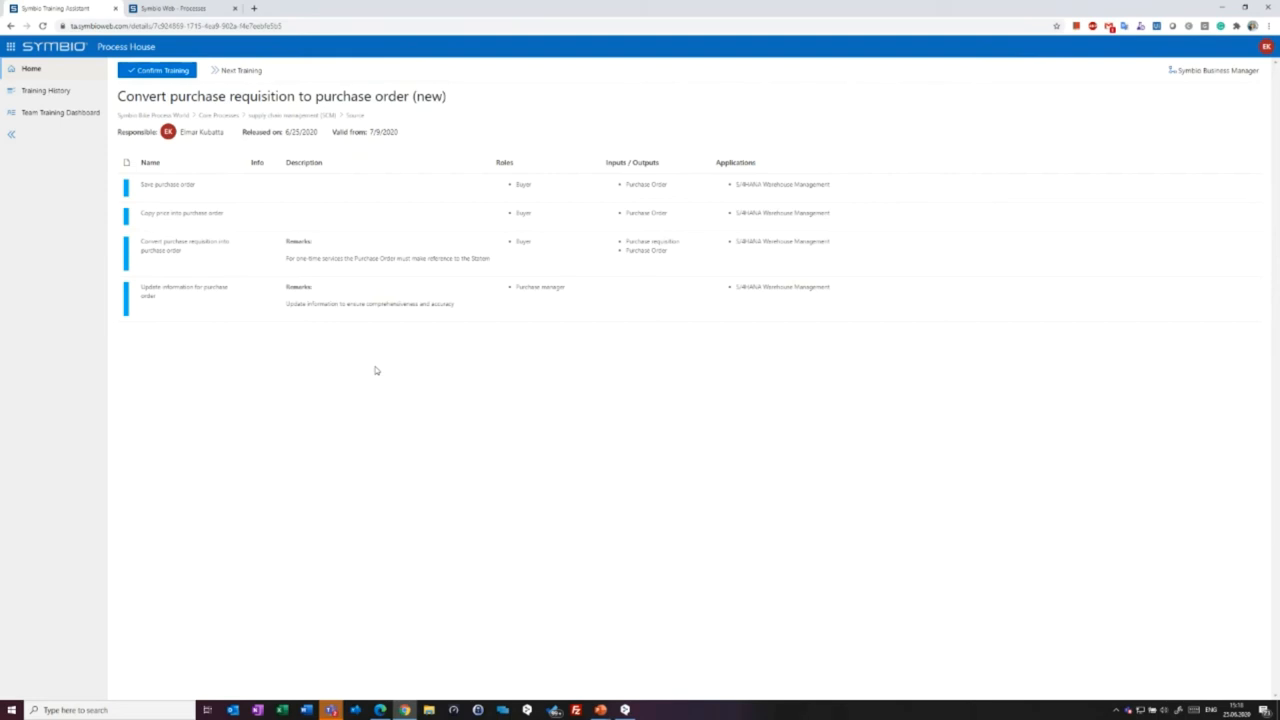
{"action": "mouse_move", "coordinate": [276, 330]}
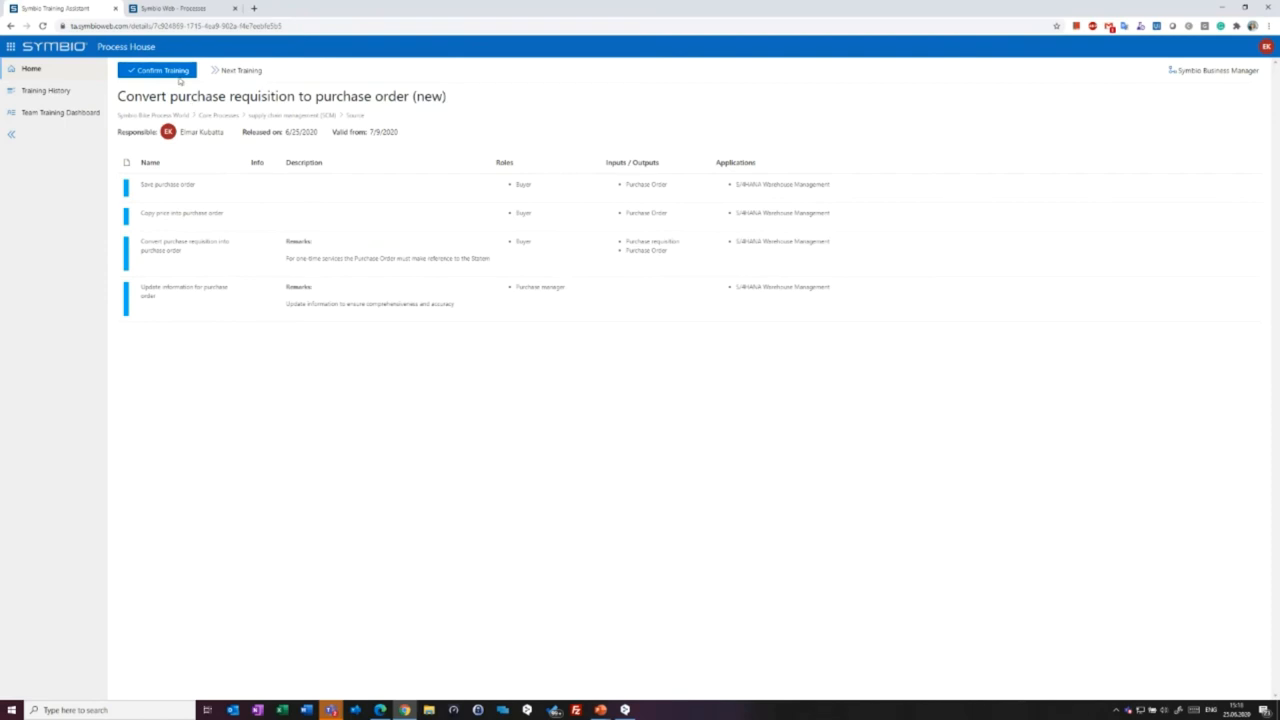
{"action": "mouse_move", "coordinate": [175, 82]}
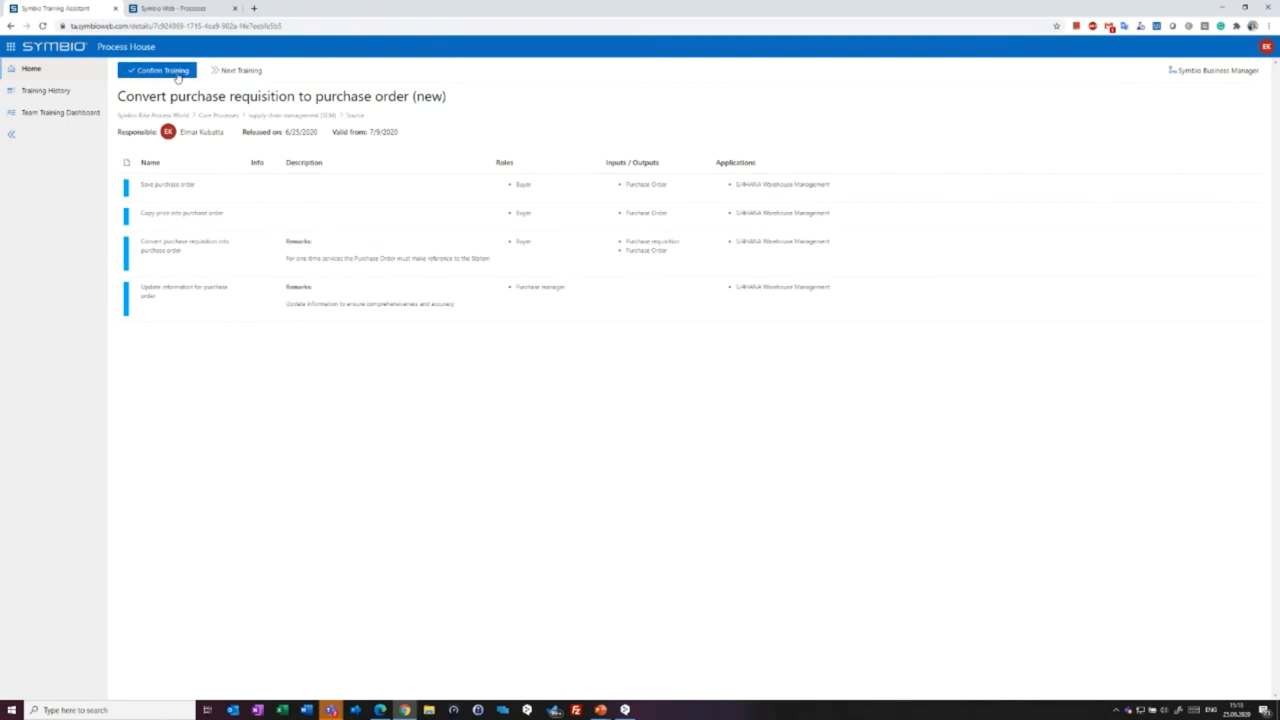
{"action": "left_click", "coordinate": [166, 71]}
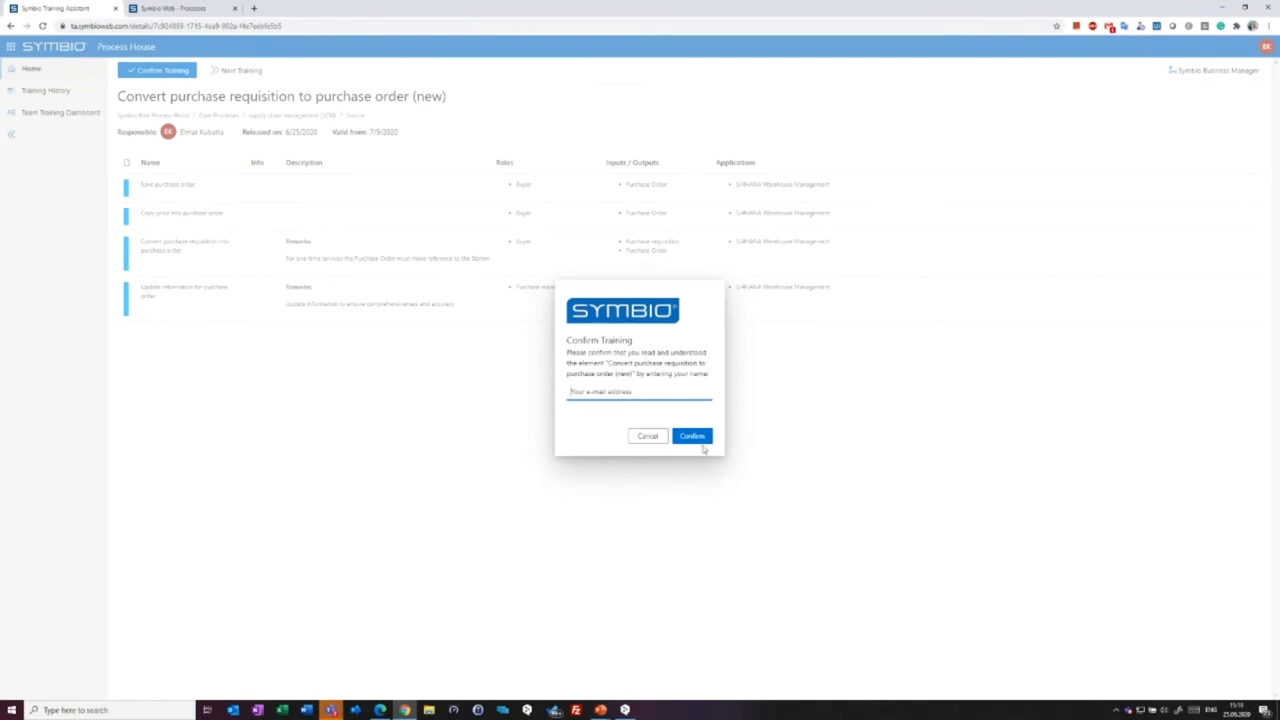
{"action": "mouse_move", "coordinate": [655, 462]}
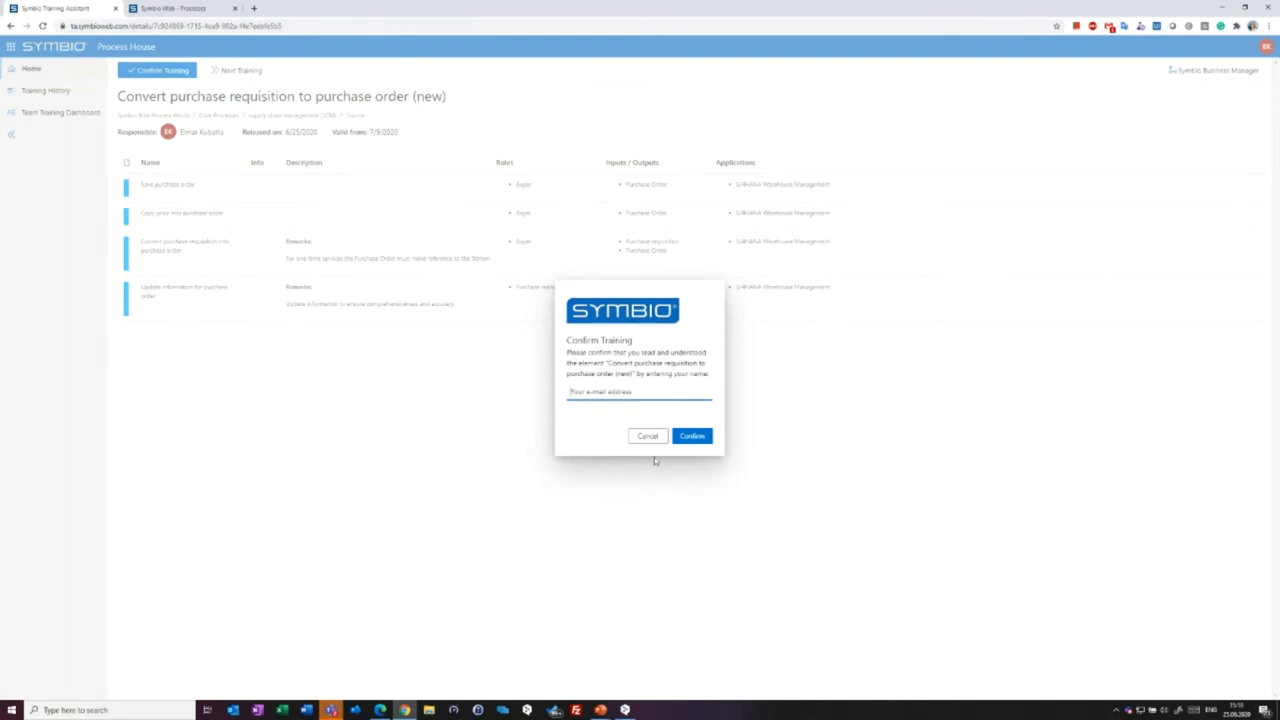
{"action": "mouse_move", "coordinate": [648, 436]}
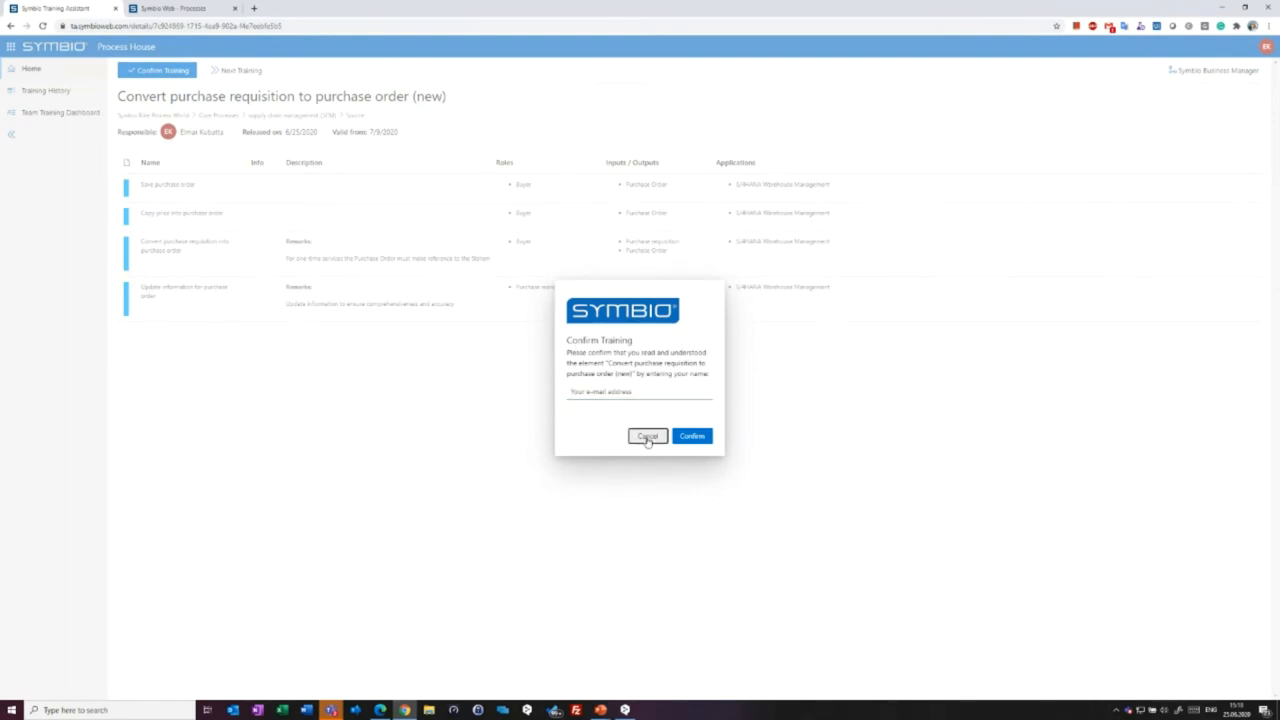
{"action": "left_click", "coordinate": [648, 436]}
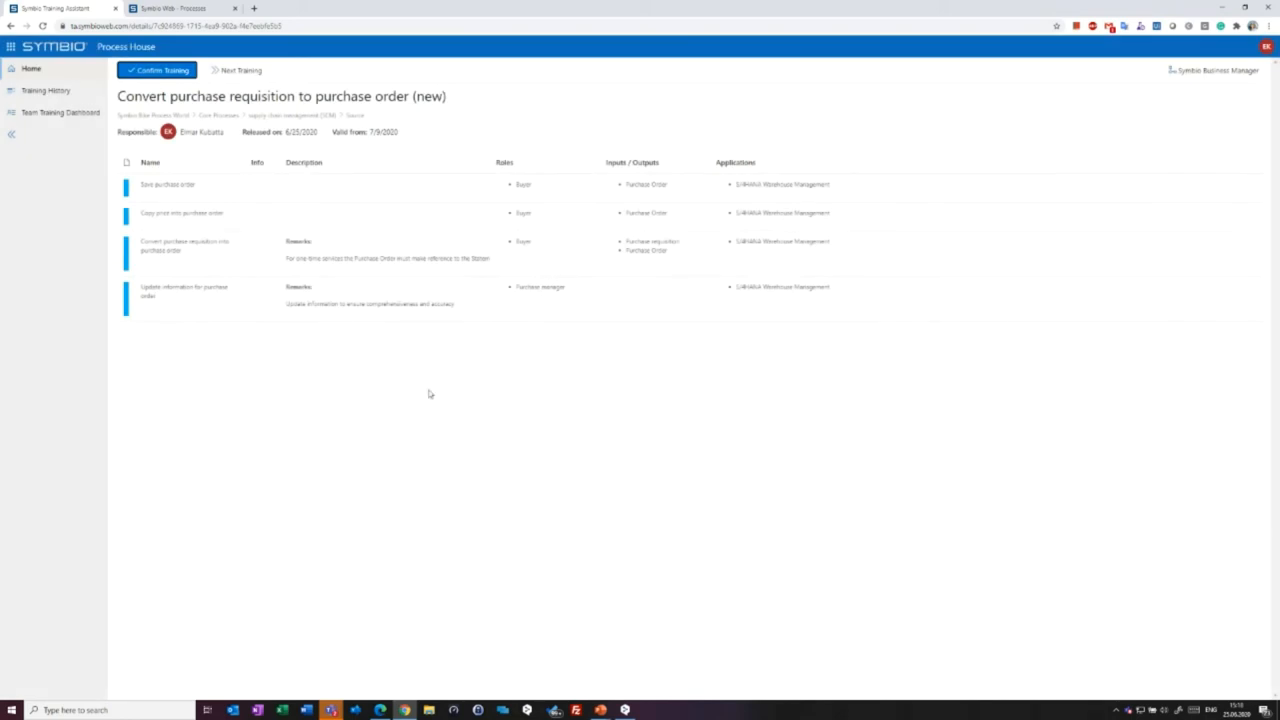
Go to Home, then to Training History listing trained processes with due dates and states.
{"action": "left_click", "coordinate": [36, 69]}
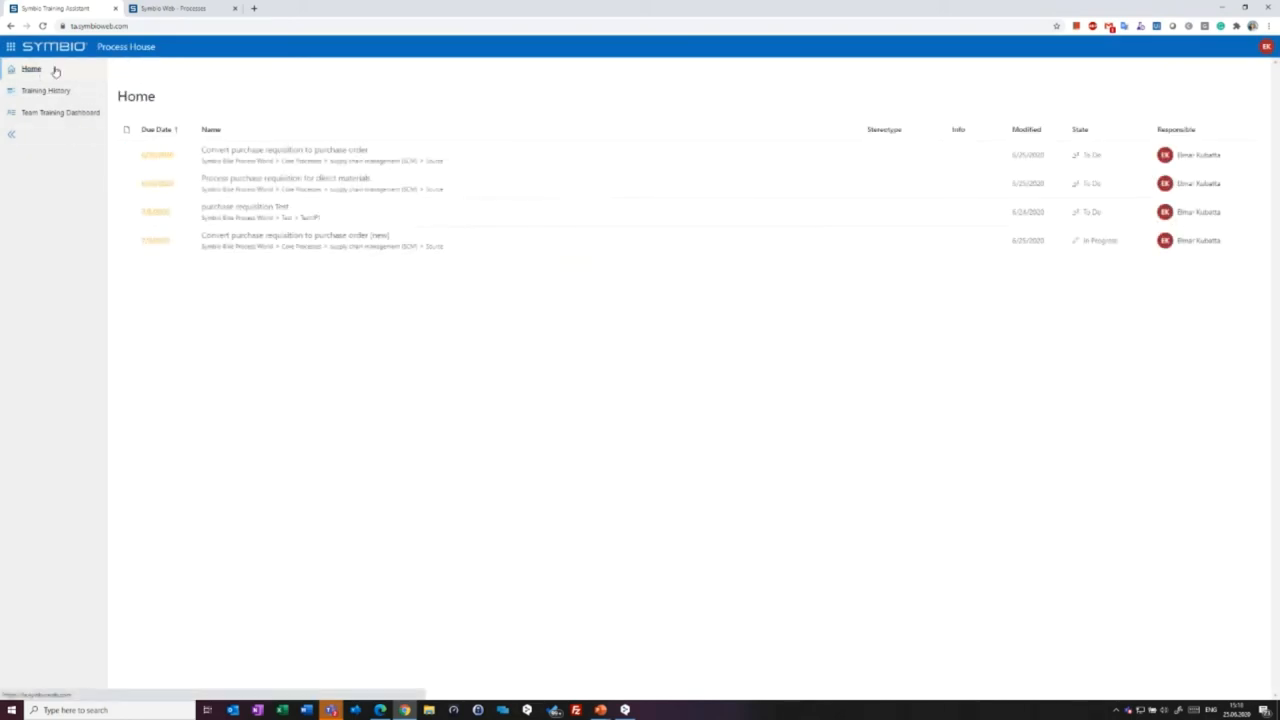
{"action": "mouse_move", "coordinate": [1100, 252]}
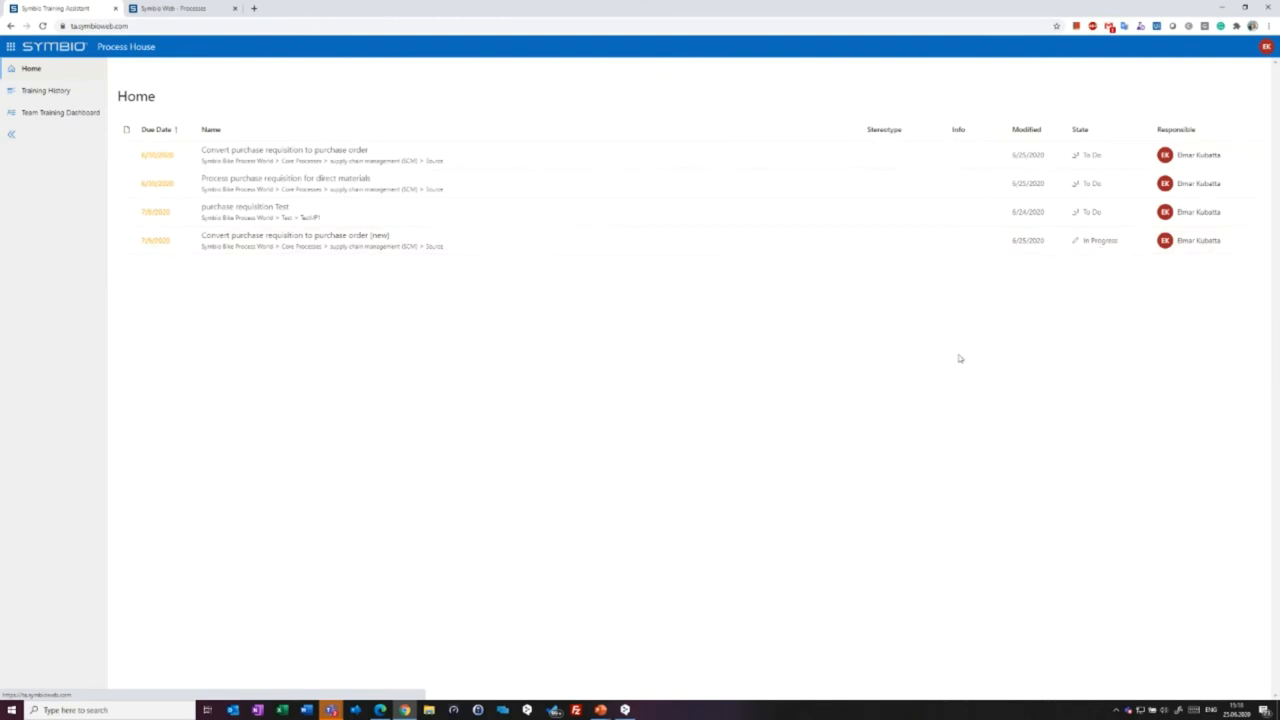
{"action": "mouse_move", "coordinate": [537, 315]}
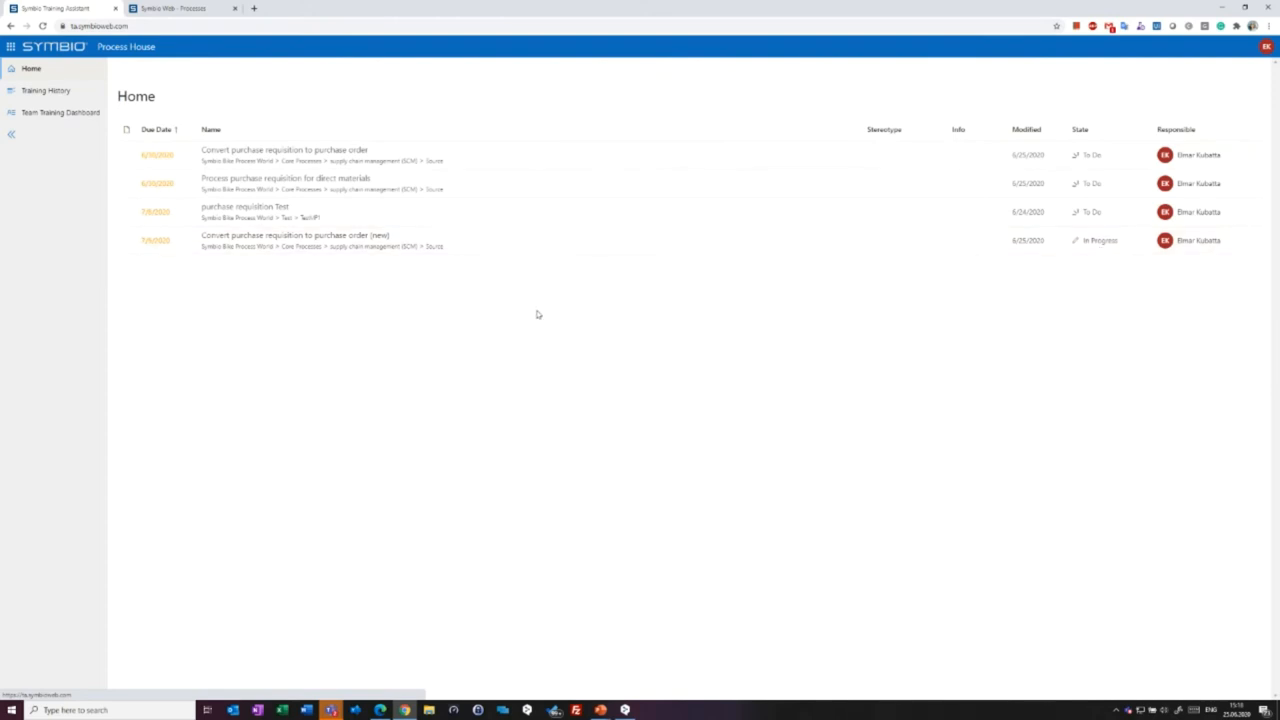
{"action": "mouse_move", "coordinate": [78, 143]}
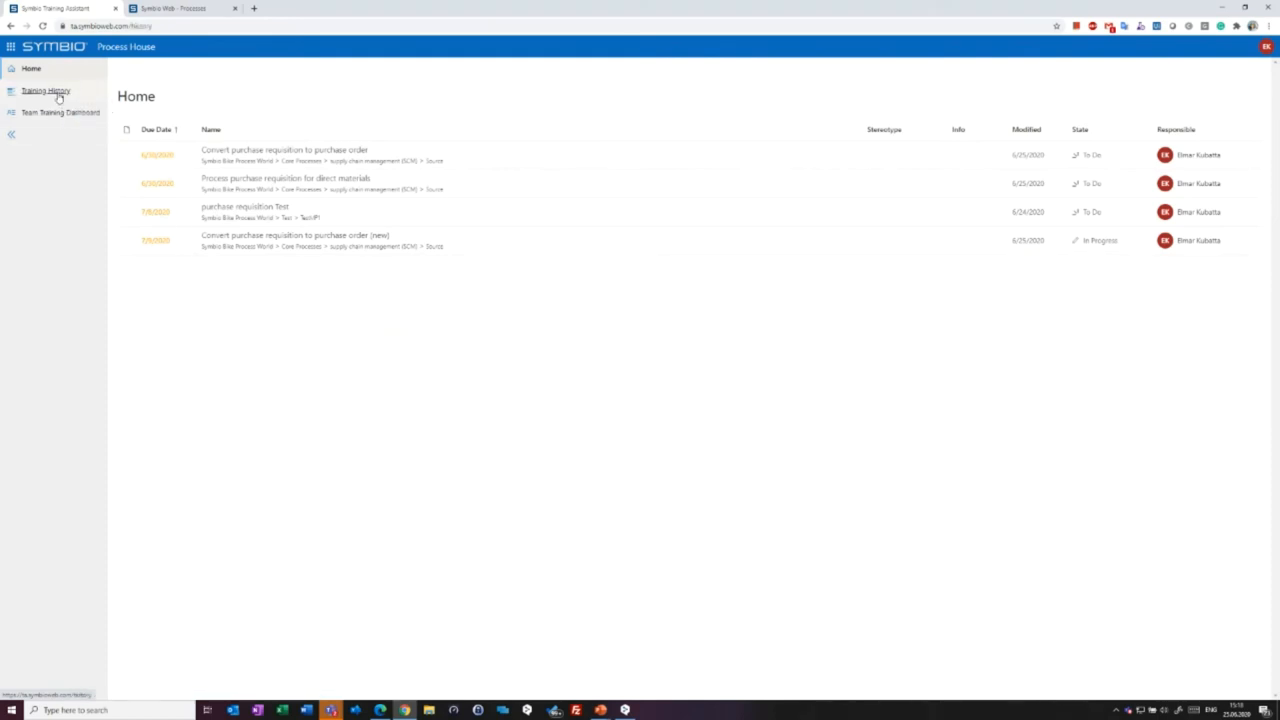
{"action": "left_click", "coordinate": [47, 90]}
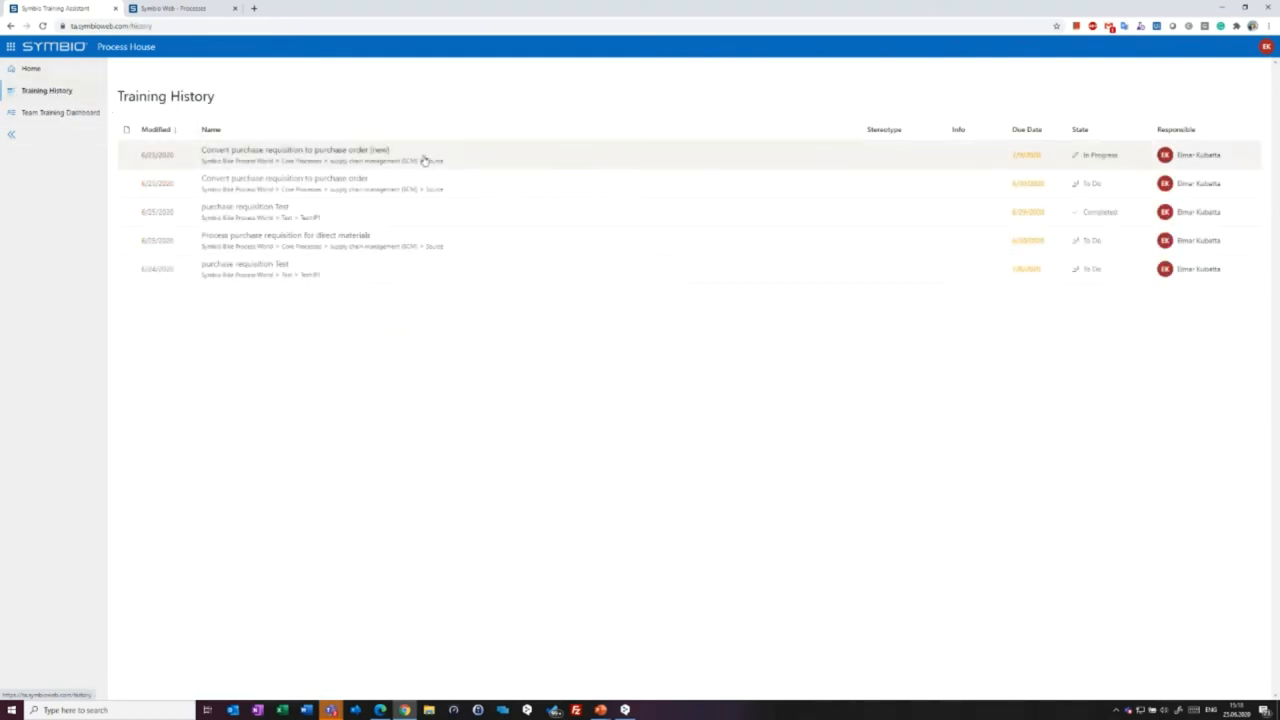
{"action": "mouse_move", "coordinate": [265, 212]}
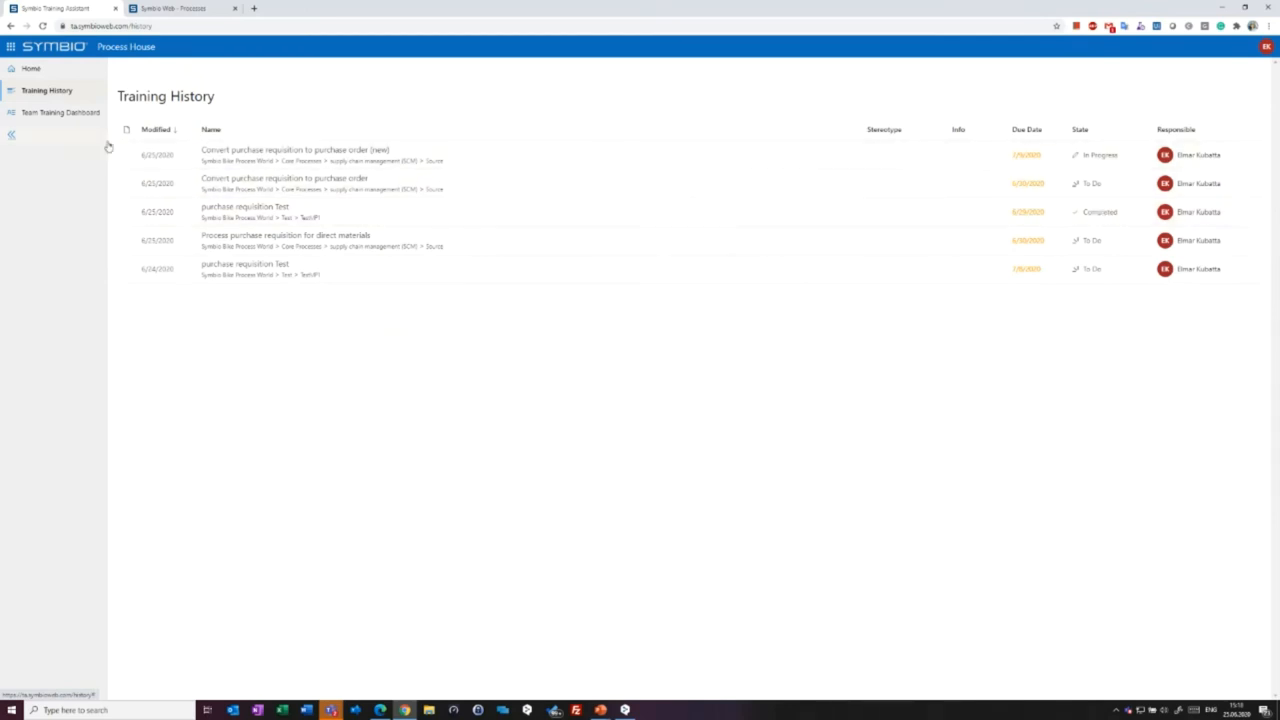
{"action": "mouse_move", "coordinate": [108, 181]}
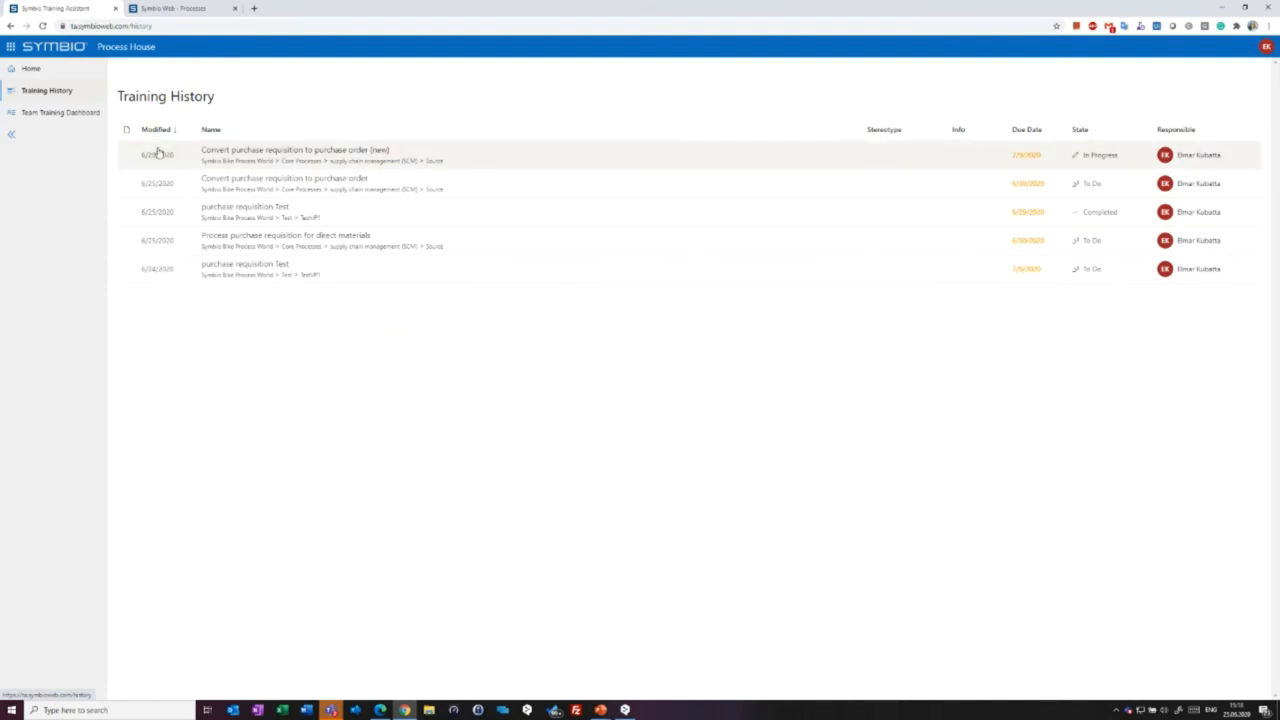
{"action": "mouse_move", "coordinate": [32, 72]}
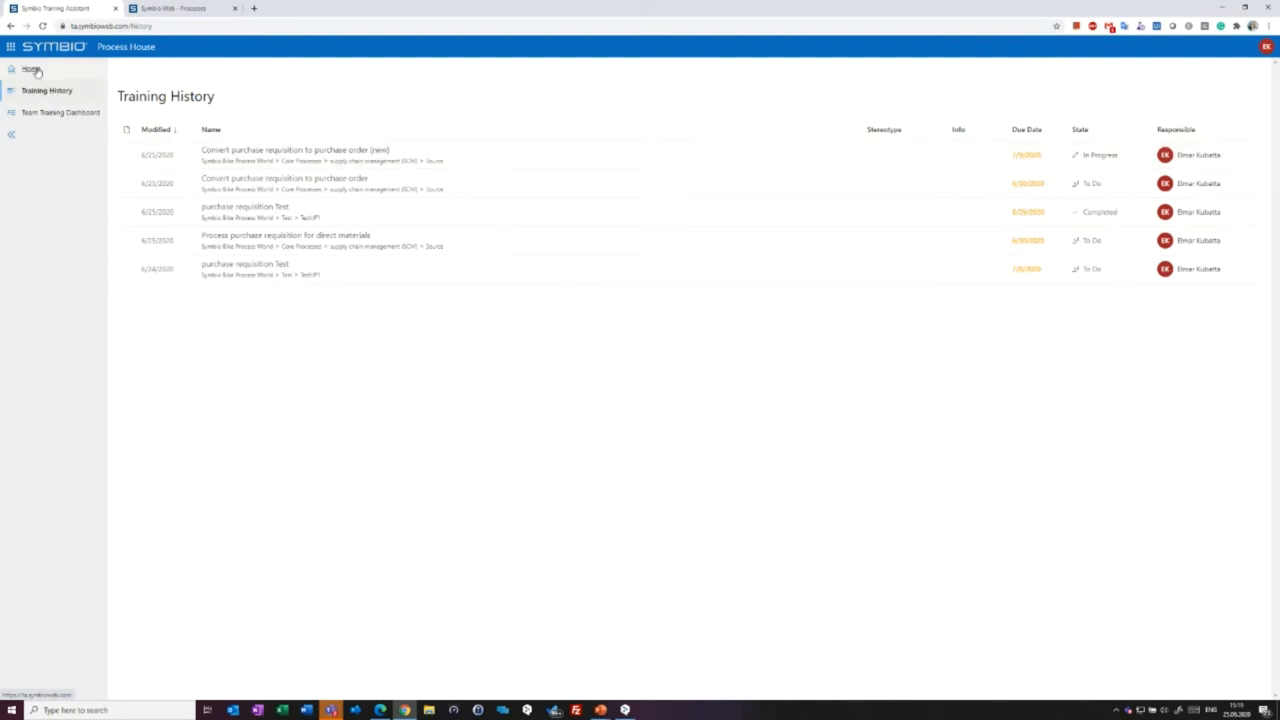
{"action": "mouse_move", "coordinate": [25, 72]}
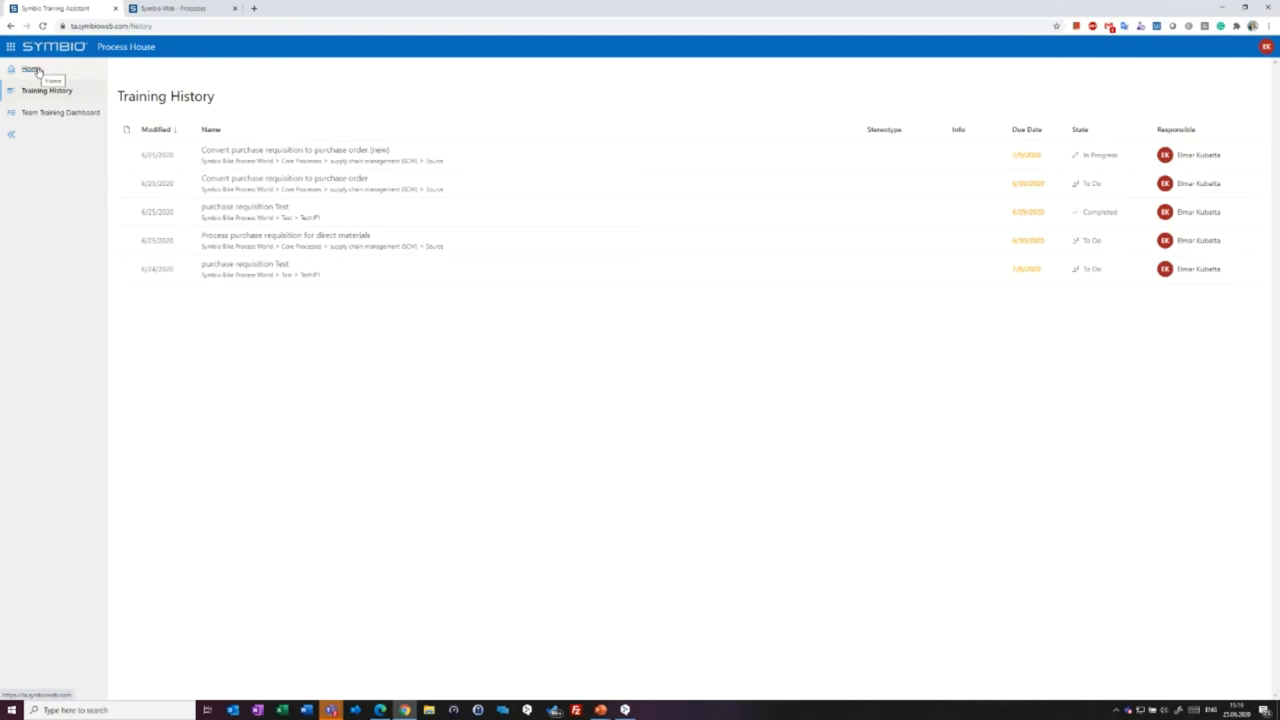
{"action": "mouse_move", "coordinate": [63, 115]}
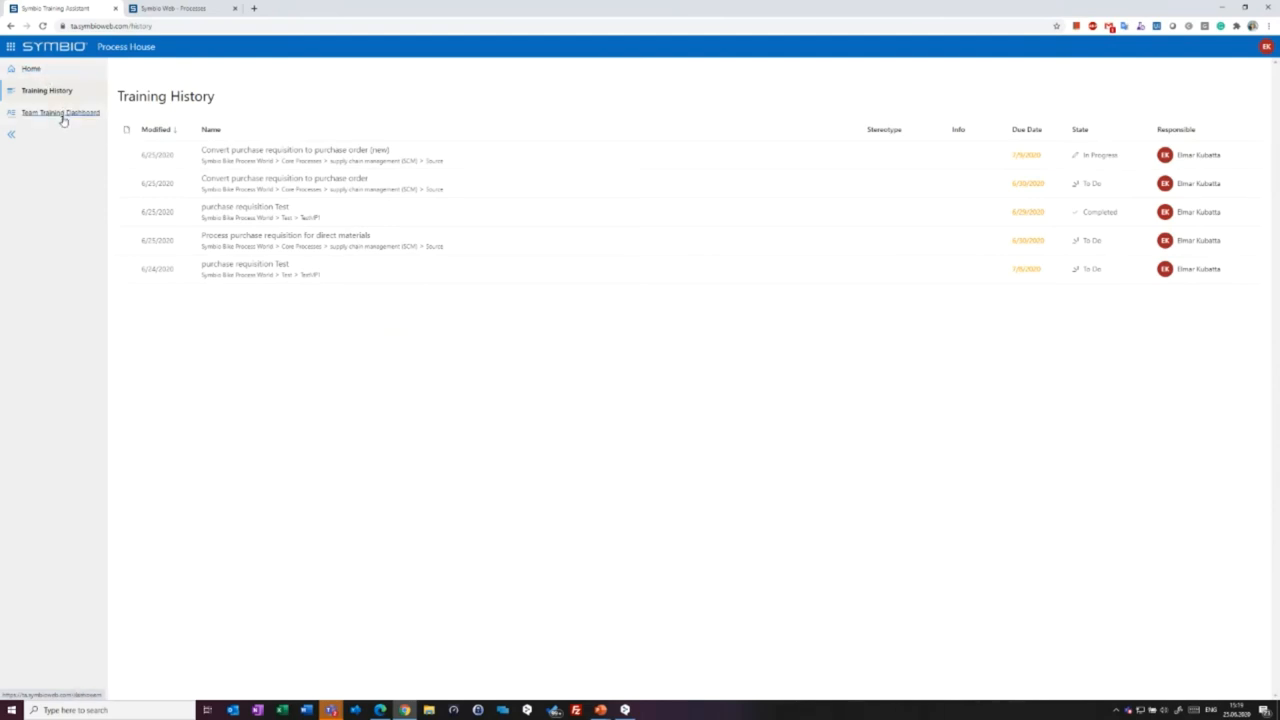
Show the Team Training Dashboard with each member's to-do and overdue counts.
{"action": "left_click", "coordinate": [65, 112]}
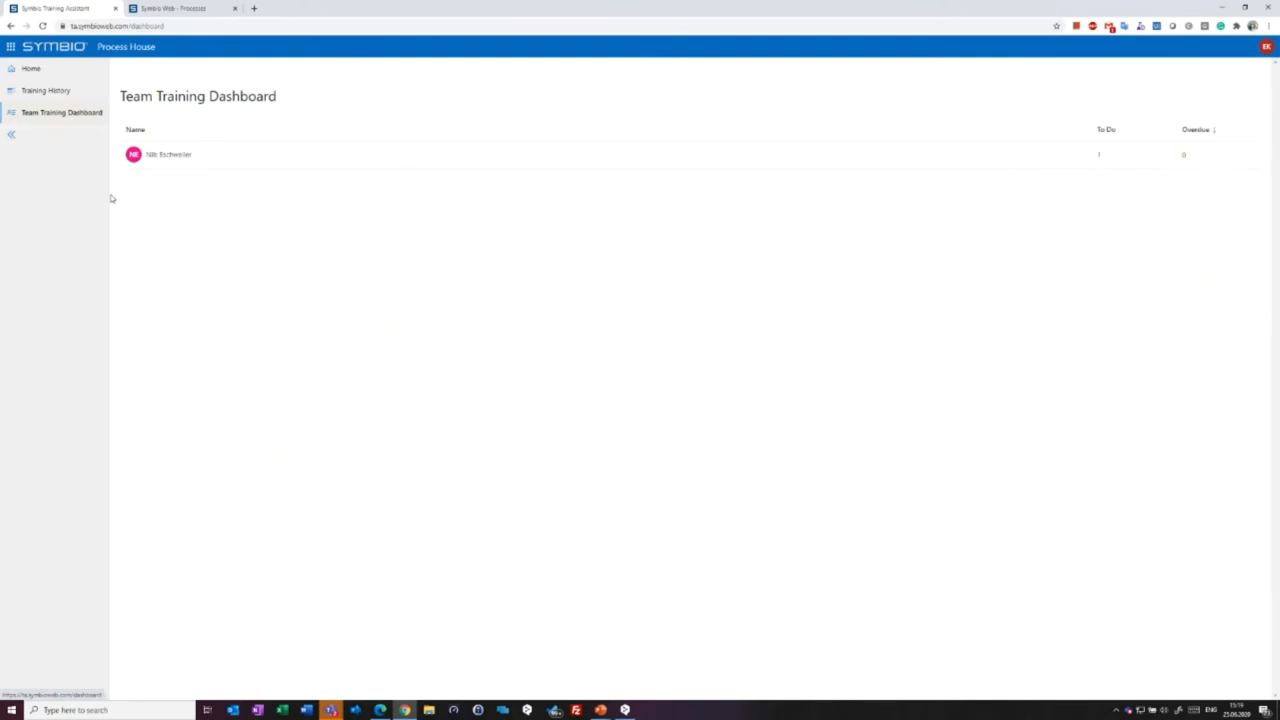
{"action": "mouse_move", "coordinate": [293, 173]}
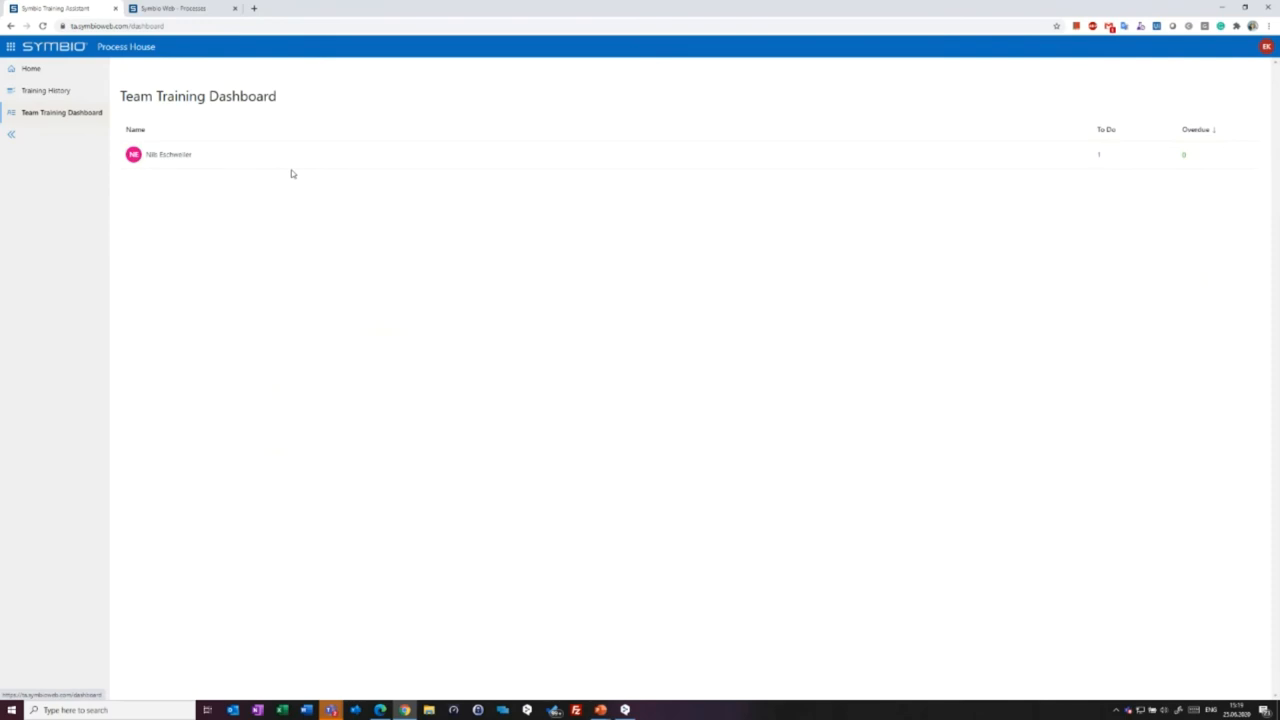
{"action": "mouse_move", "coordinate": [285, 225]}
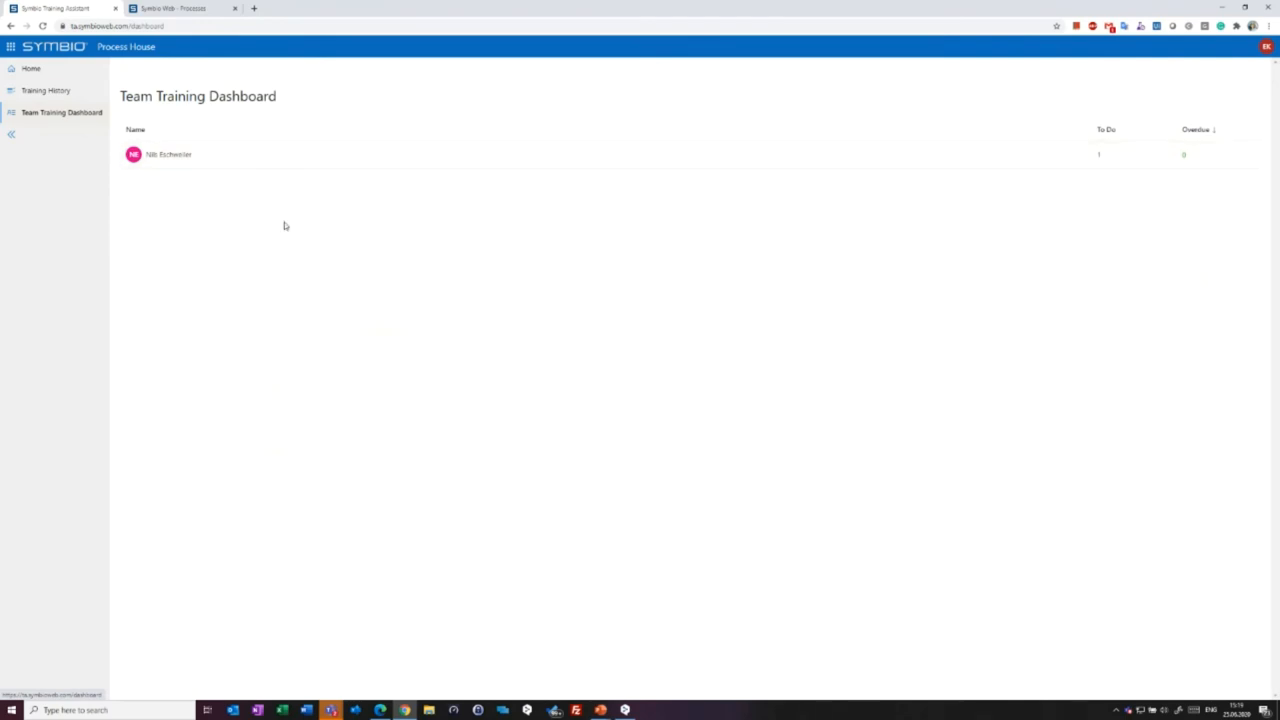
{"action": "mouse_move", "coordinate": [292, 280]}
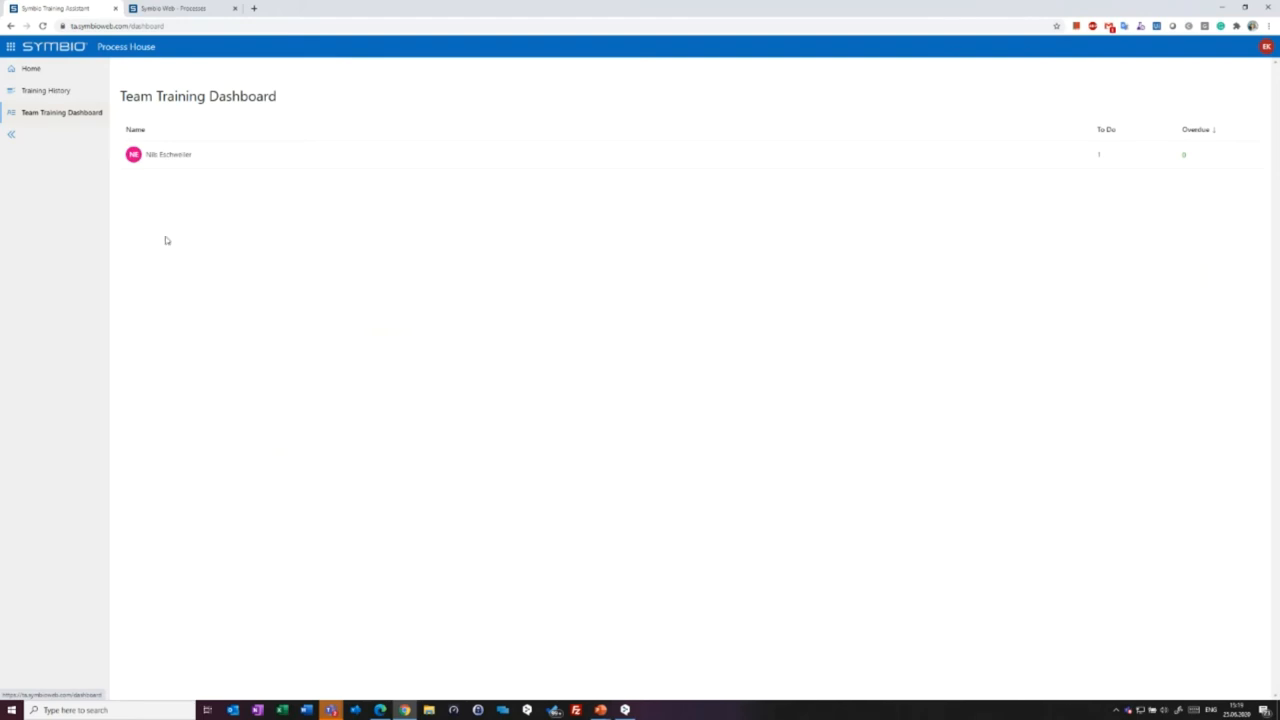
{"action": "mouse_move", "coordinate": [1076, 245]}
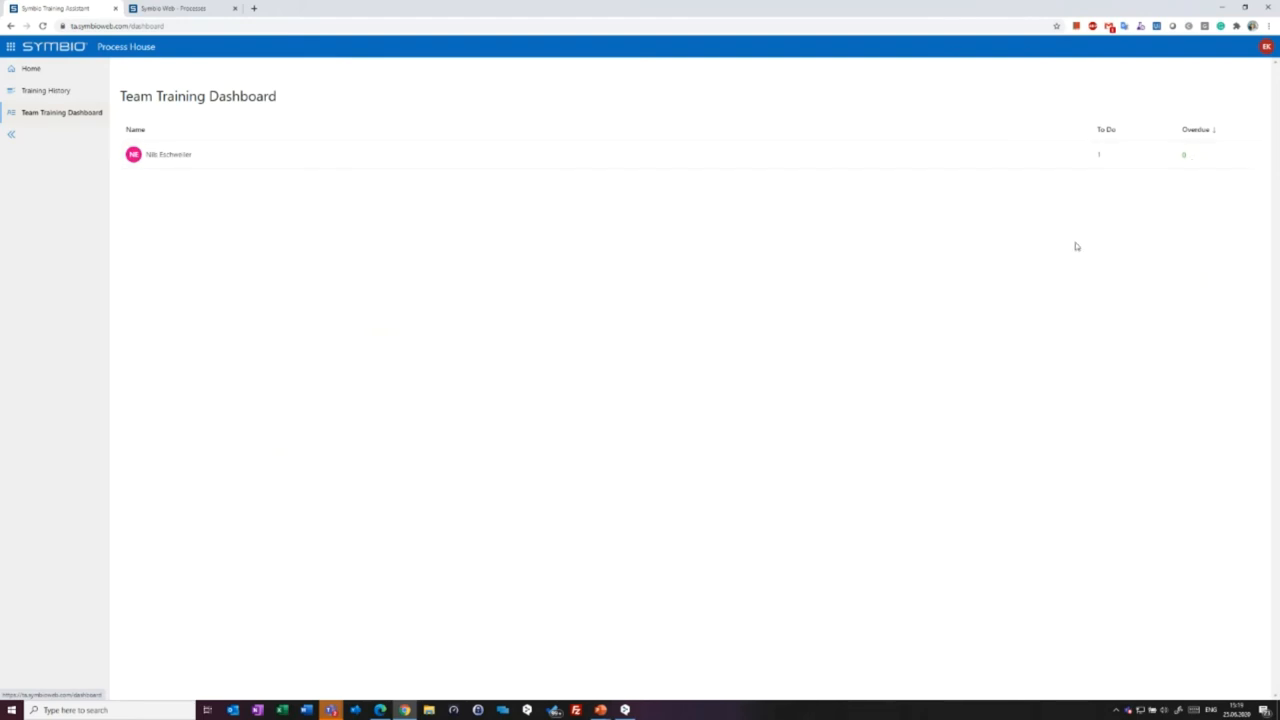
{"action": "mouse_move", "coordinate": [897, 347]}
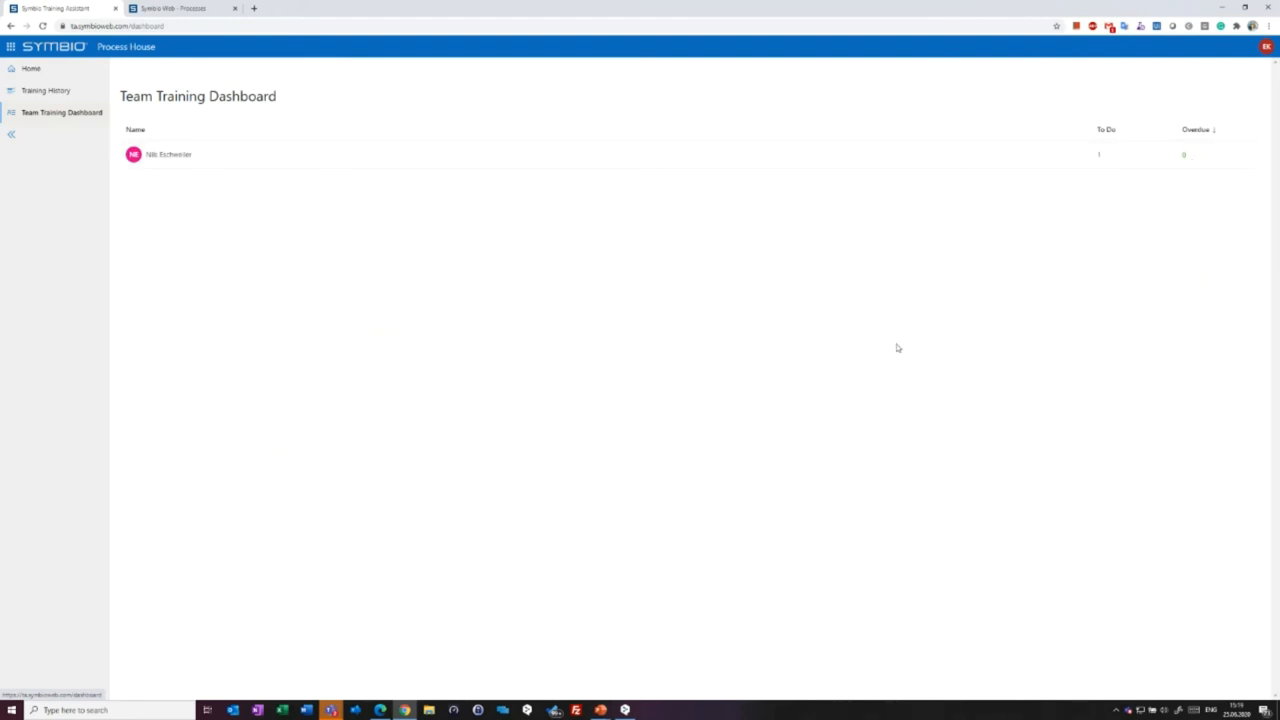
{"action": "mouse_move", "coordinate": [590, 345]}
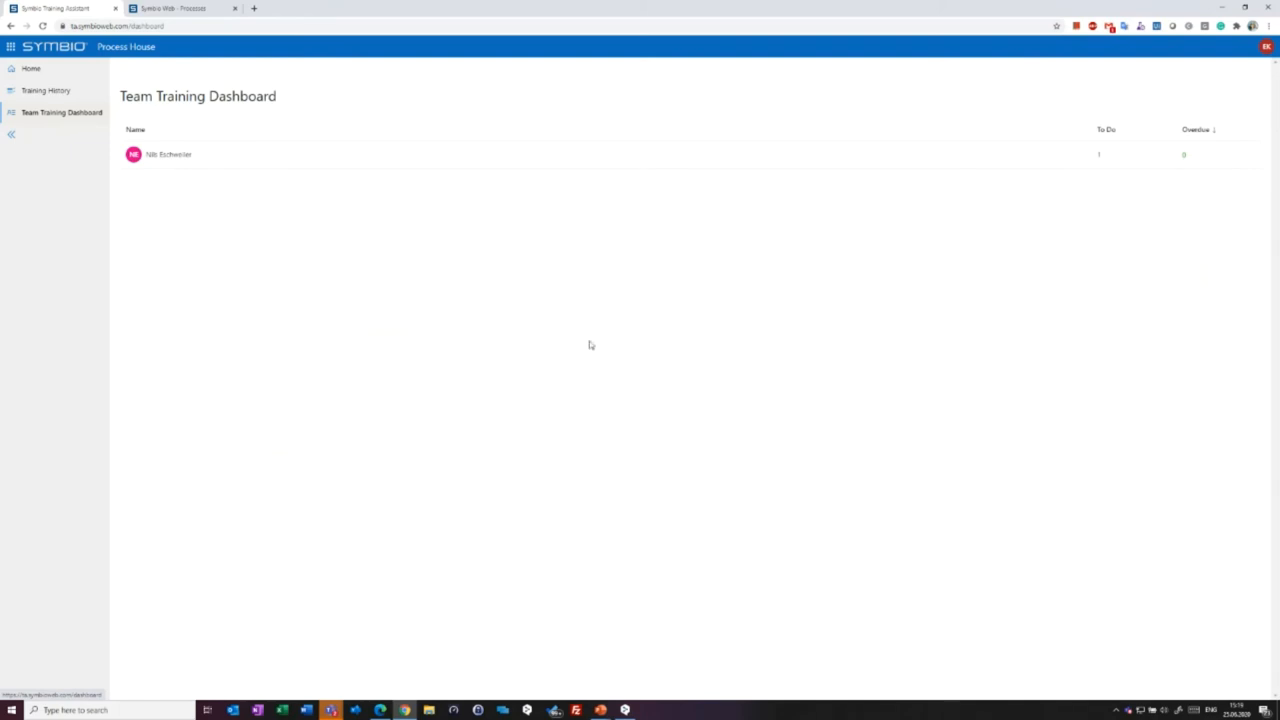
{"action": "mouse_move", "coordinate": [204, 290]}
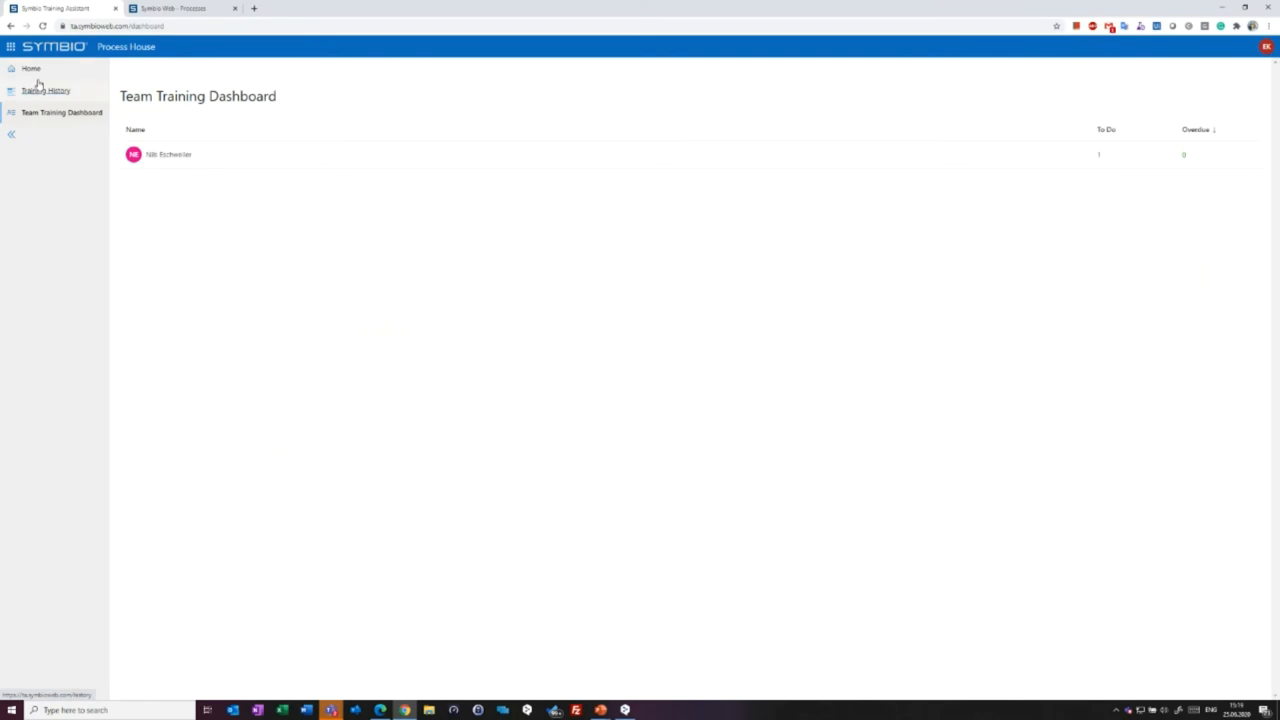
{"action": "mouse_move", "coordinate": [40, 79]}
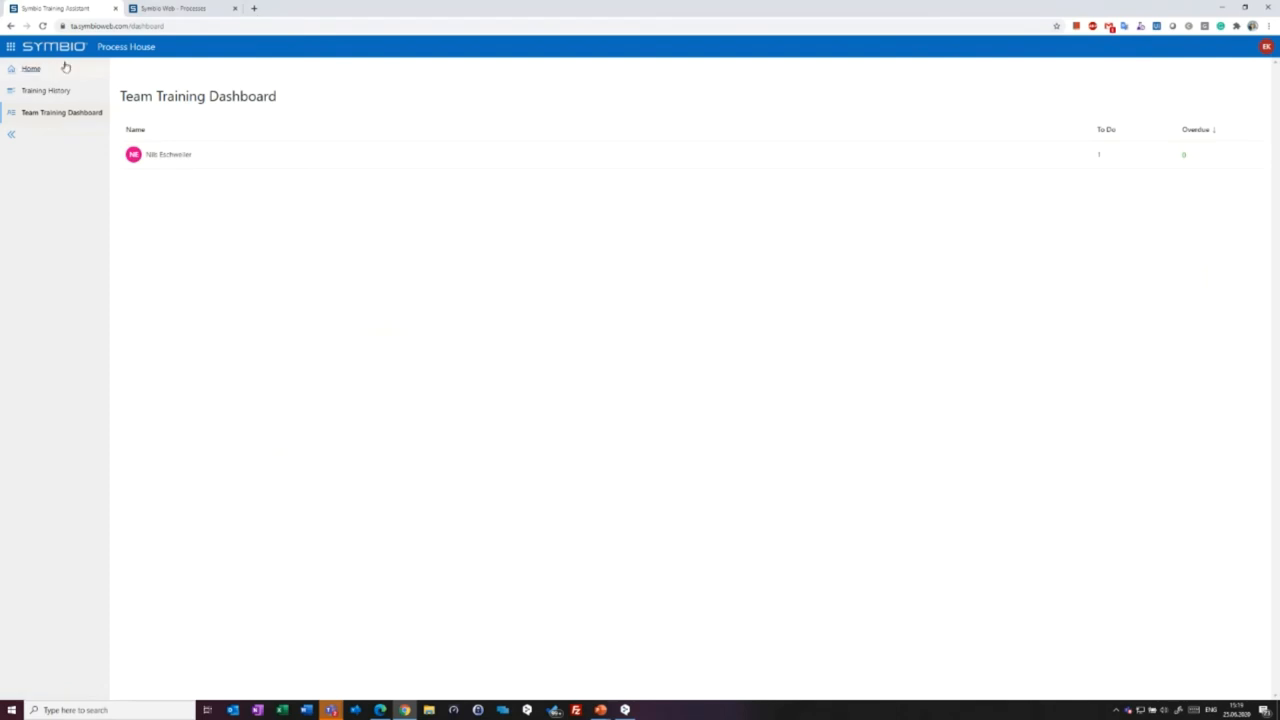
Return to the Home overview of the four assigned trainings.
{"action": "left_click", "coordinate": [30, 68]}
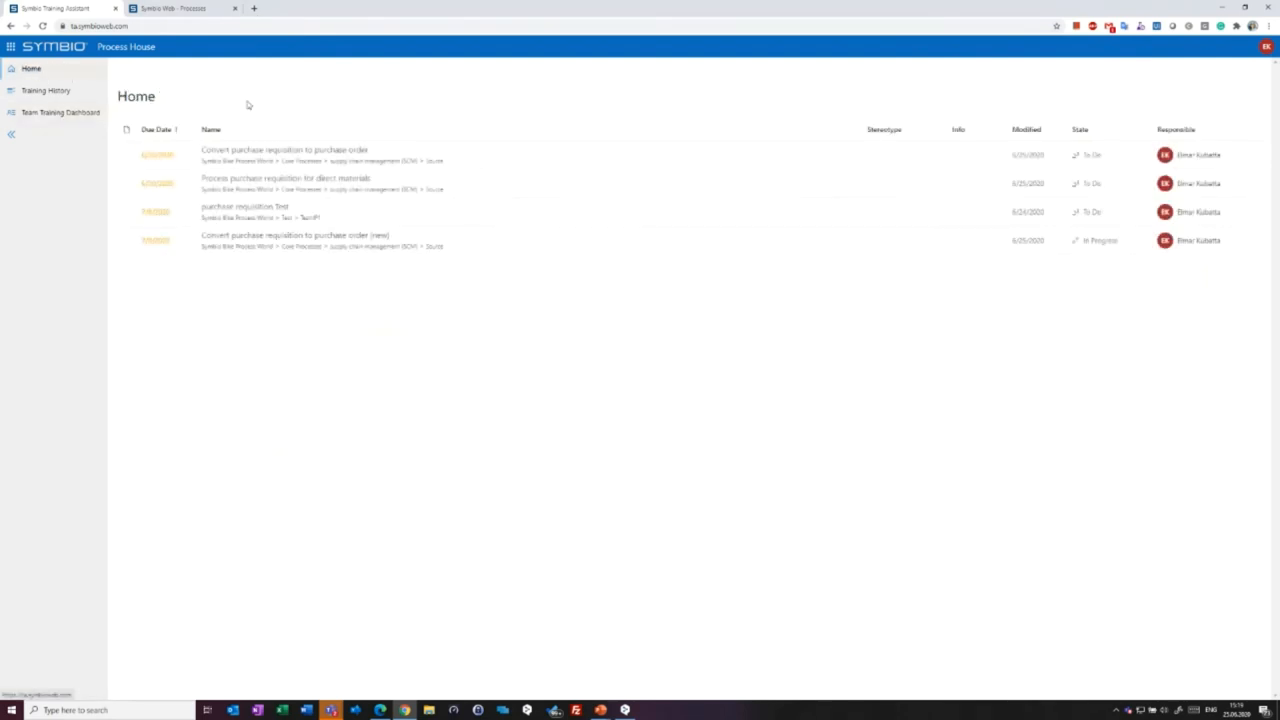
{"action": "mouse_move", "coordinate": [305, 251]}
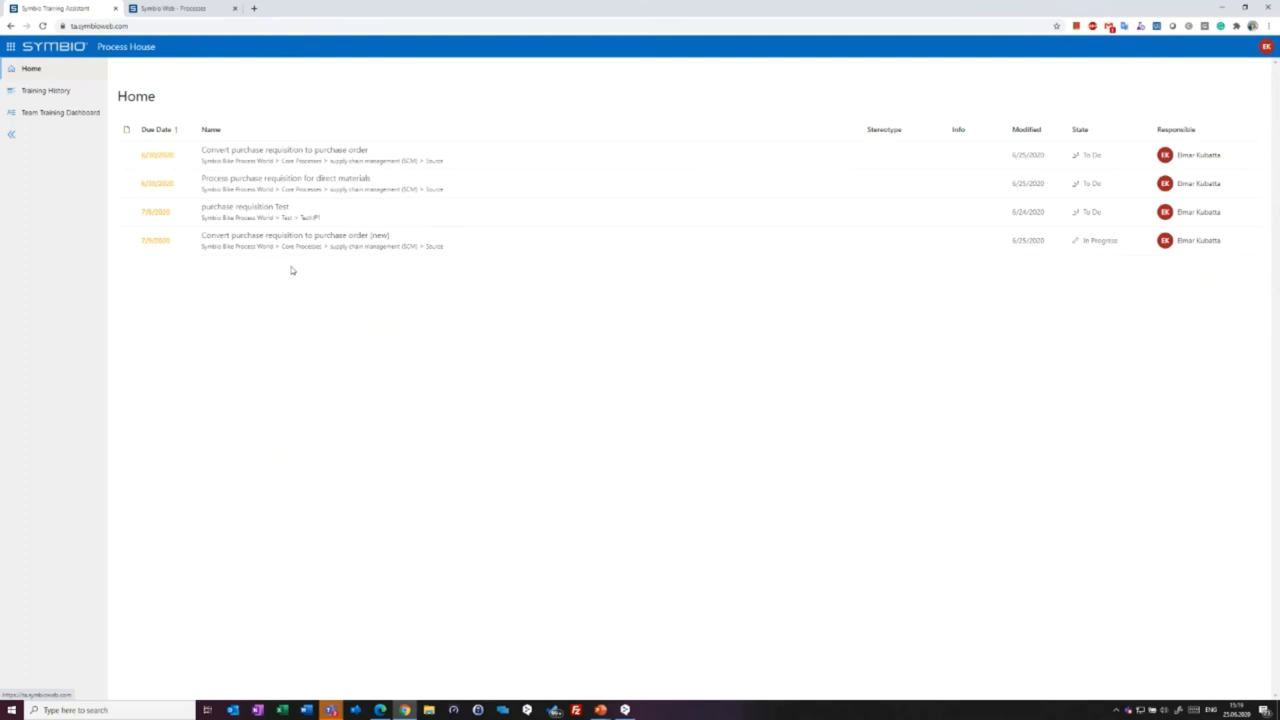
{"action": "mouse_move", "coordinate": [322, 212]}
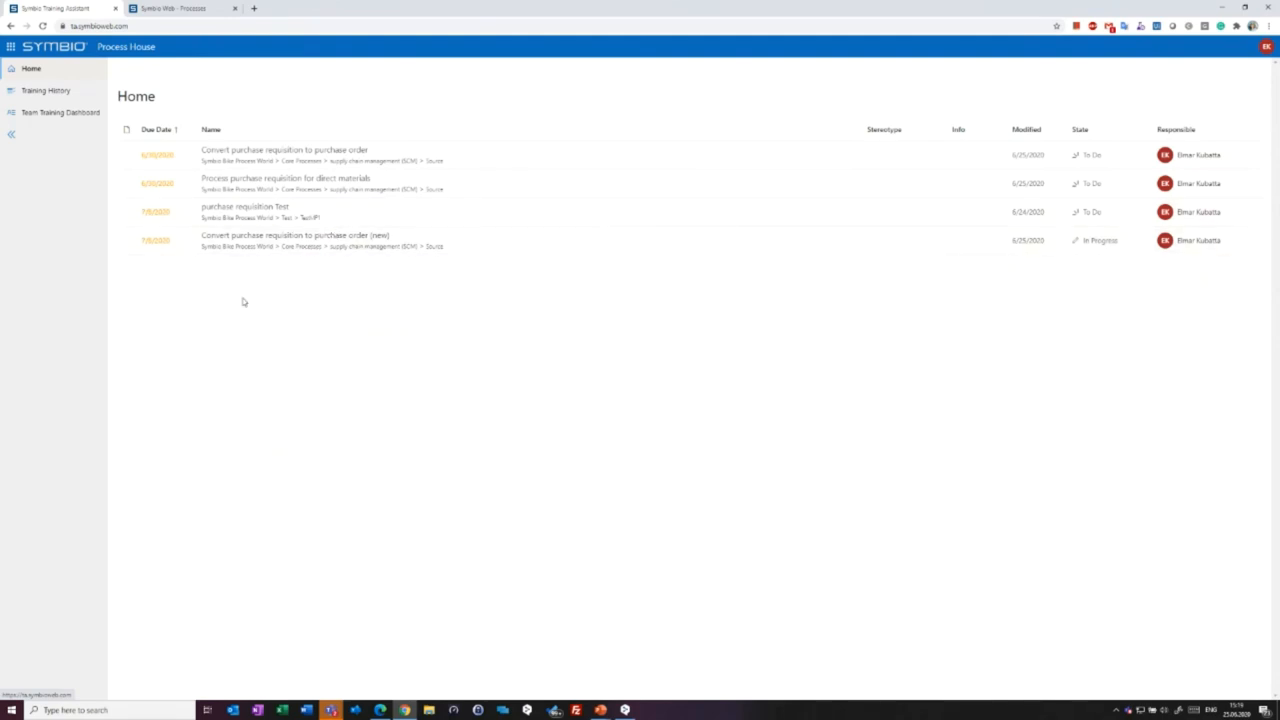
{"action": "mouse_move", "coordinate": [261, 311]}
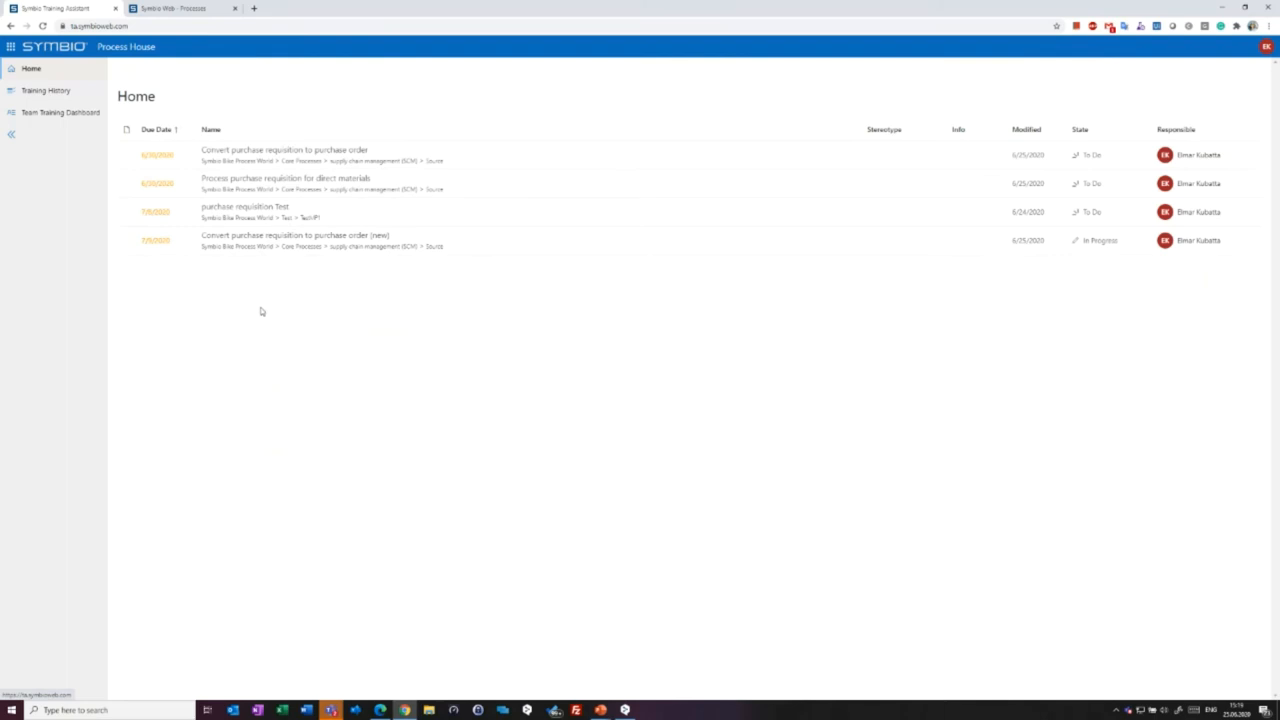
{"action": "mouse_move", "coordinate": [374, 291]}
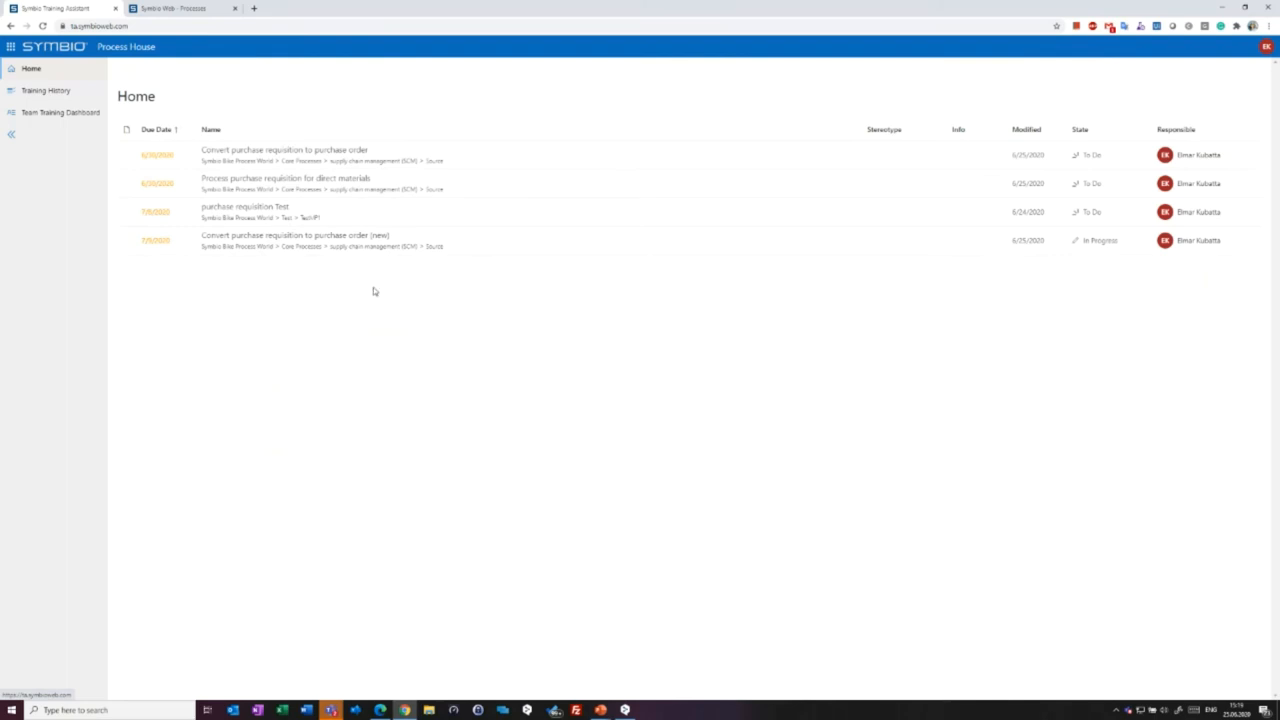
{"action": "mouse_move", "coordinate": [304, 269]}
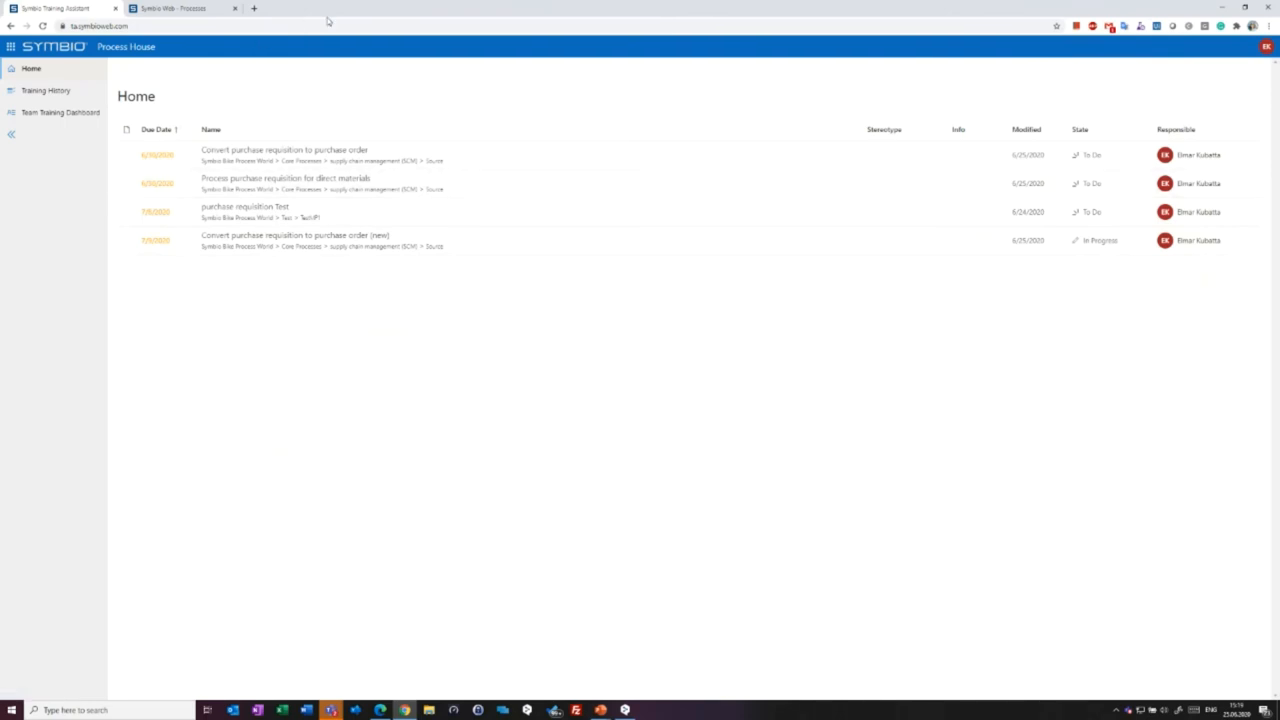
{"action": "mouse_move", "coordinate": [270, 211]}
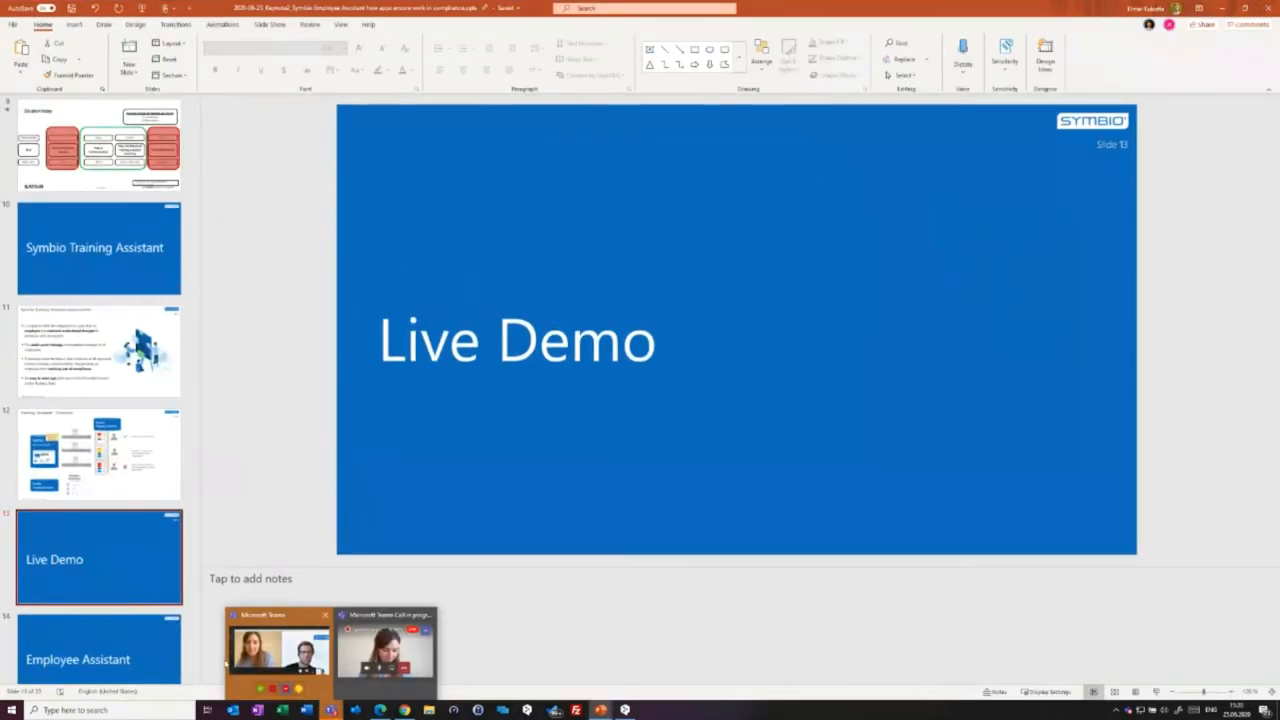
Scroll the slide thumbnails down past the Live Demo slide 13.
{"action": "scroll", "scroll_direction": "down", "scroll_amount": 3}
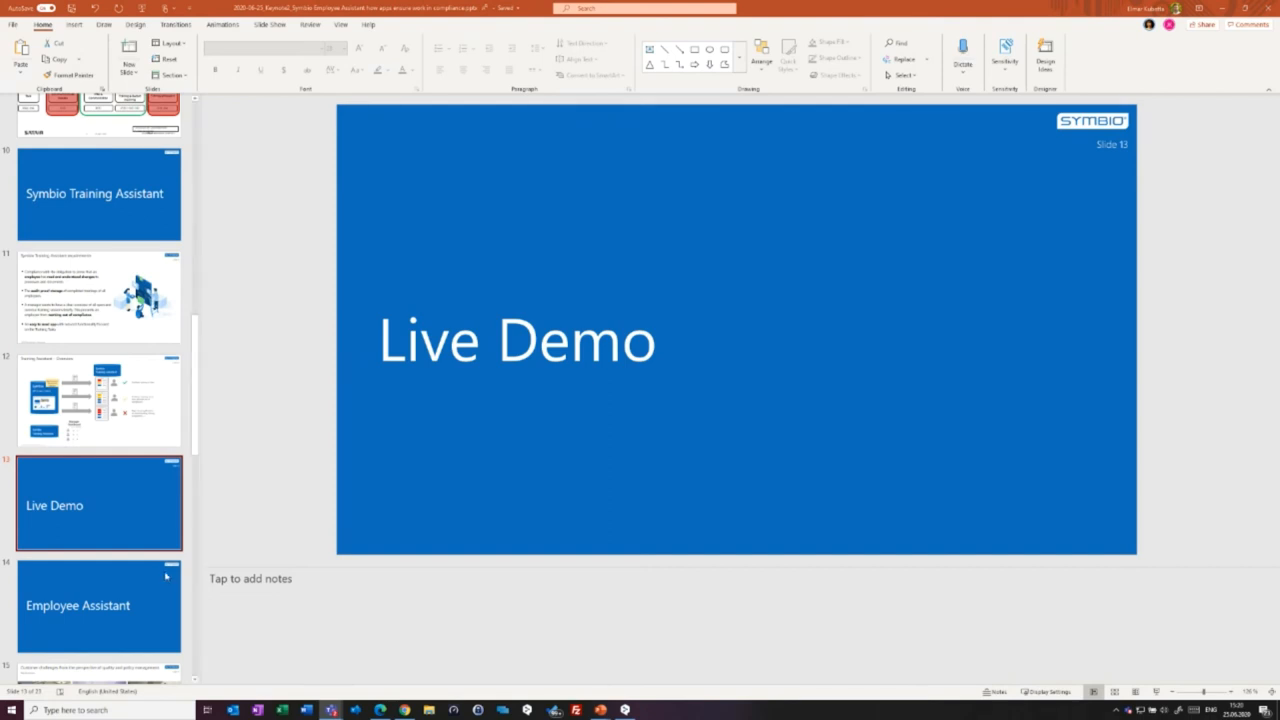
{"action": "scroll", "scroll_direction": "down", "scroll_amount": 3}
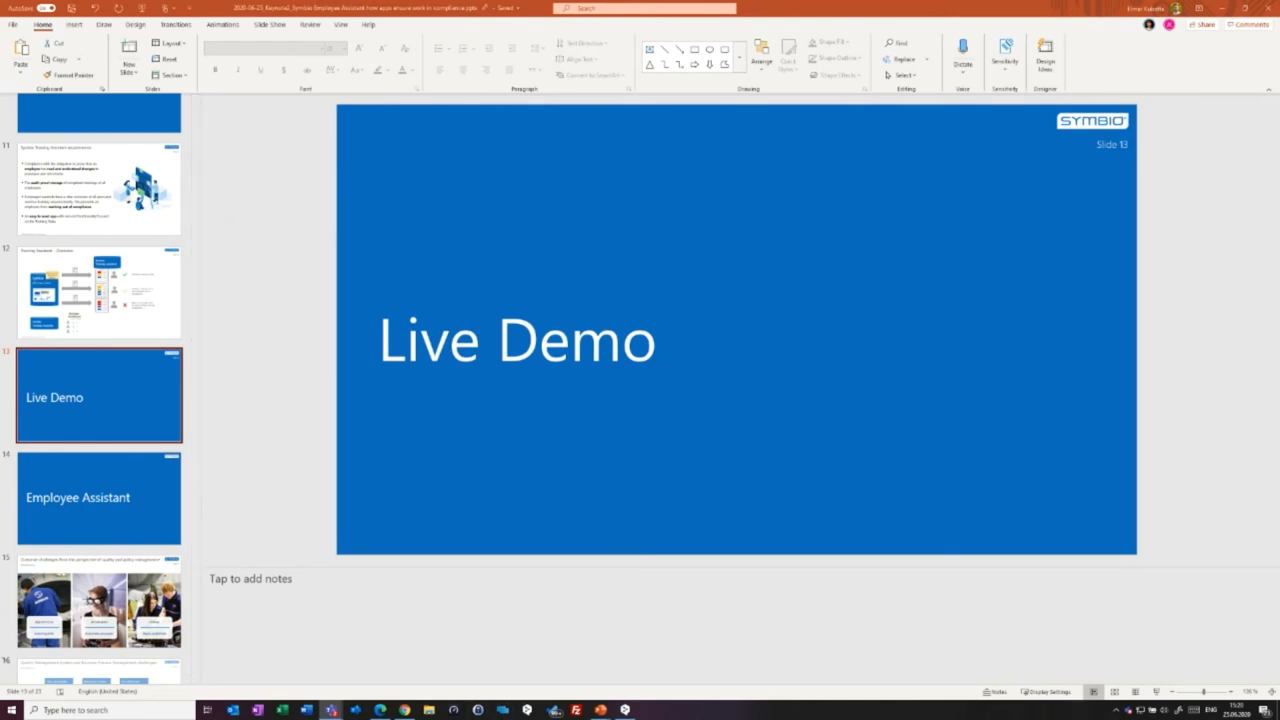
{"action": "mouse_move", "coordinate": [232, 580]}
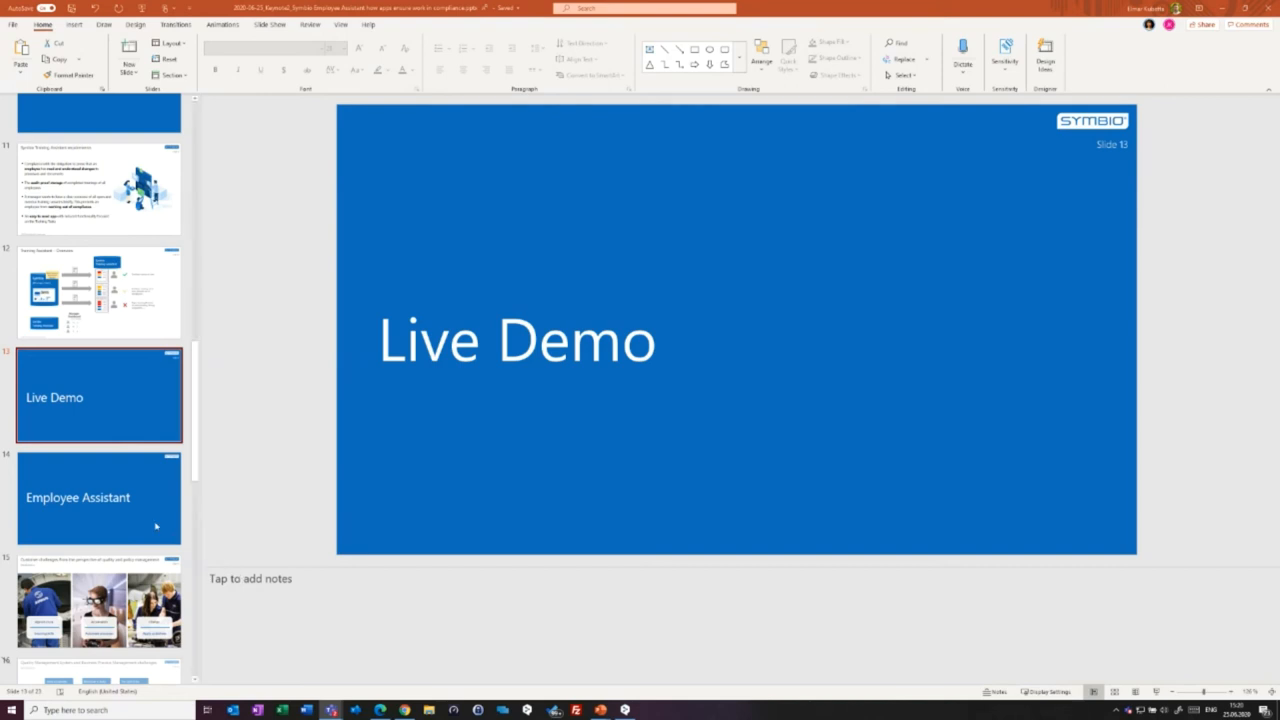
{"action": "mouse_move", "coordinate": [157, 521]}
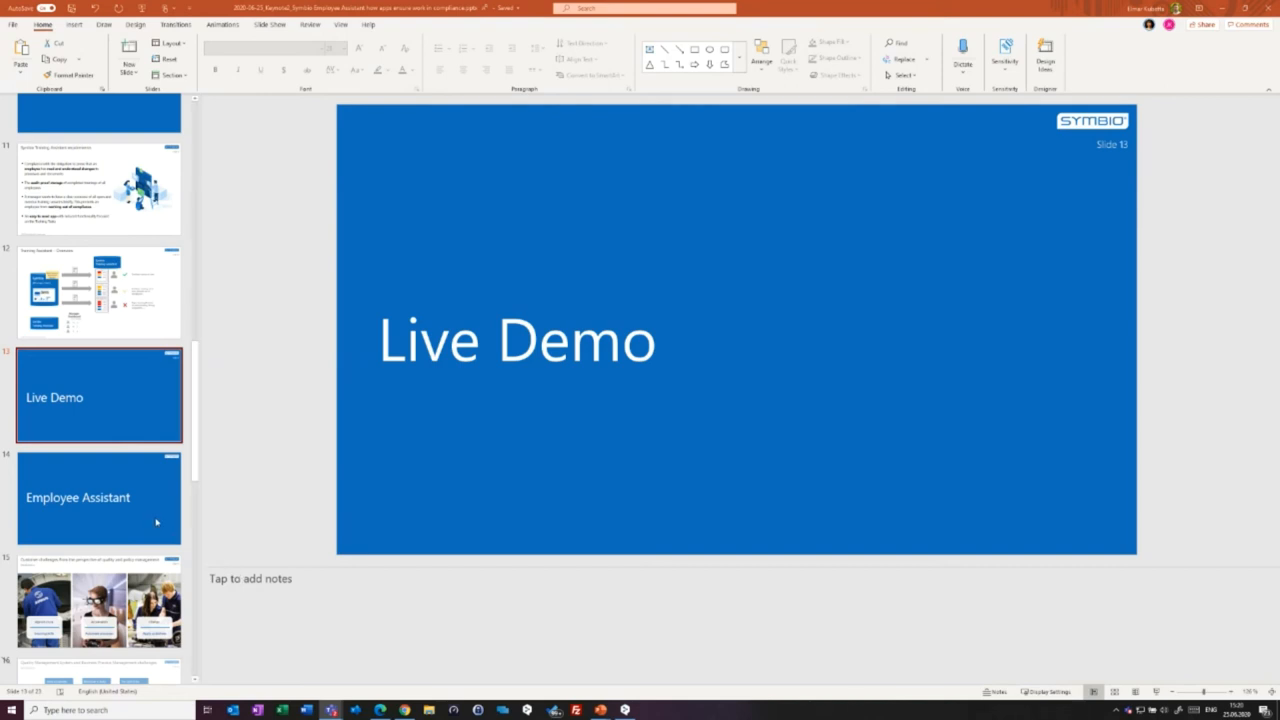
{"action": "mouse_move", "coordinate": [159, 522]}
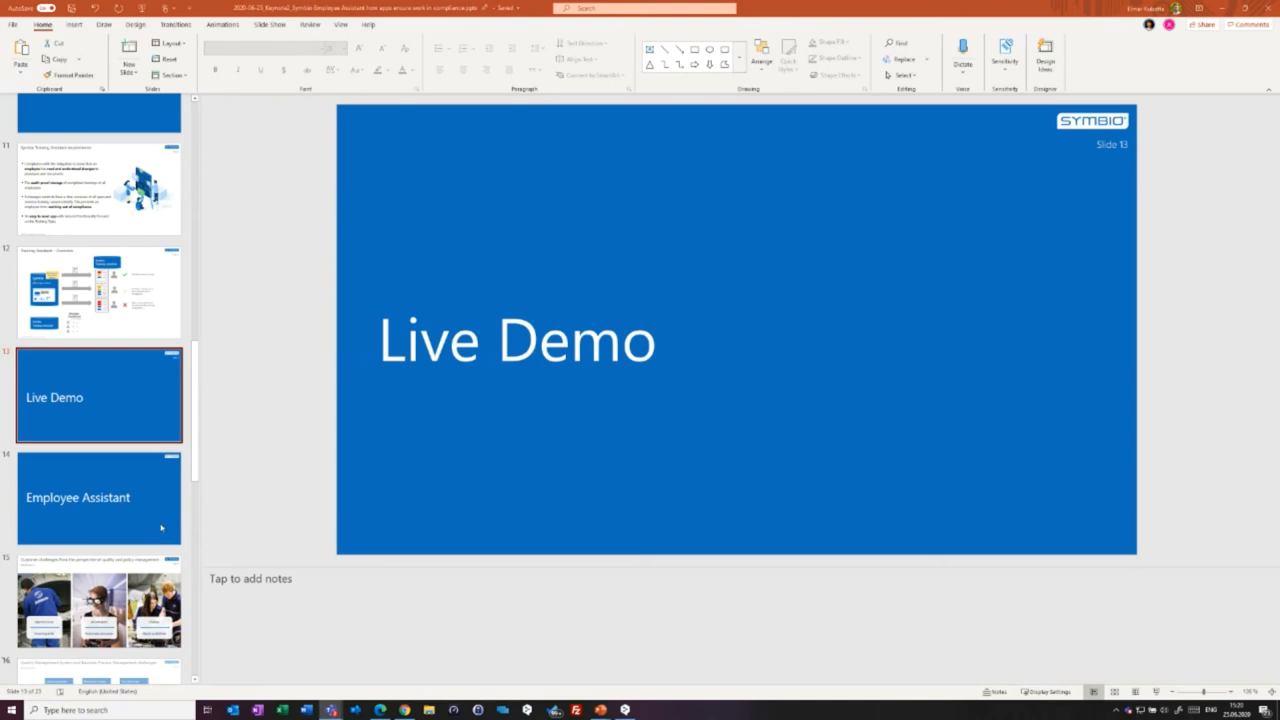
{"action": "mouse_move", "coordinate": [162, 527]}
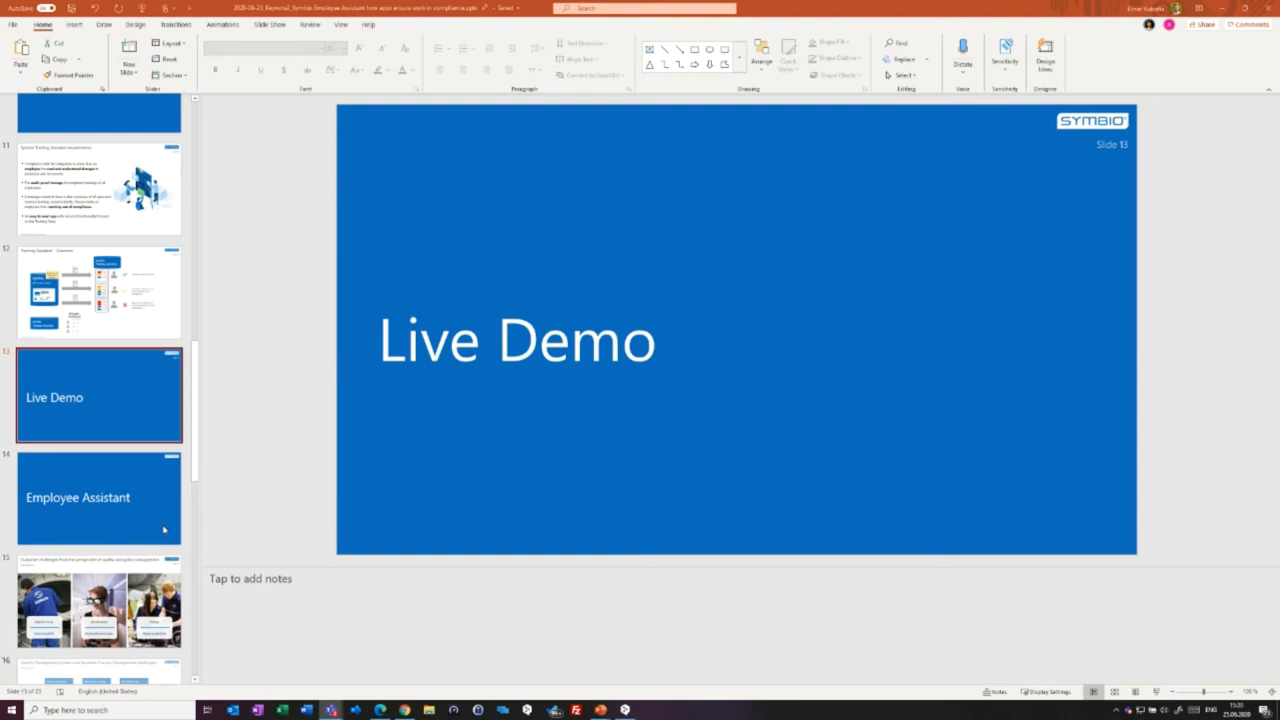
{"action": "mouse_move", "coordinate": [223, 509]}
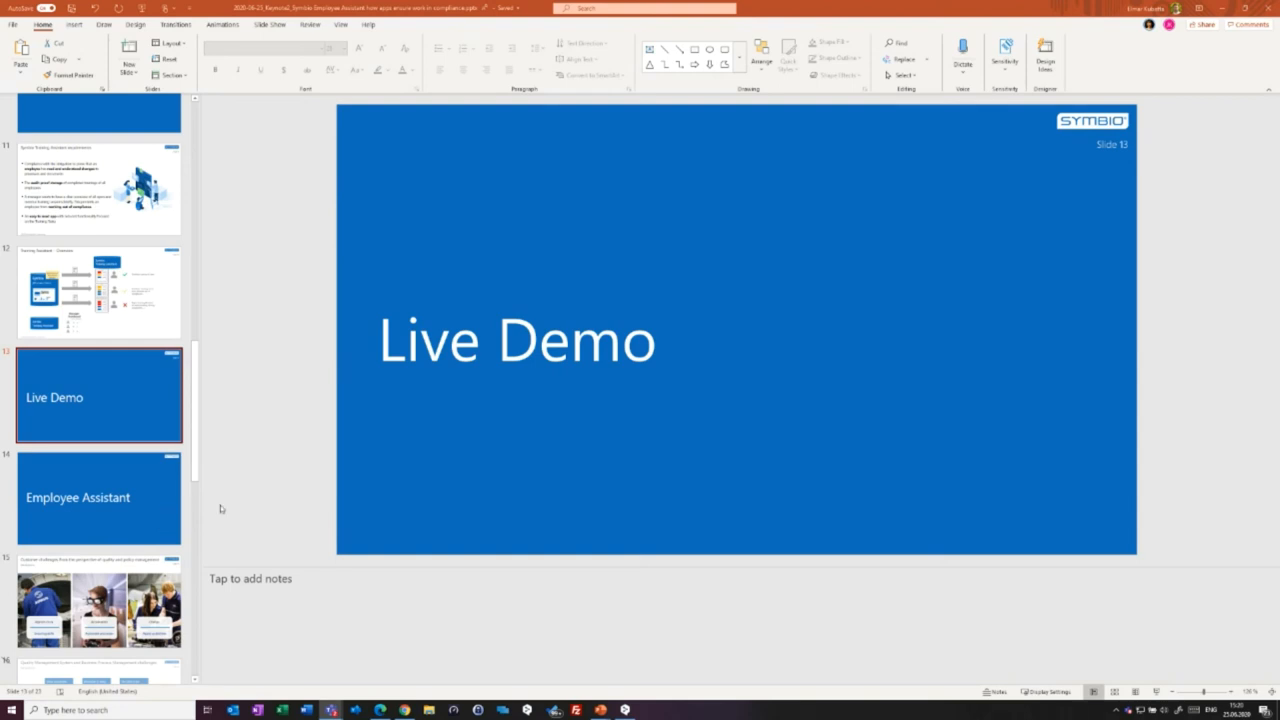
{"action": "mouse_move", "coordinate": [987, 654]}
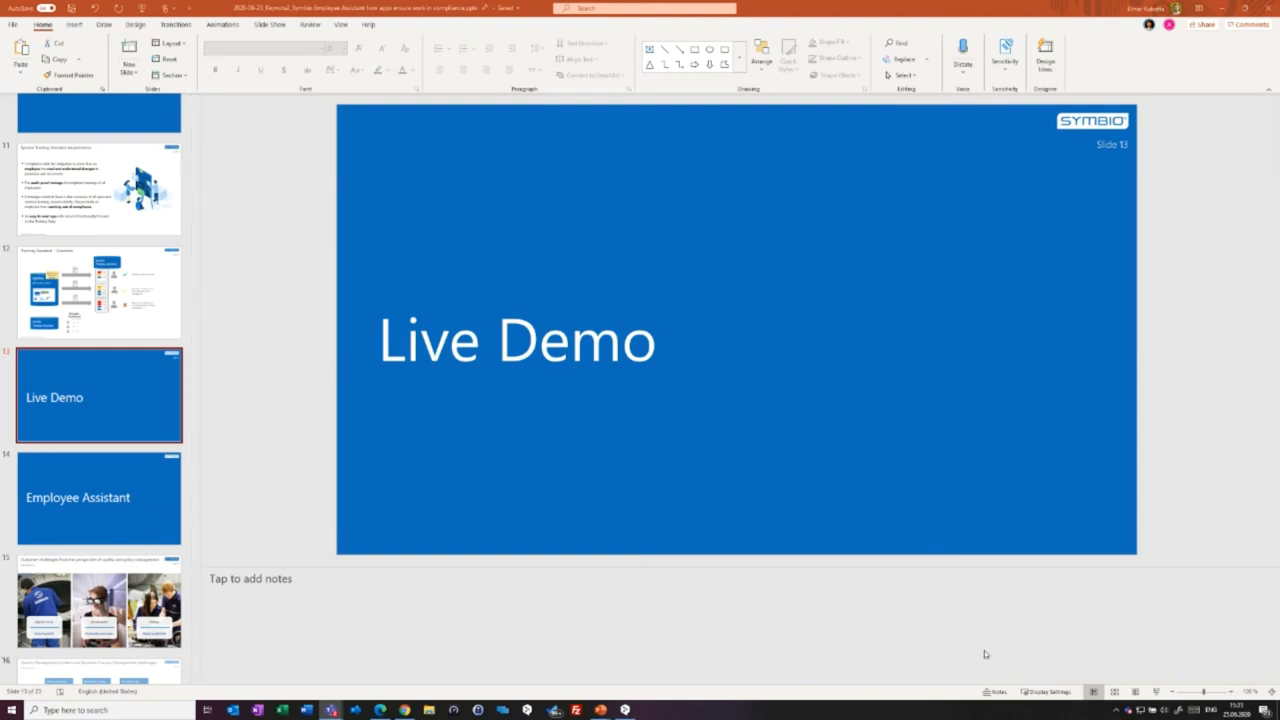